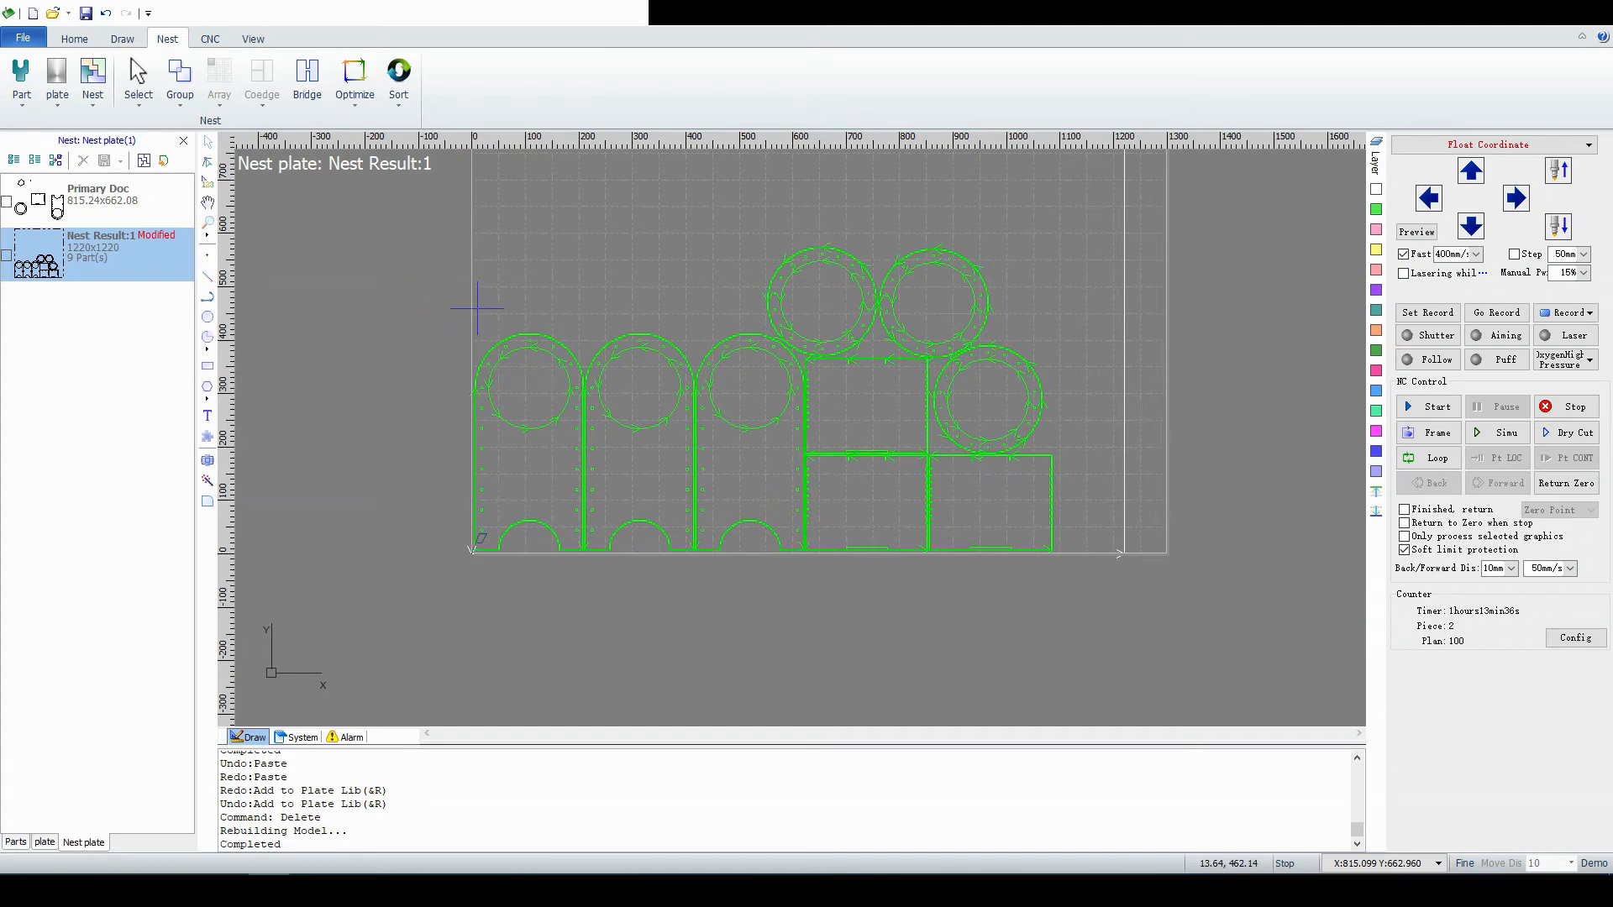
mouse_move(486, 307)
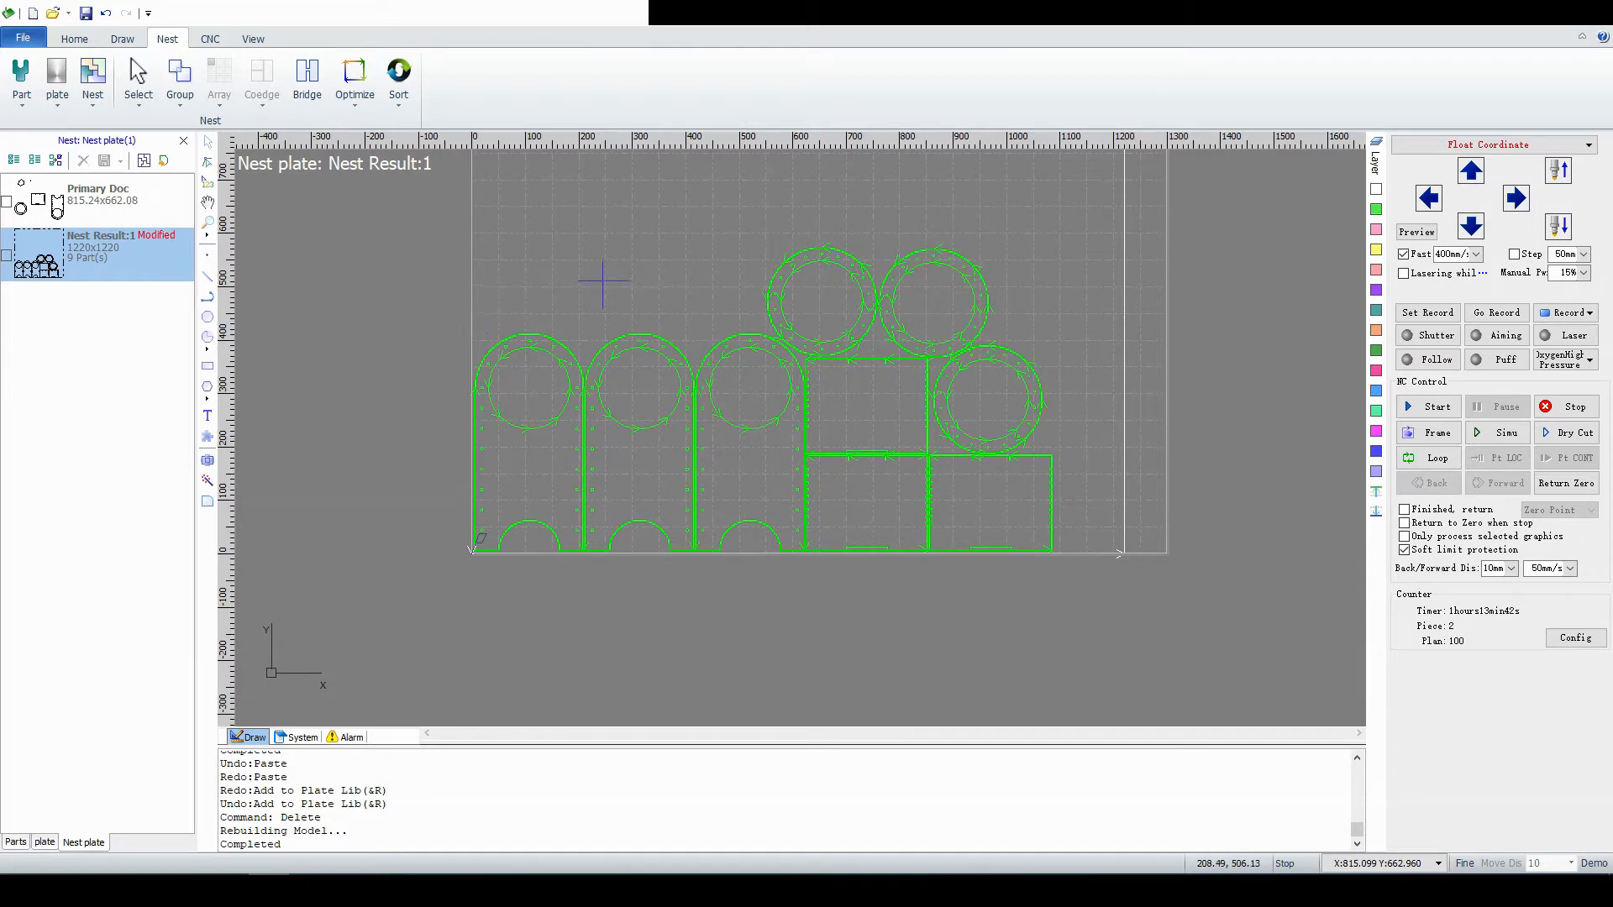
Start a new polyline for the remnant outline, to begin at 0, 420 on the left edge.
scroll("down", 3)
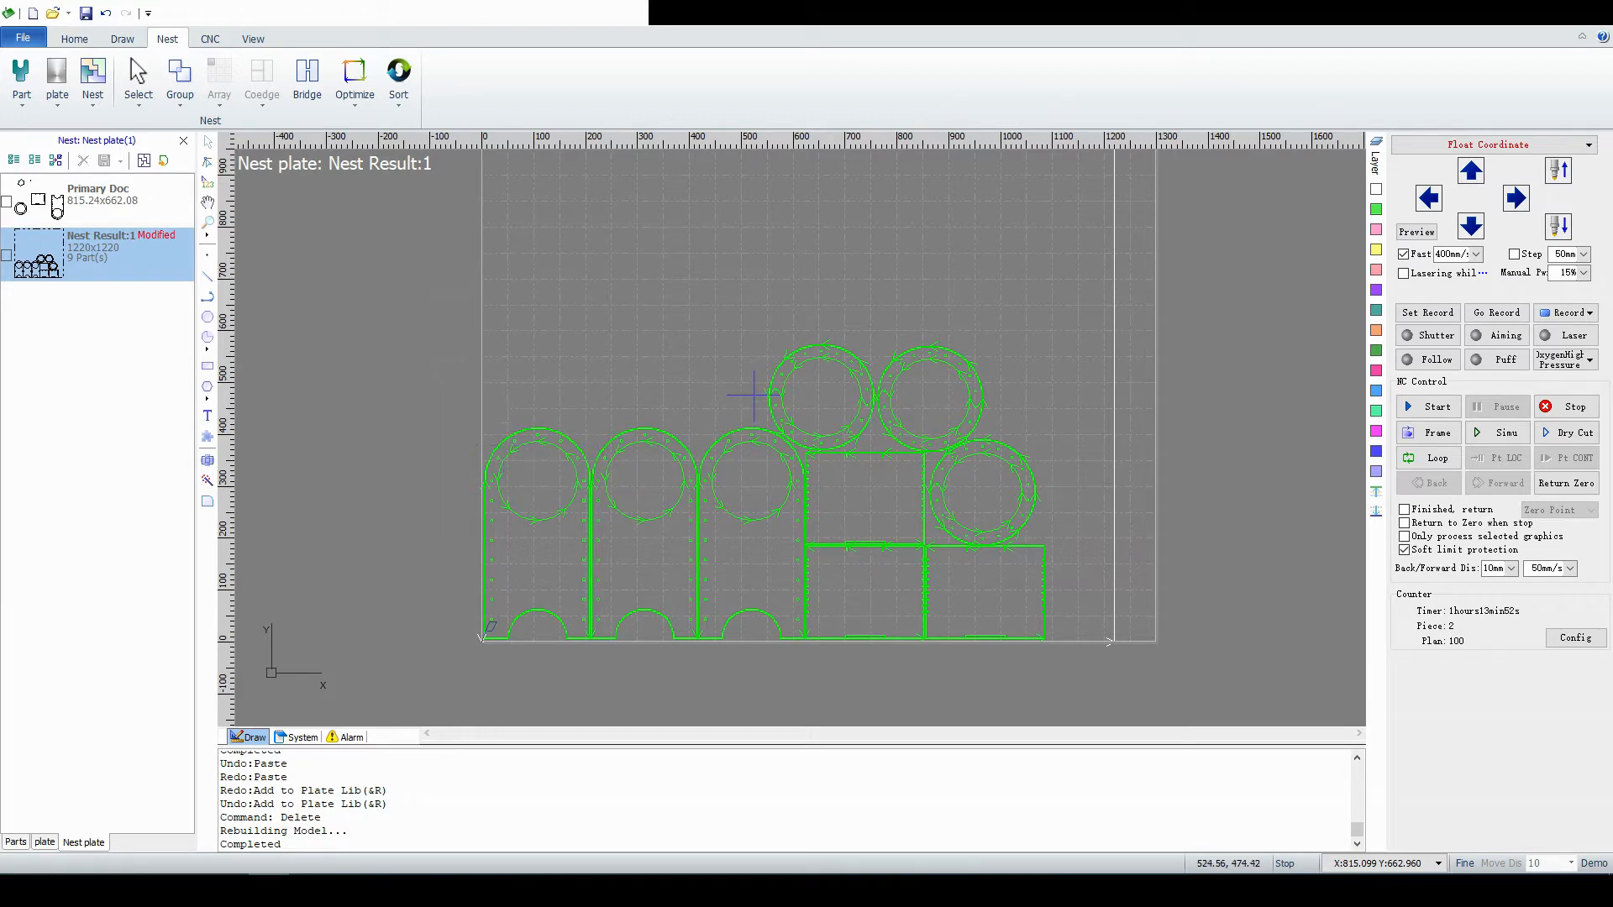
mouse_move(1040, 525)
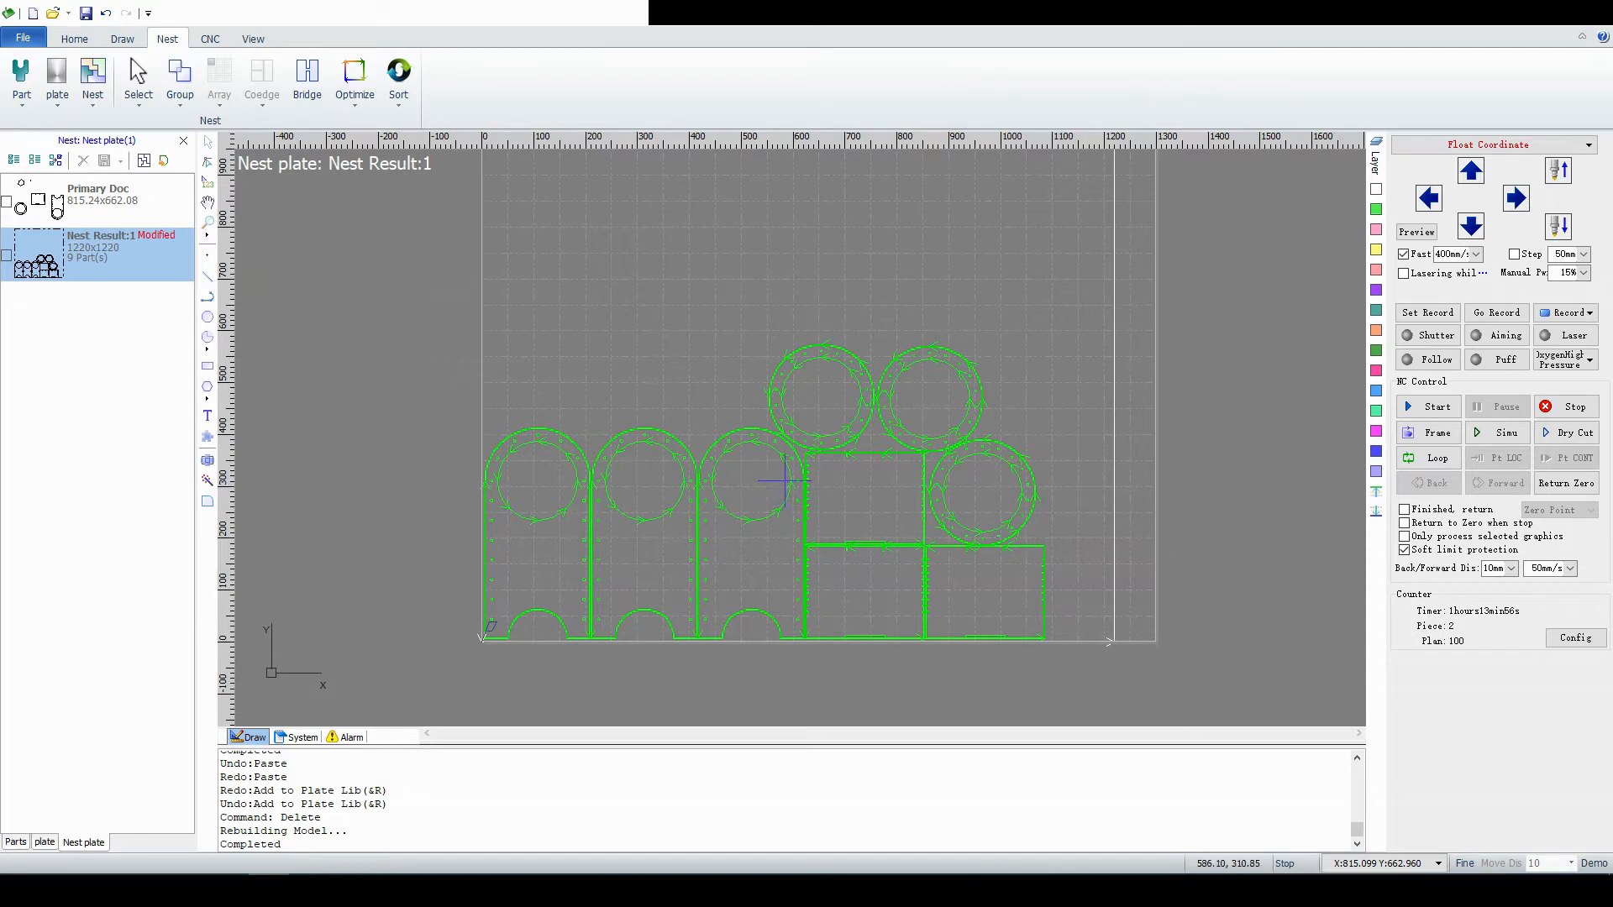
mouse_move(590, 435)
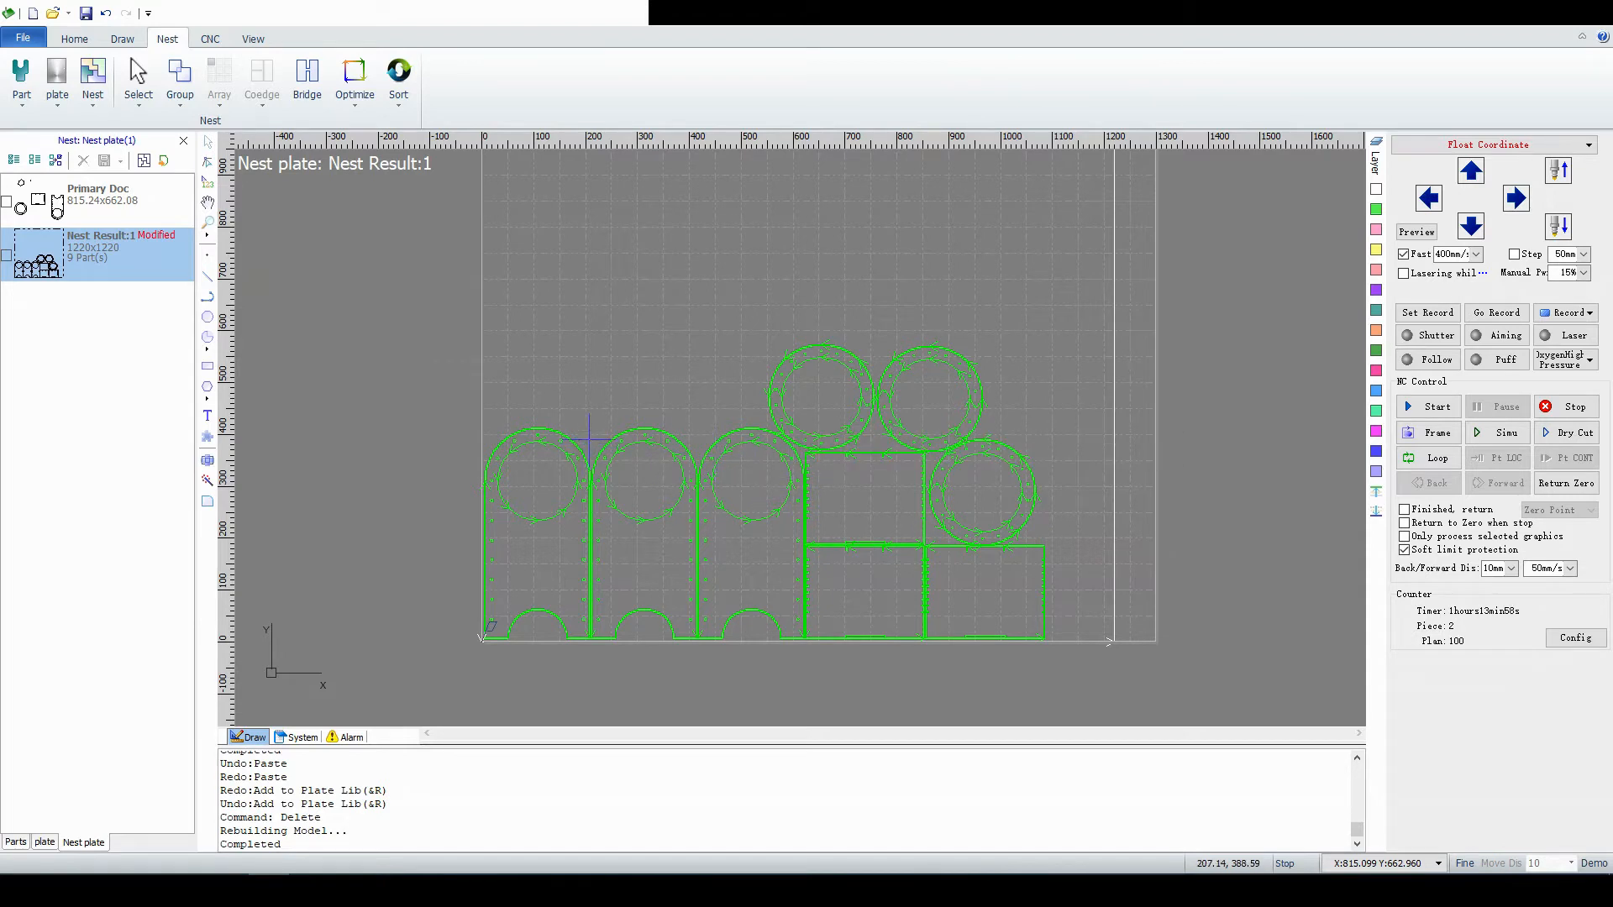
mouse_move(524, 432)
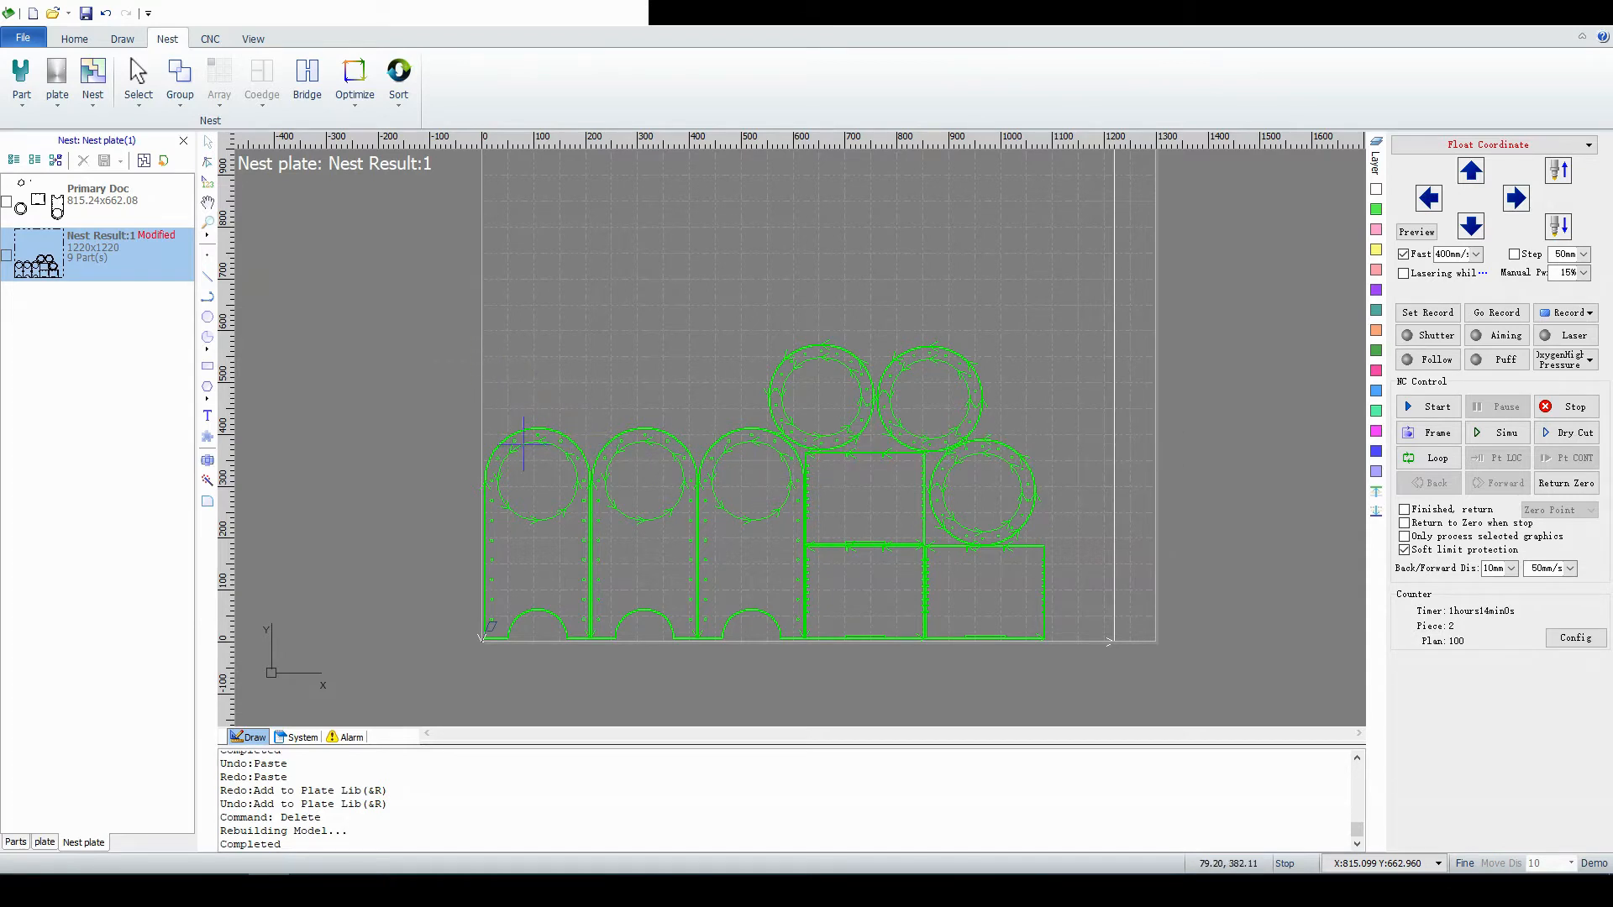
mouse_move(643, 407)
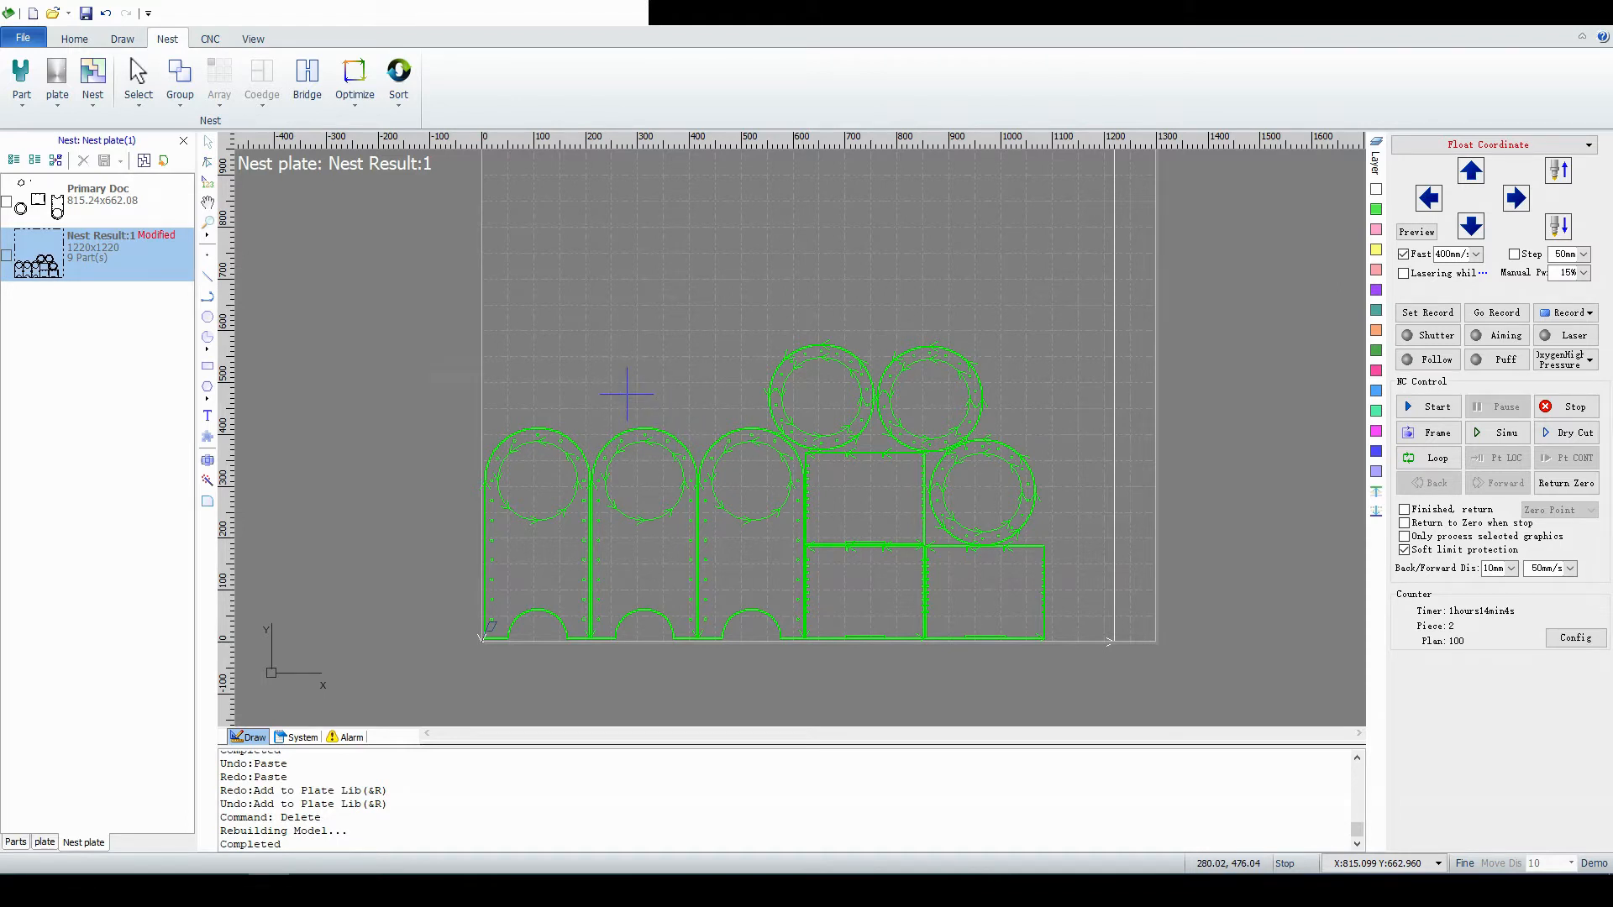
mouse_move(674, 399)
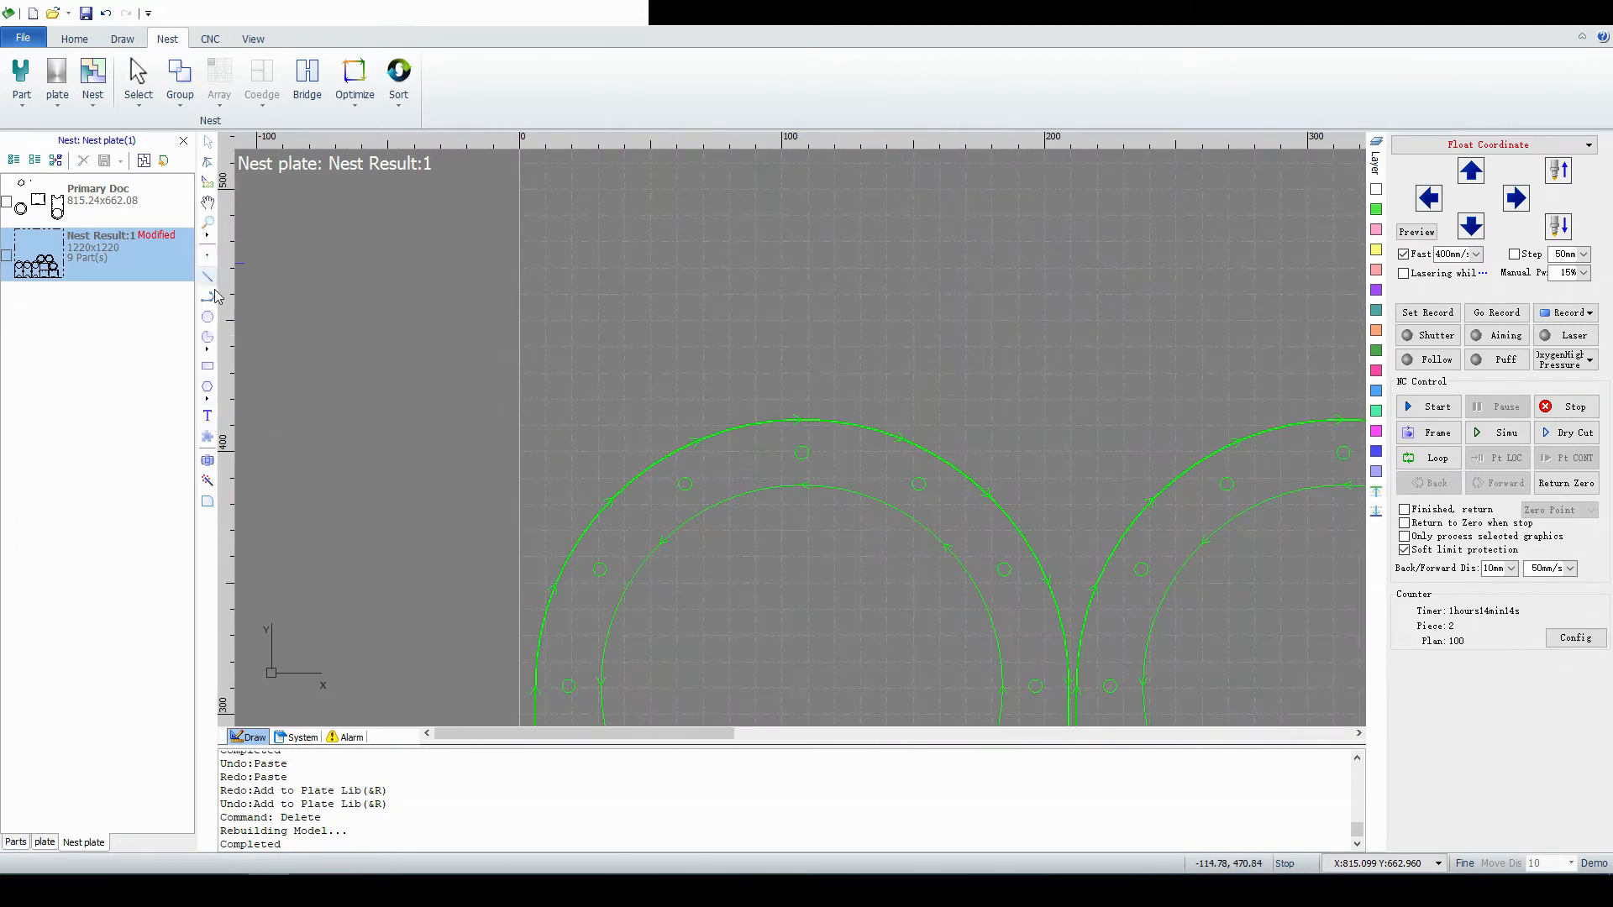
left_click(207, 278)
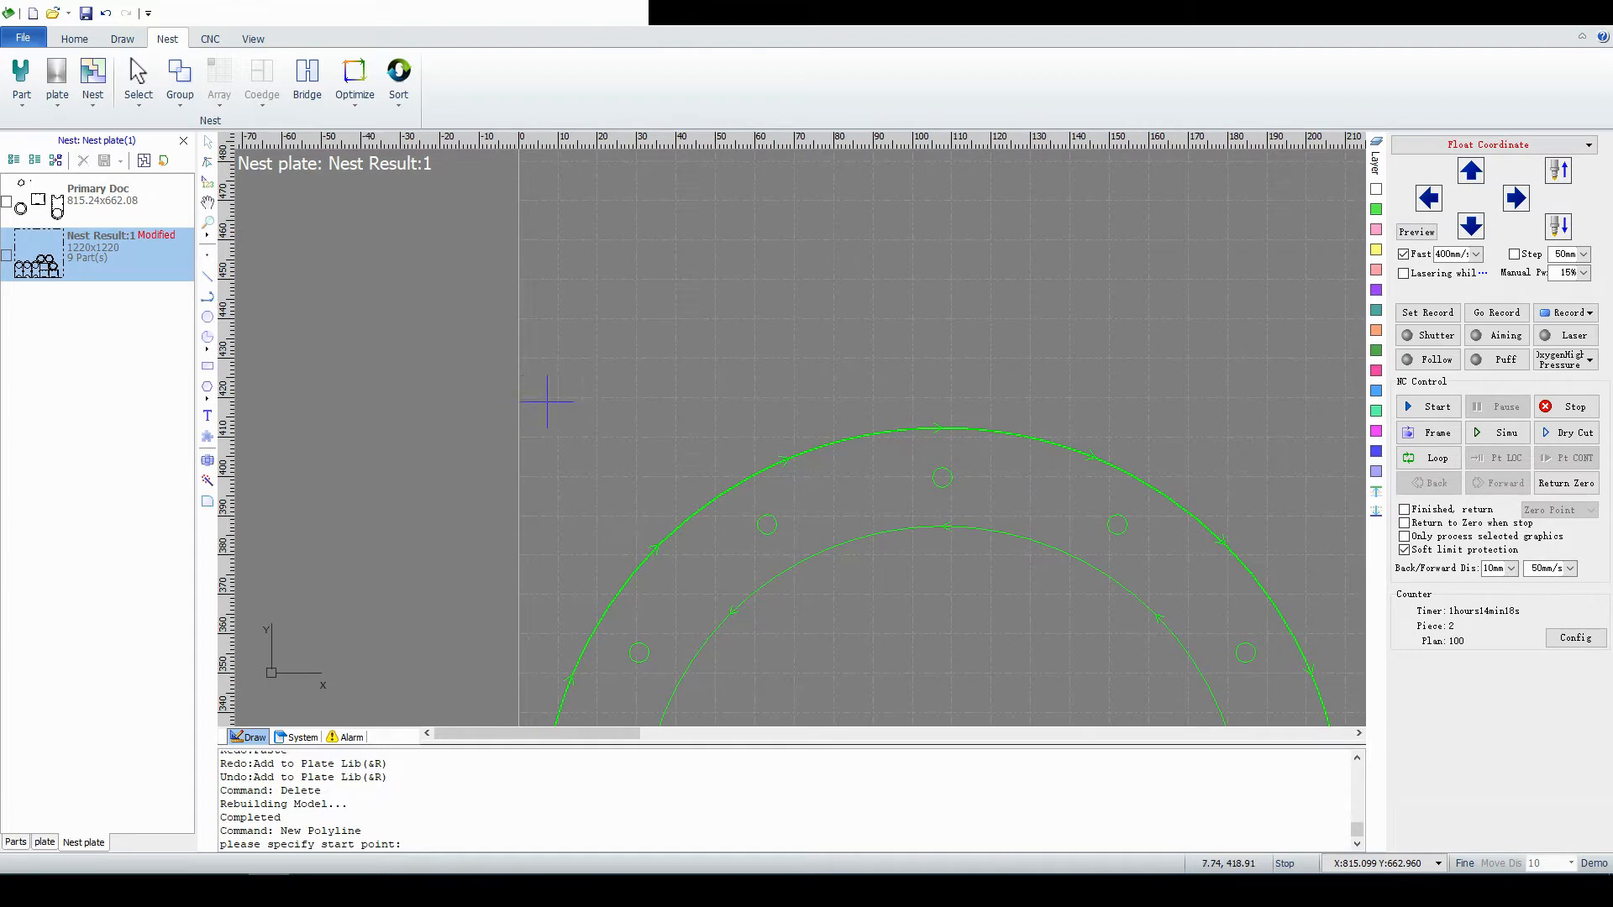
mouse_move(993, 706)
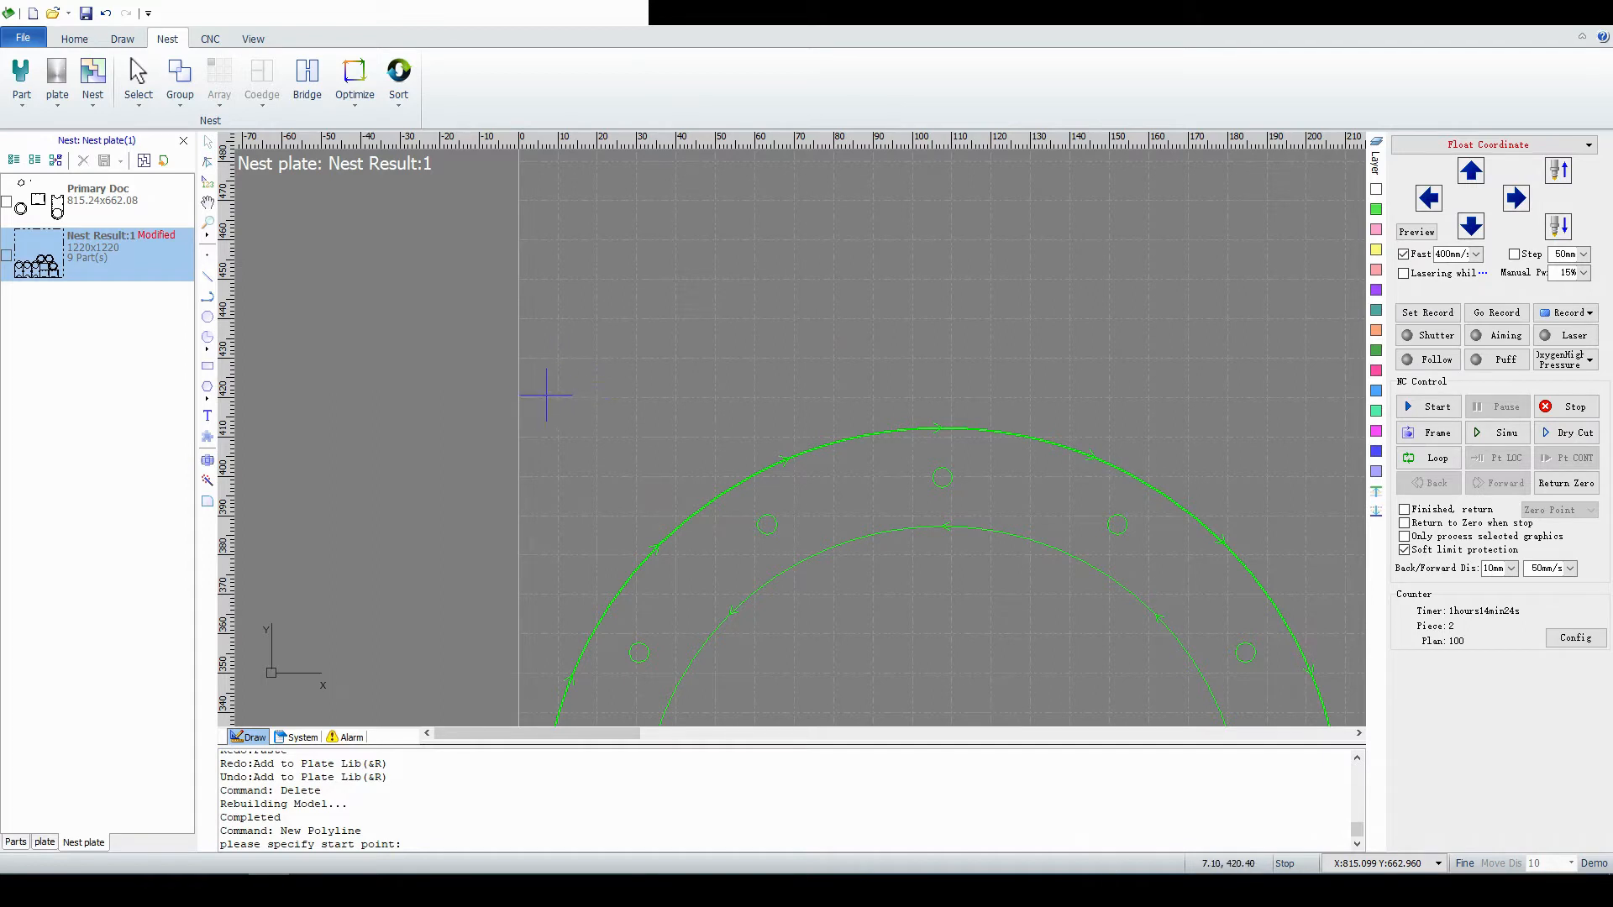
mouse_move(517, 397)
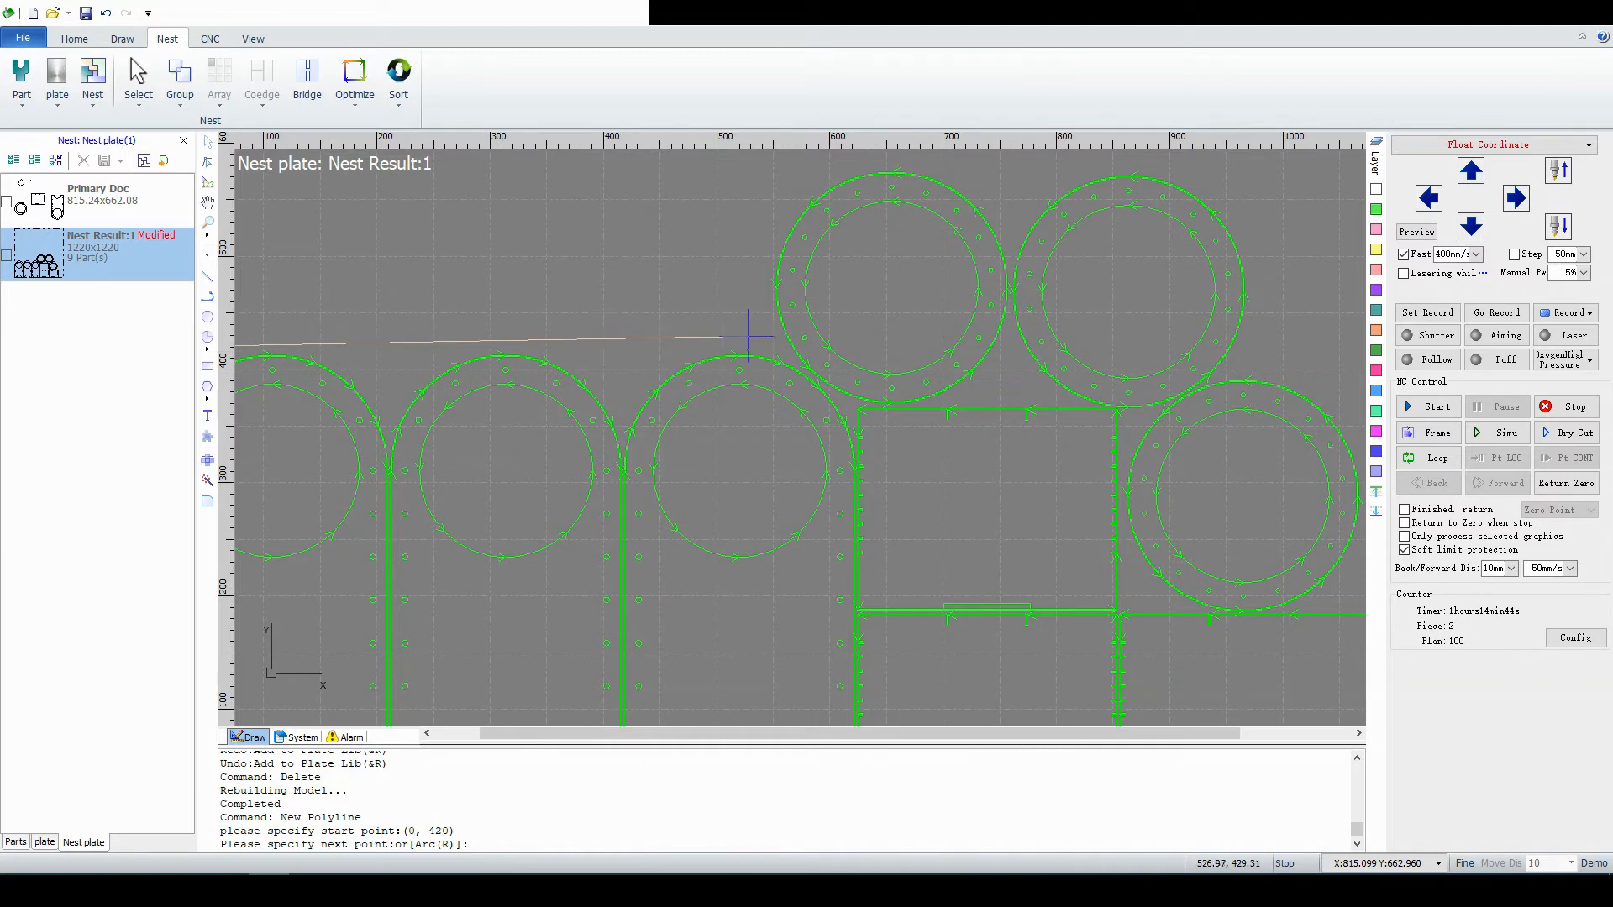
mouse_move(761, 347)
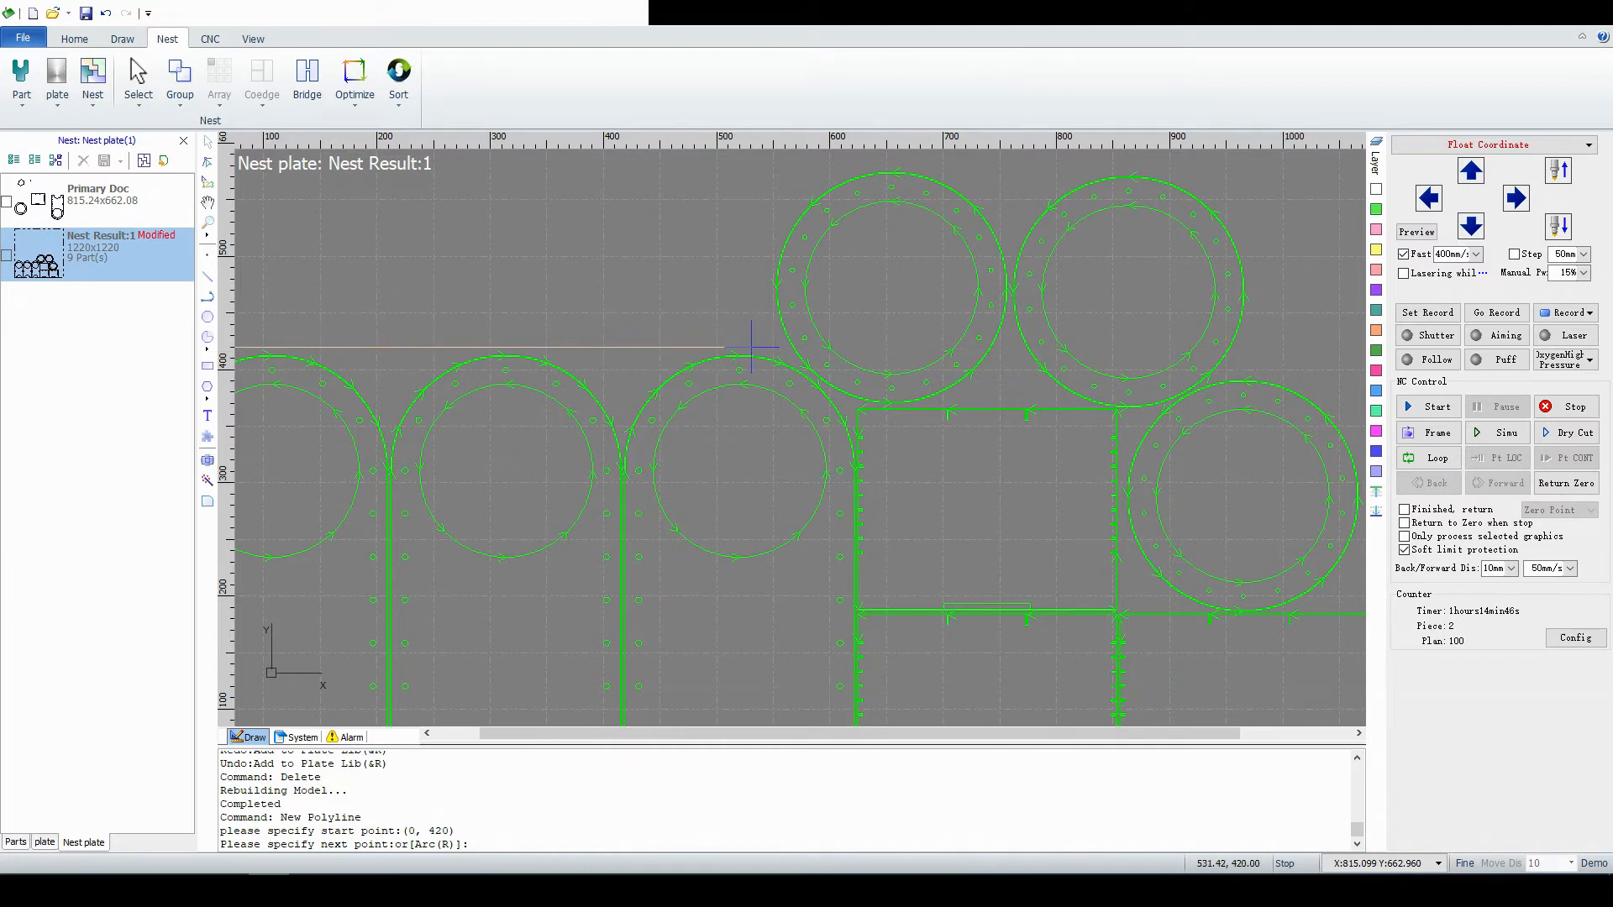
Add outline vertices at 535,420, 535,587, 1015,587 and 1015,397 around the parts.
left_click(761, 347)
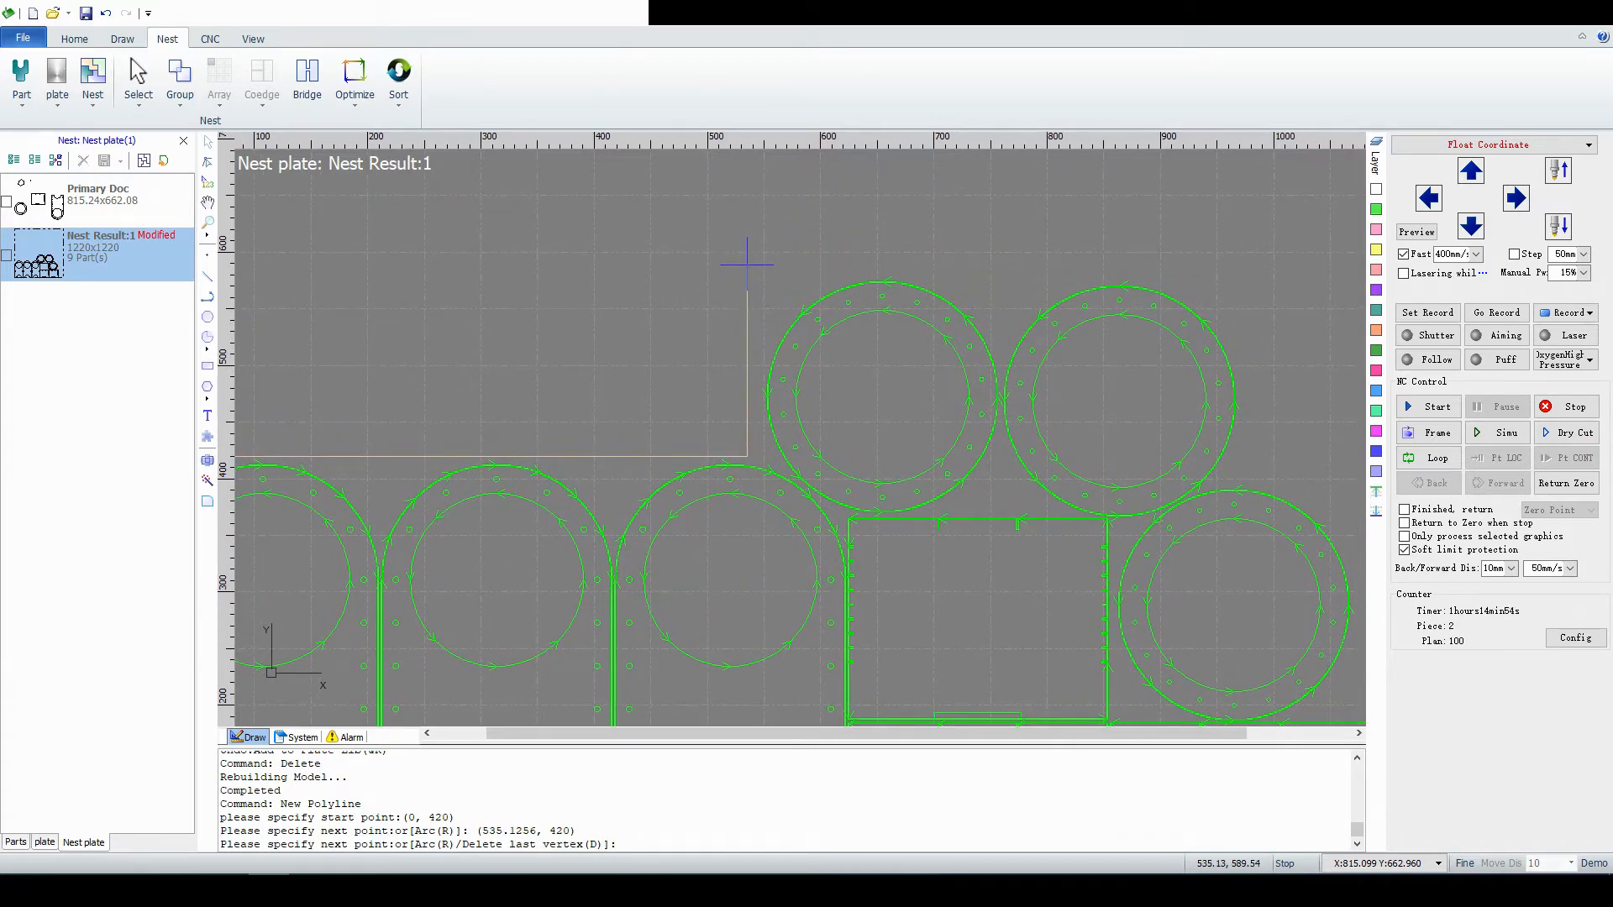
left_click(1188, 267)
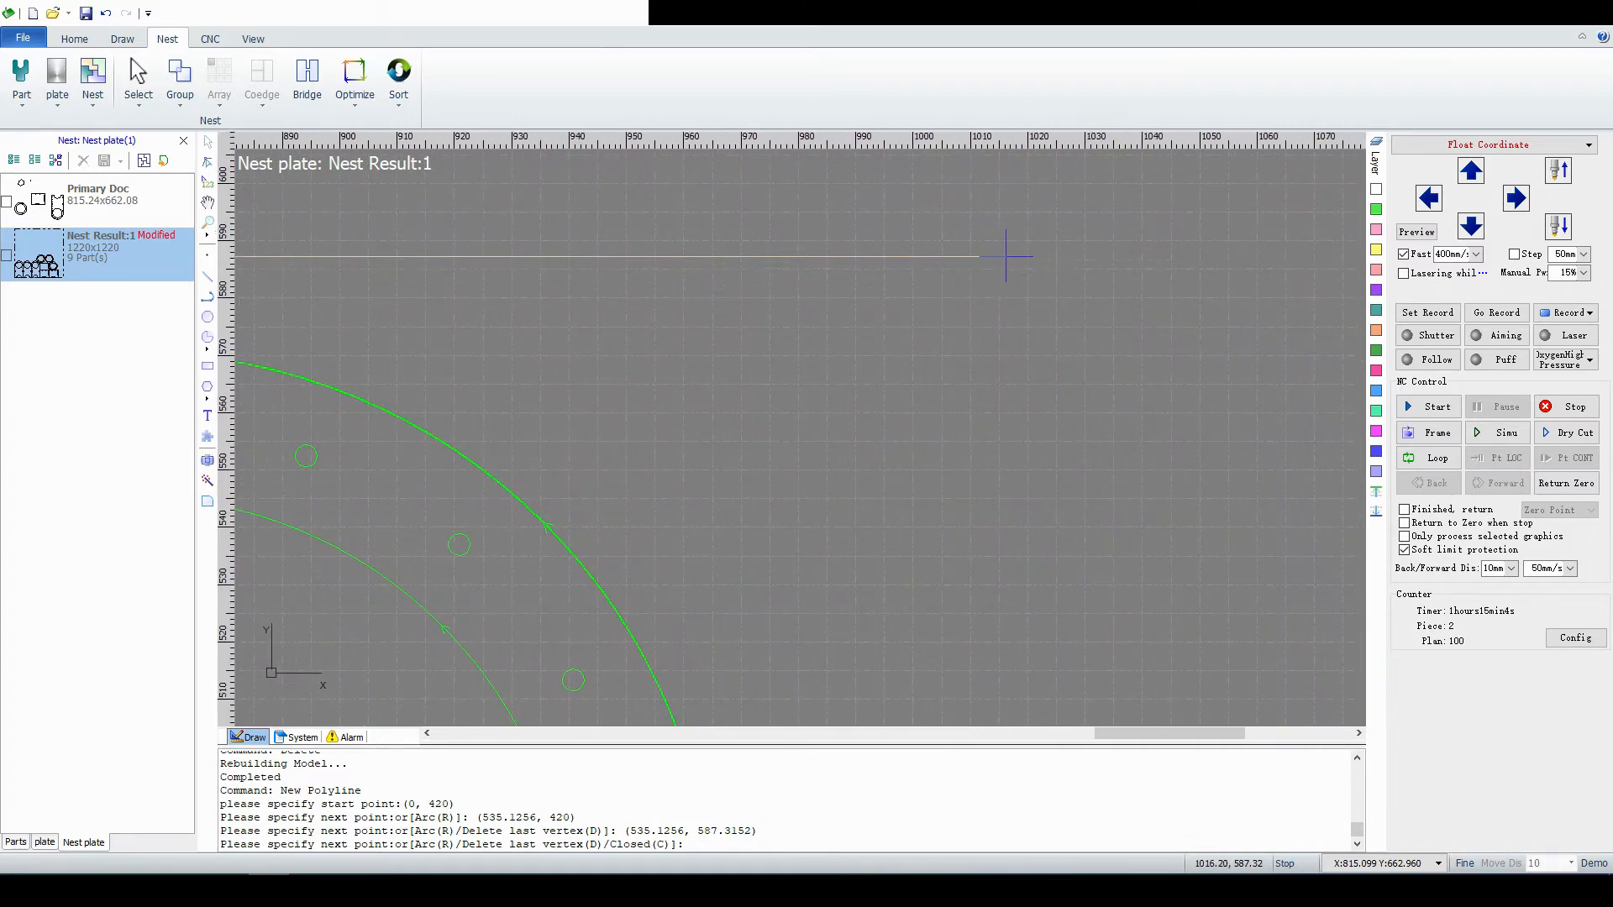
left_click(939, 464)
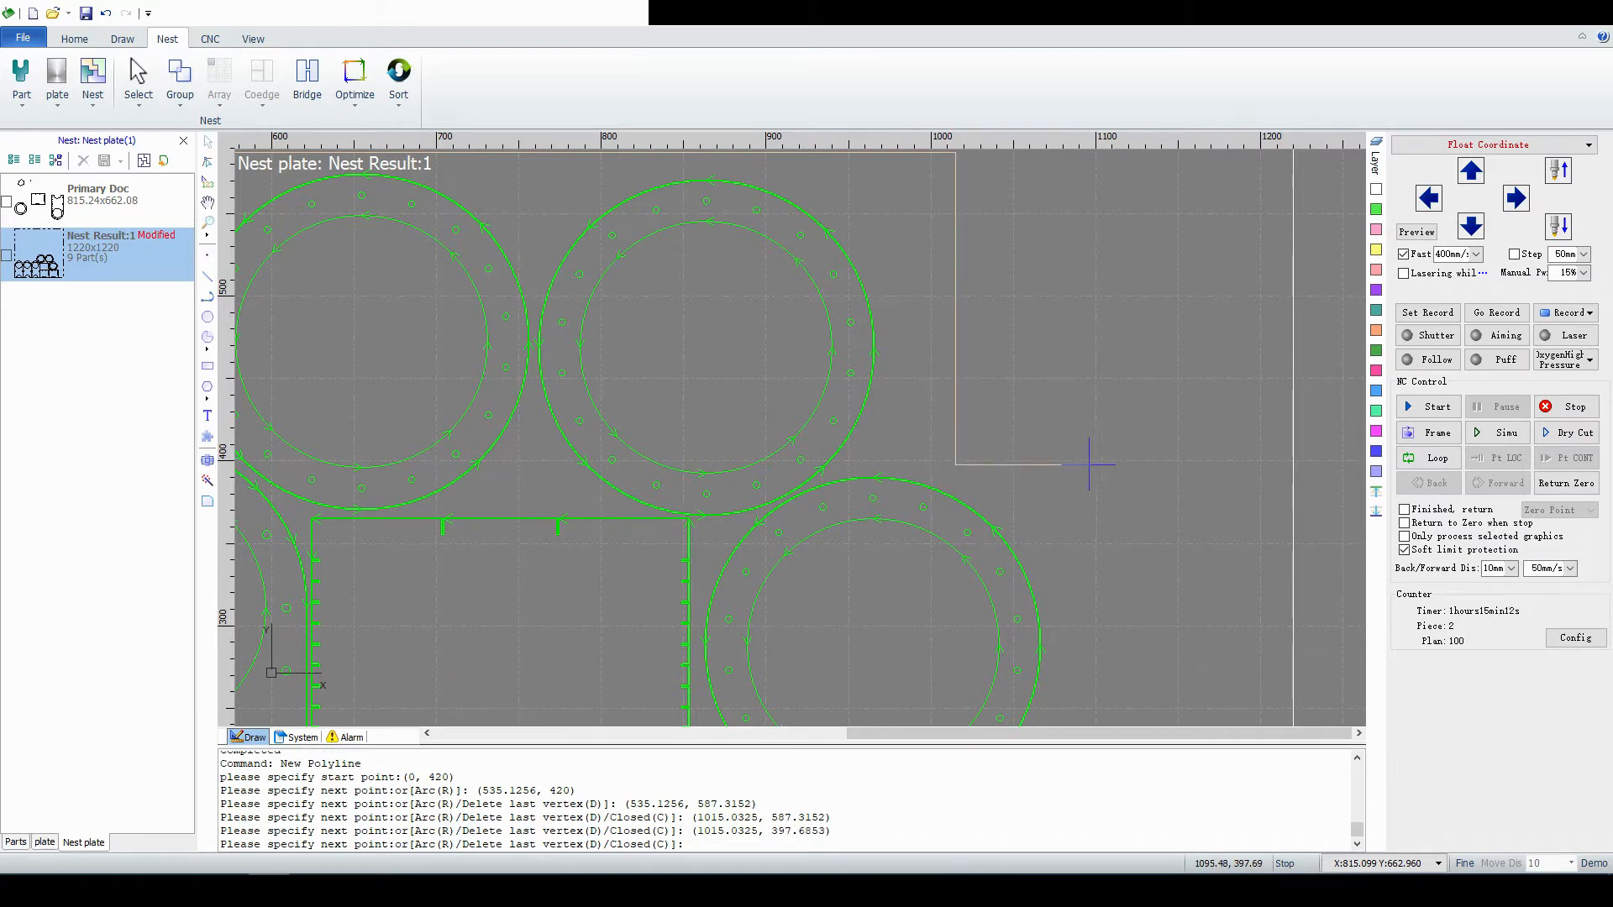
left_click(1087, 689)
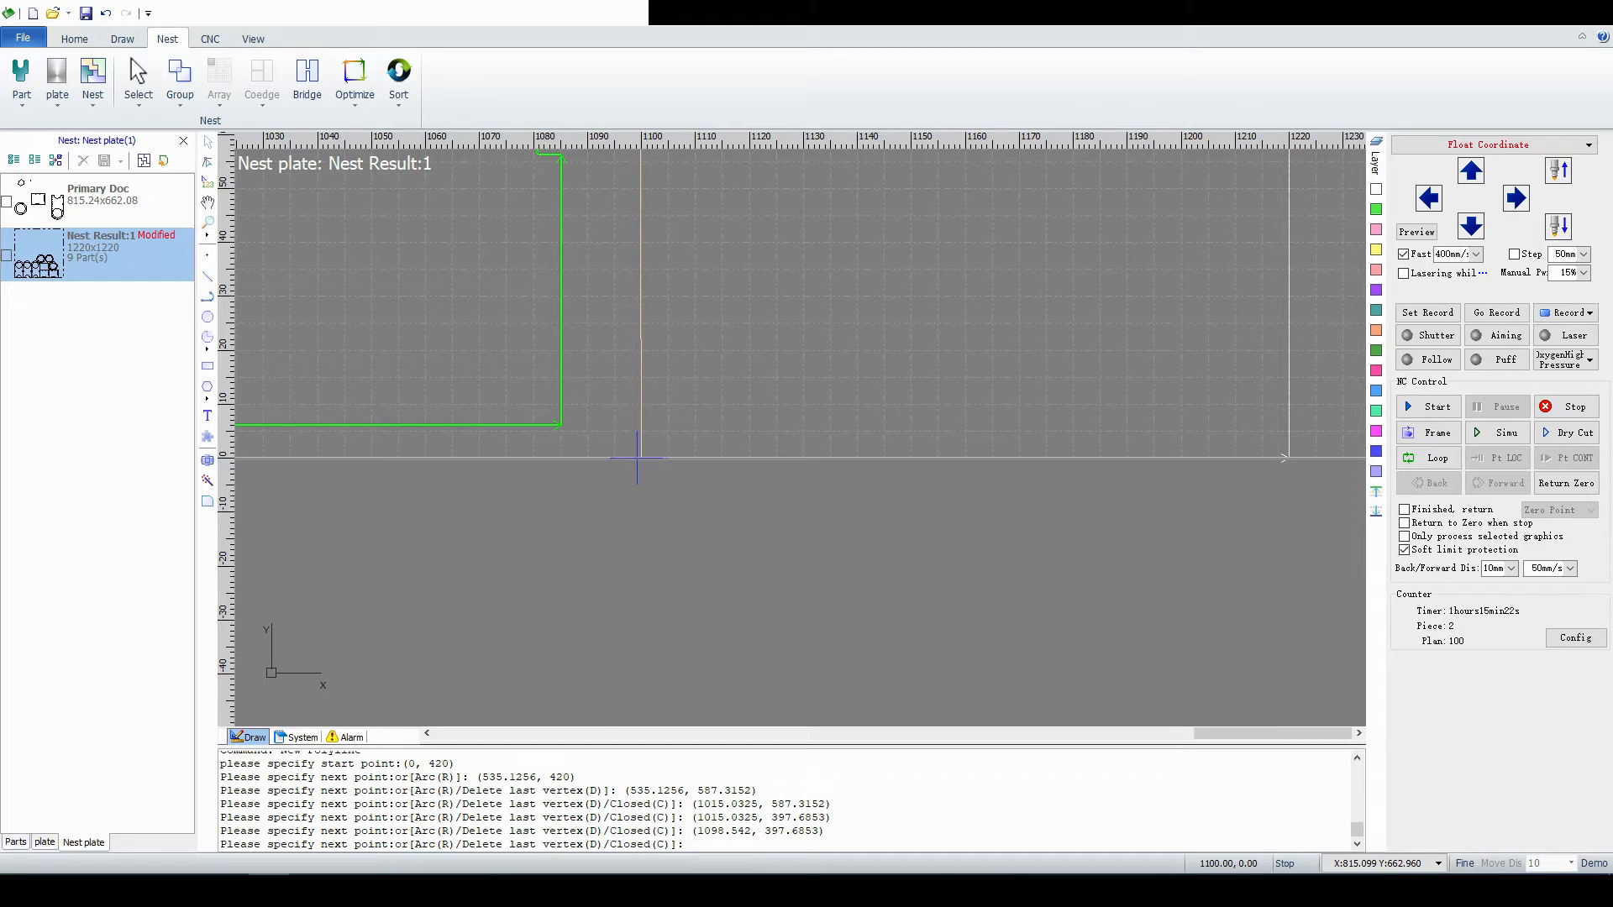
mouse_move(636, 463)
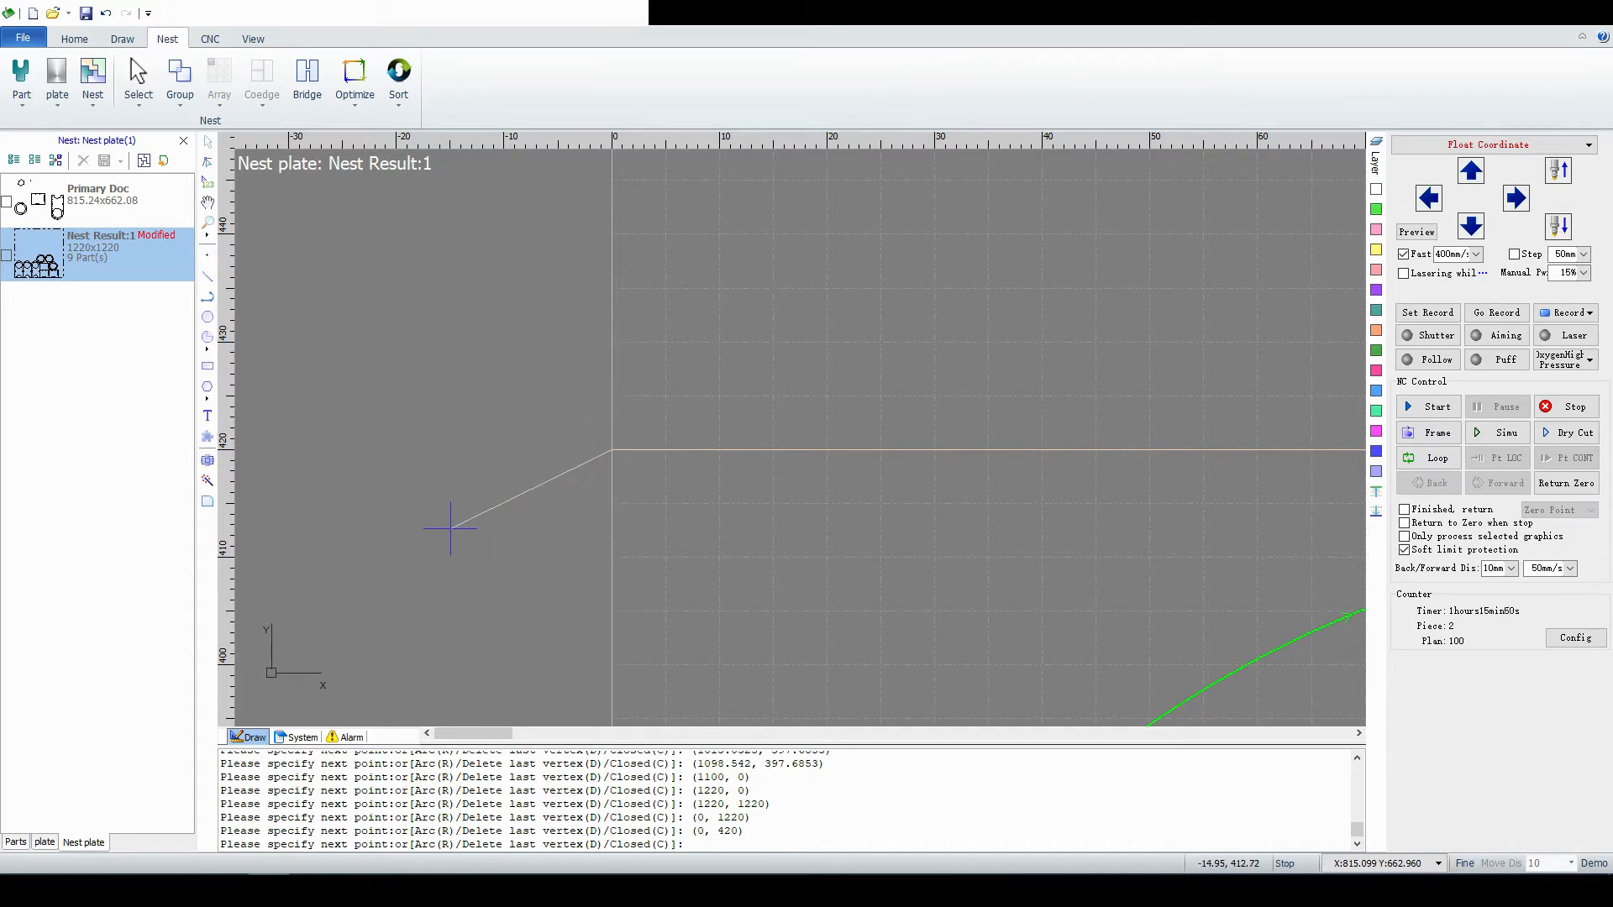
Close the polyline with C, completing the 11-vertex remnant outline back to 0, 420.
type("C")
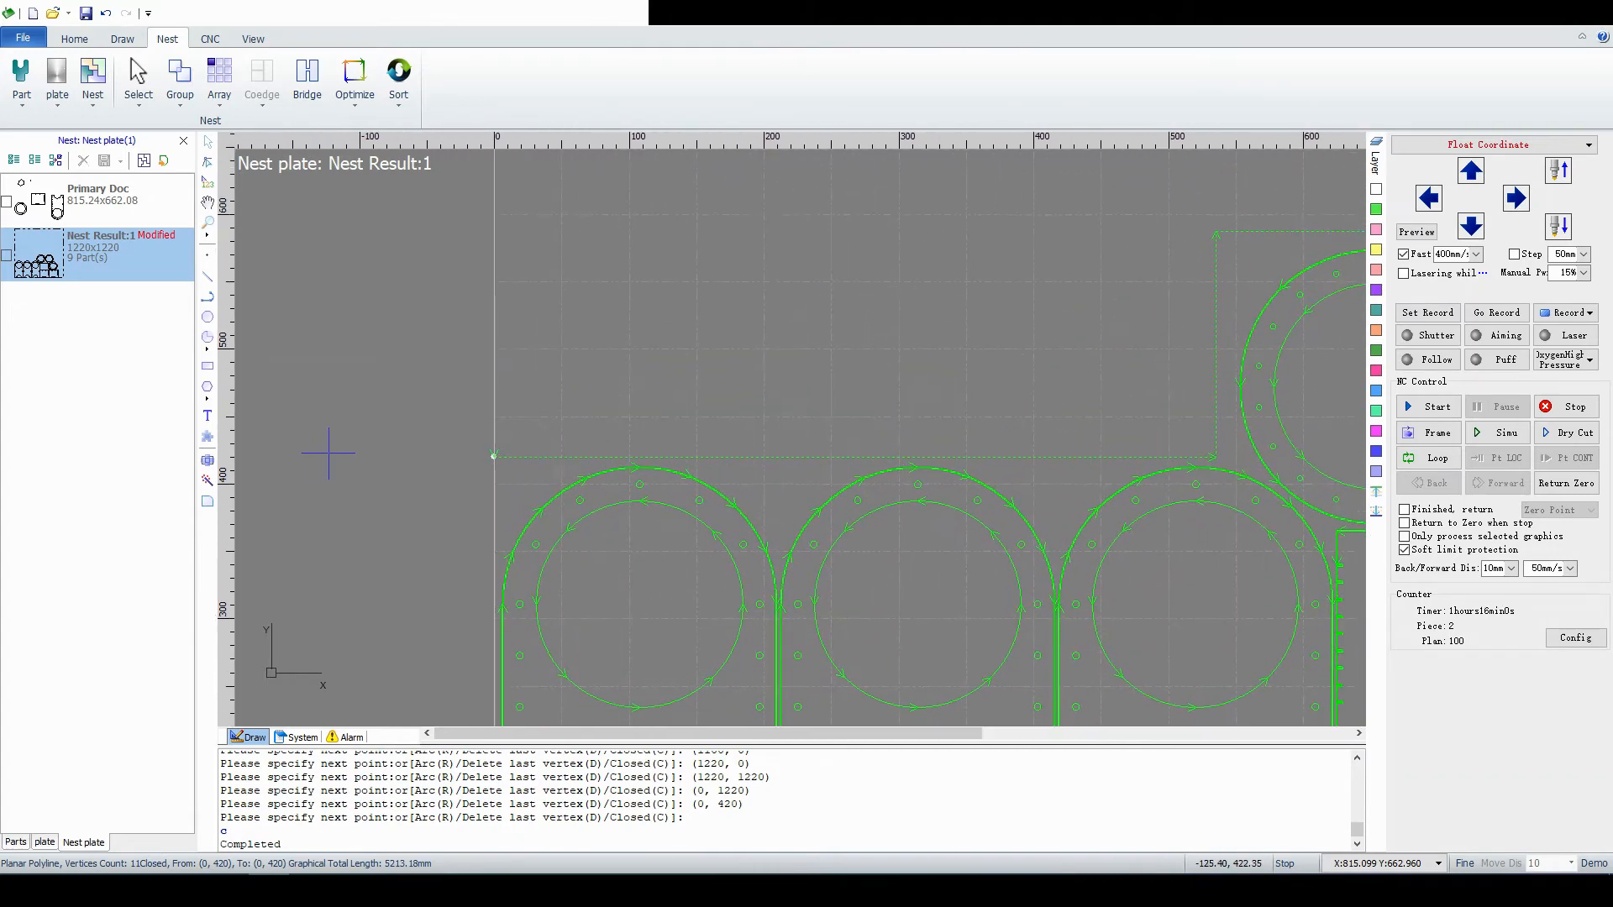
mouse_move(803, 464)
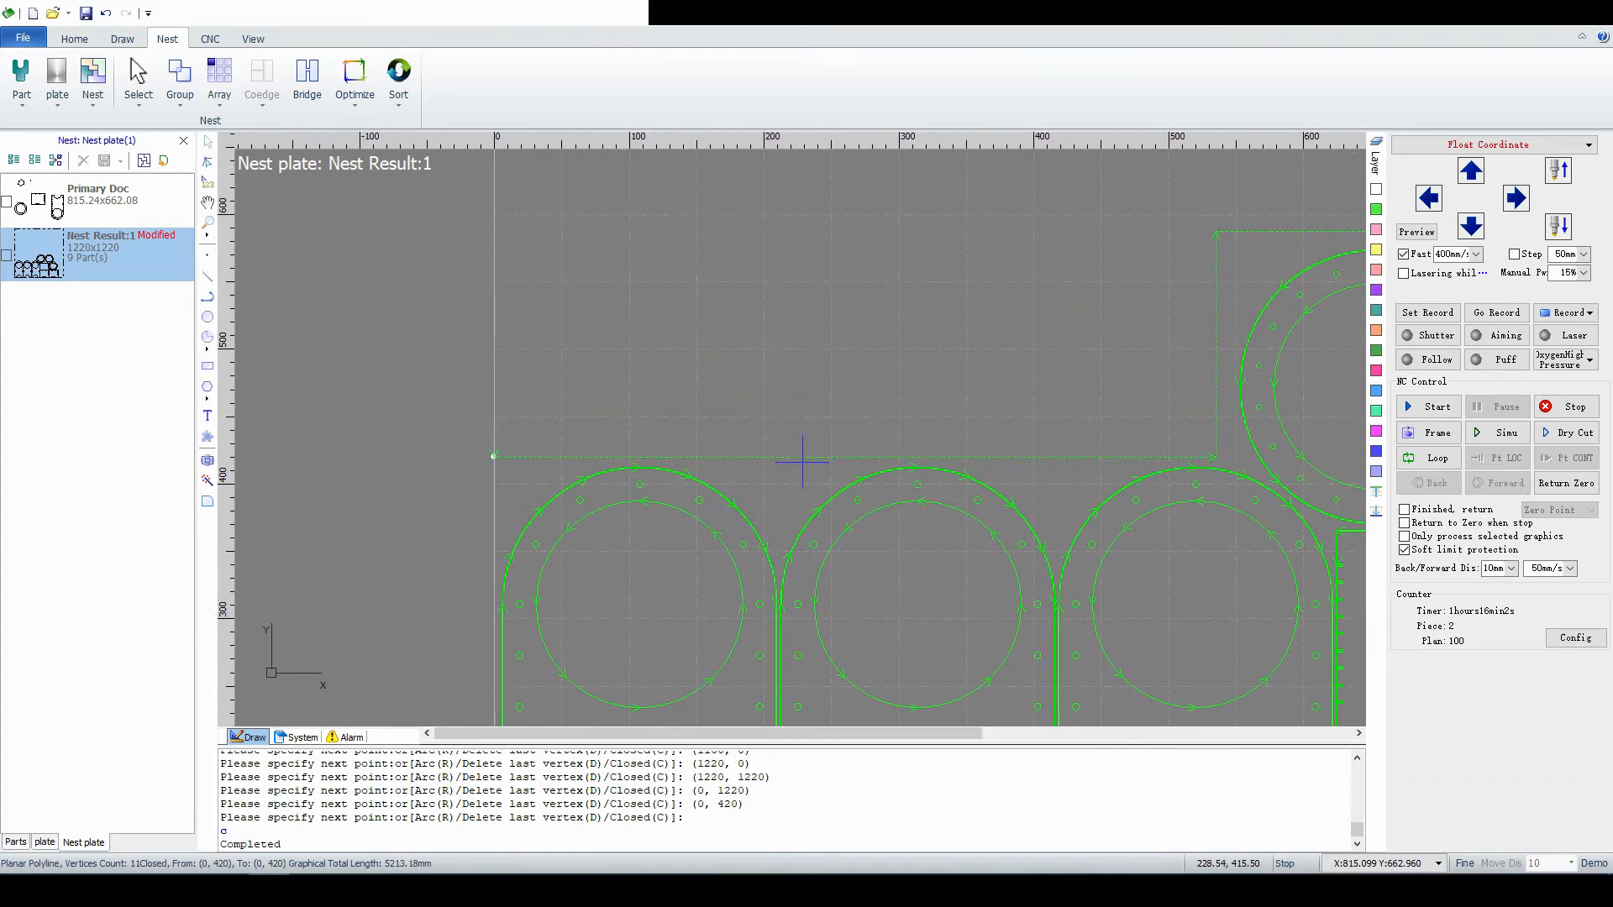
Copy the closed remnant outline and paste it into the Primary Doc beside the parts.
right_click(802, 463)
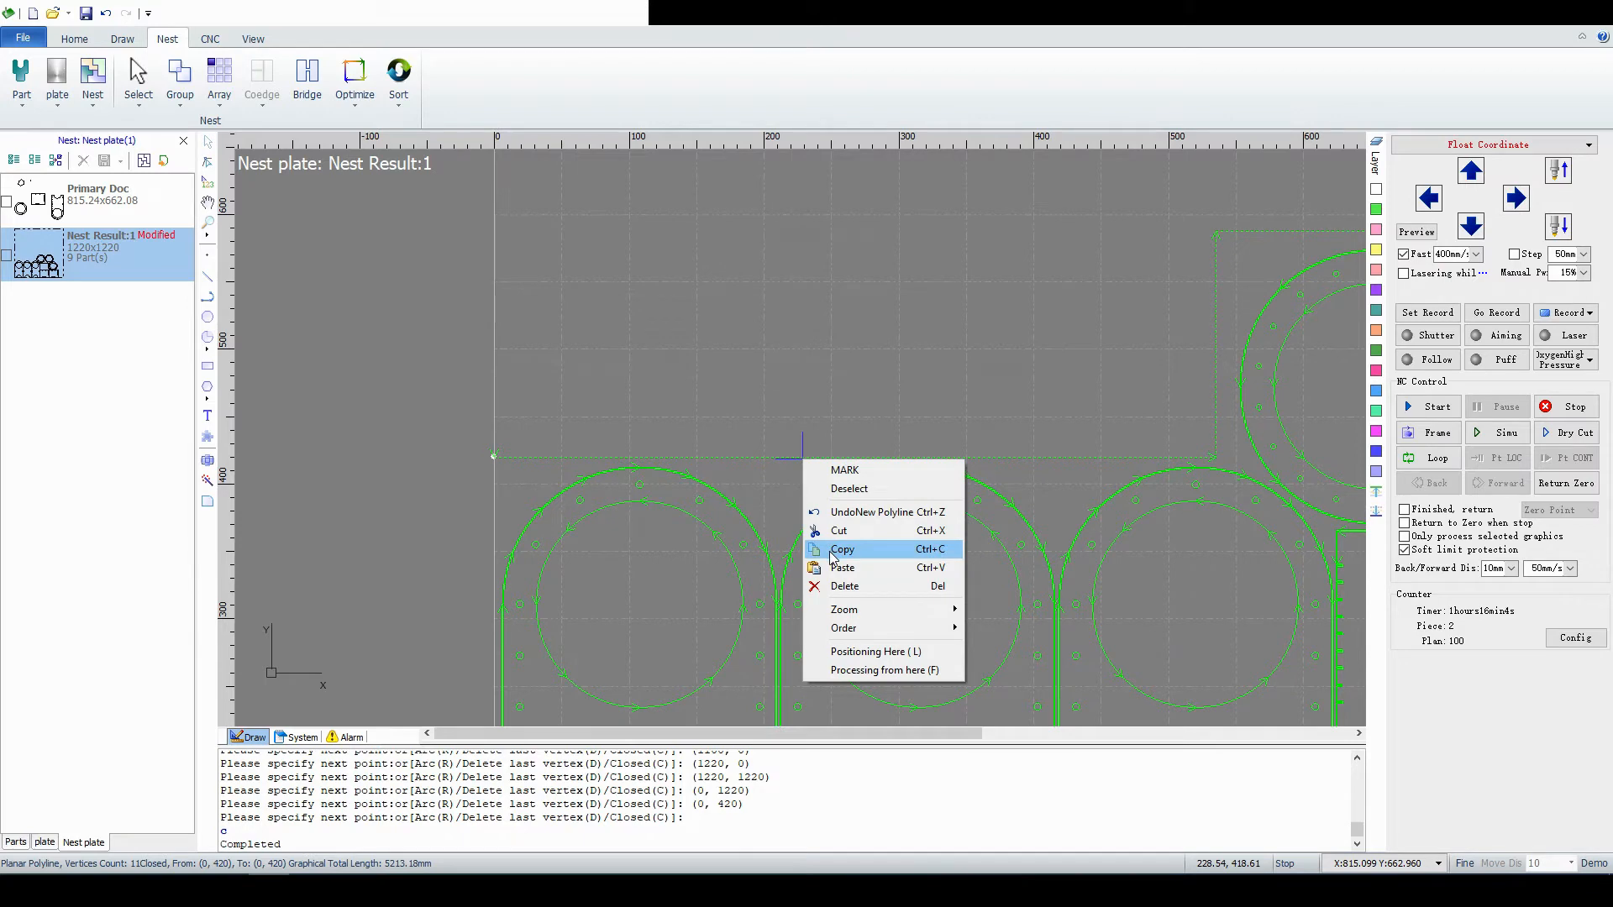
left_click(98, 242)
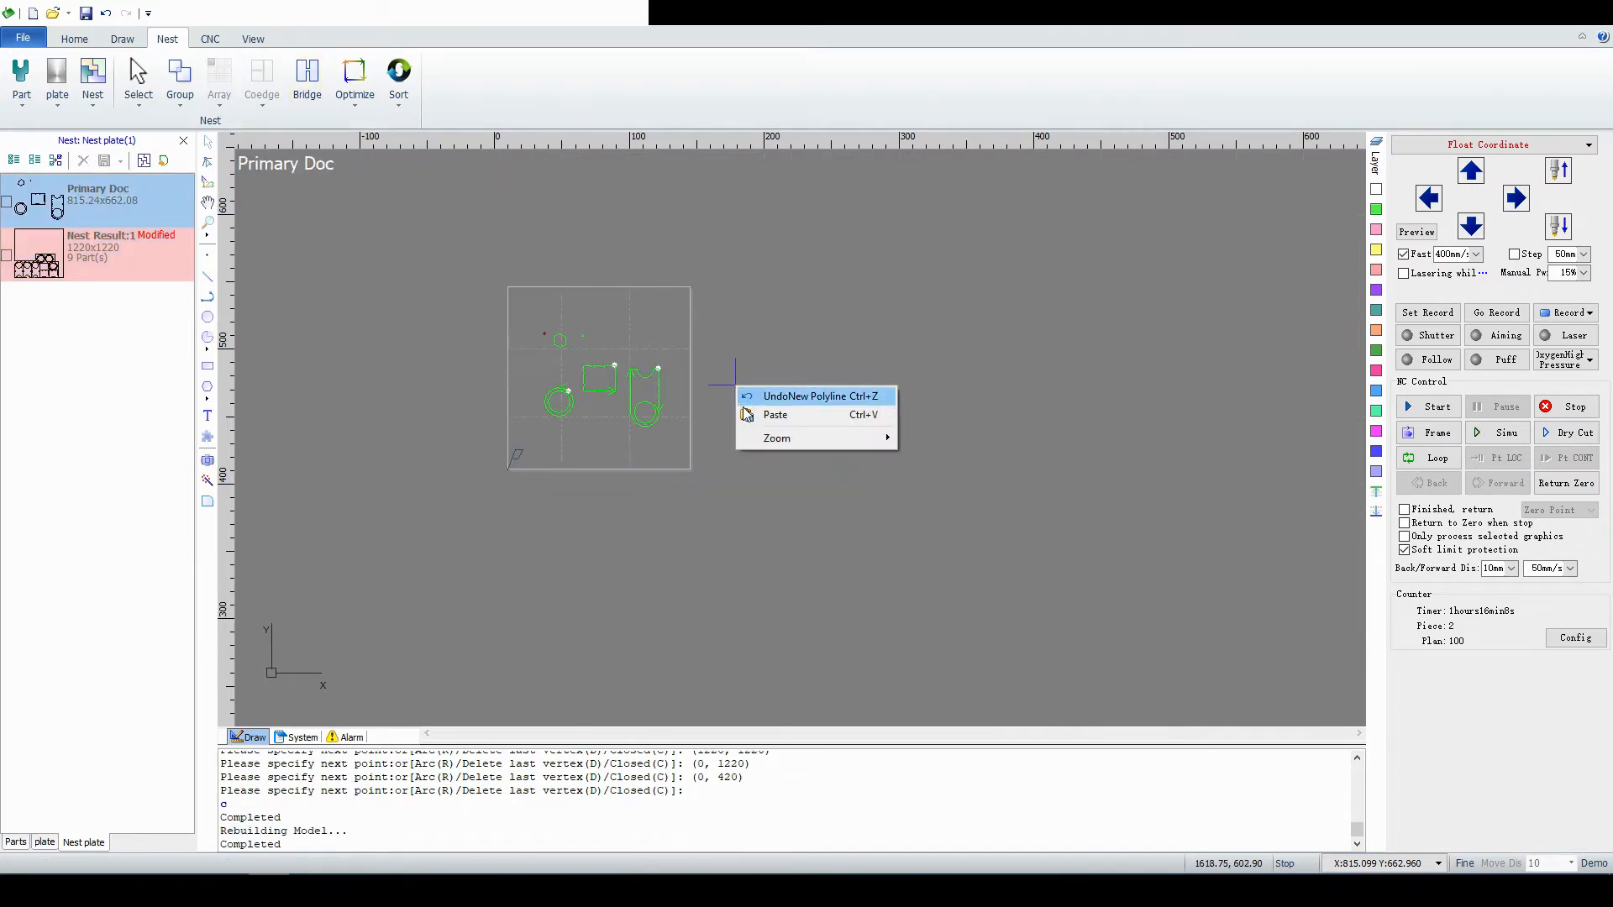
left_click(776, 415)
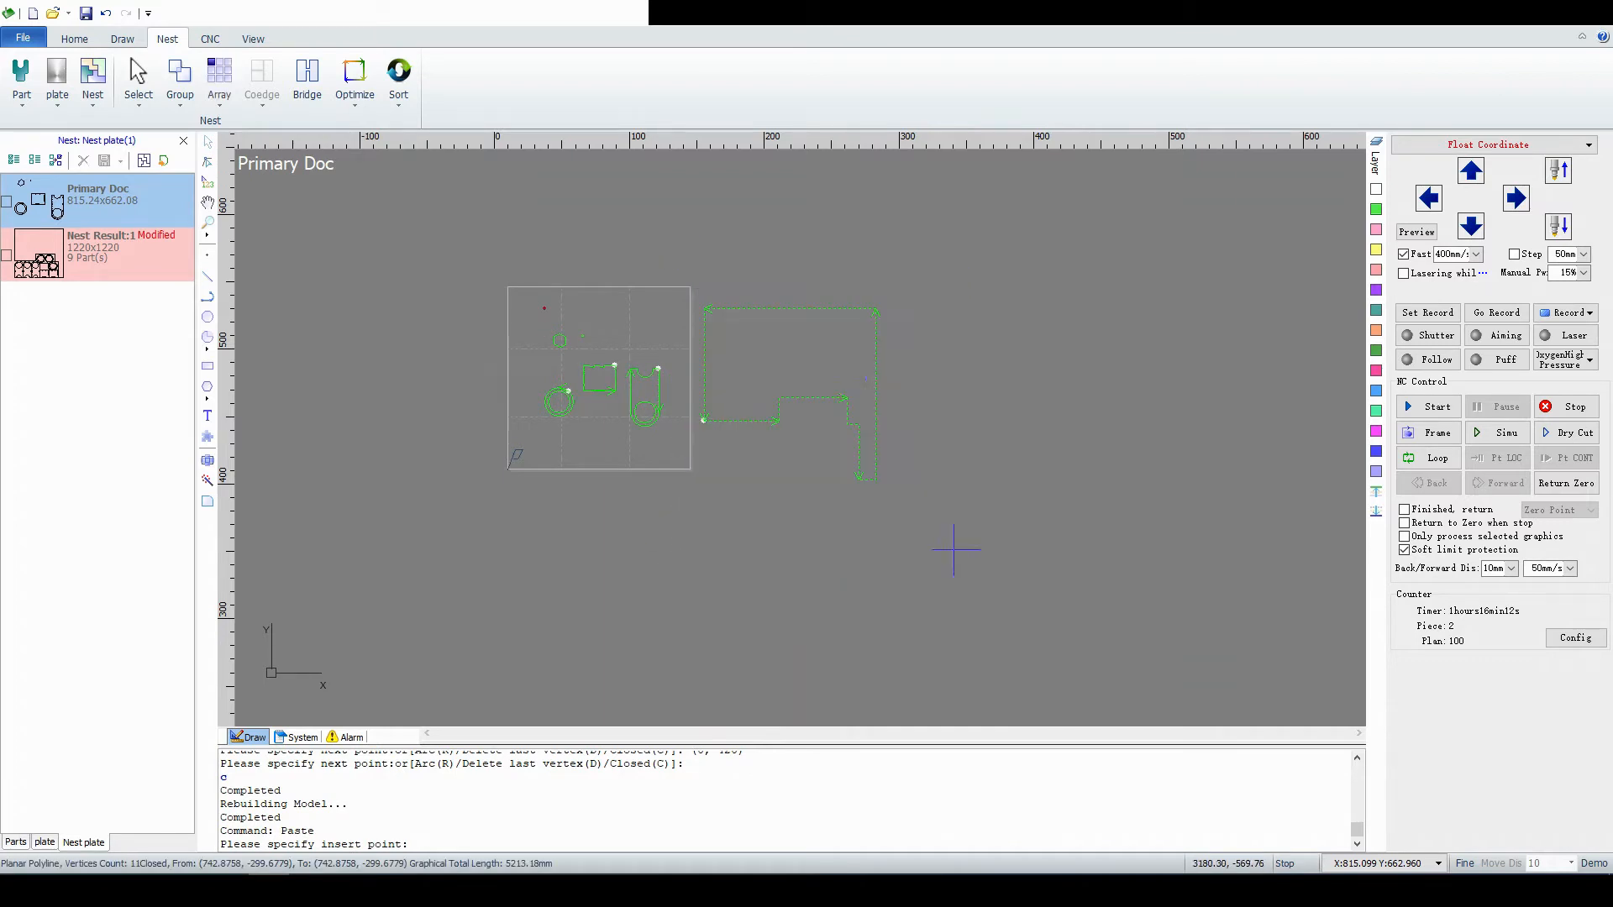
Add the pasted outline to the plate library as a 1220x1220 Planar Polyline plate.
right_click(867, 389)
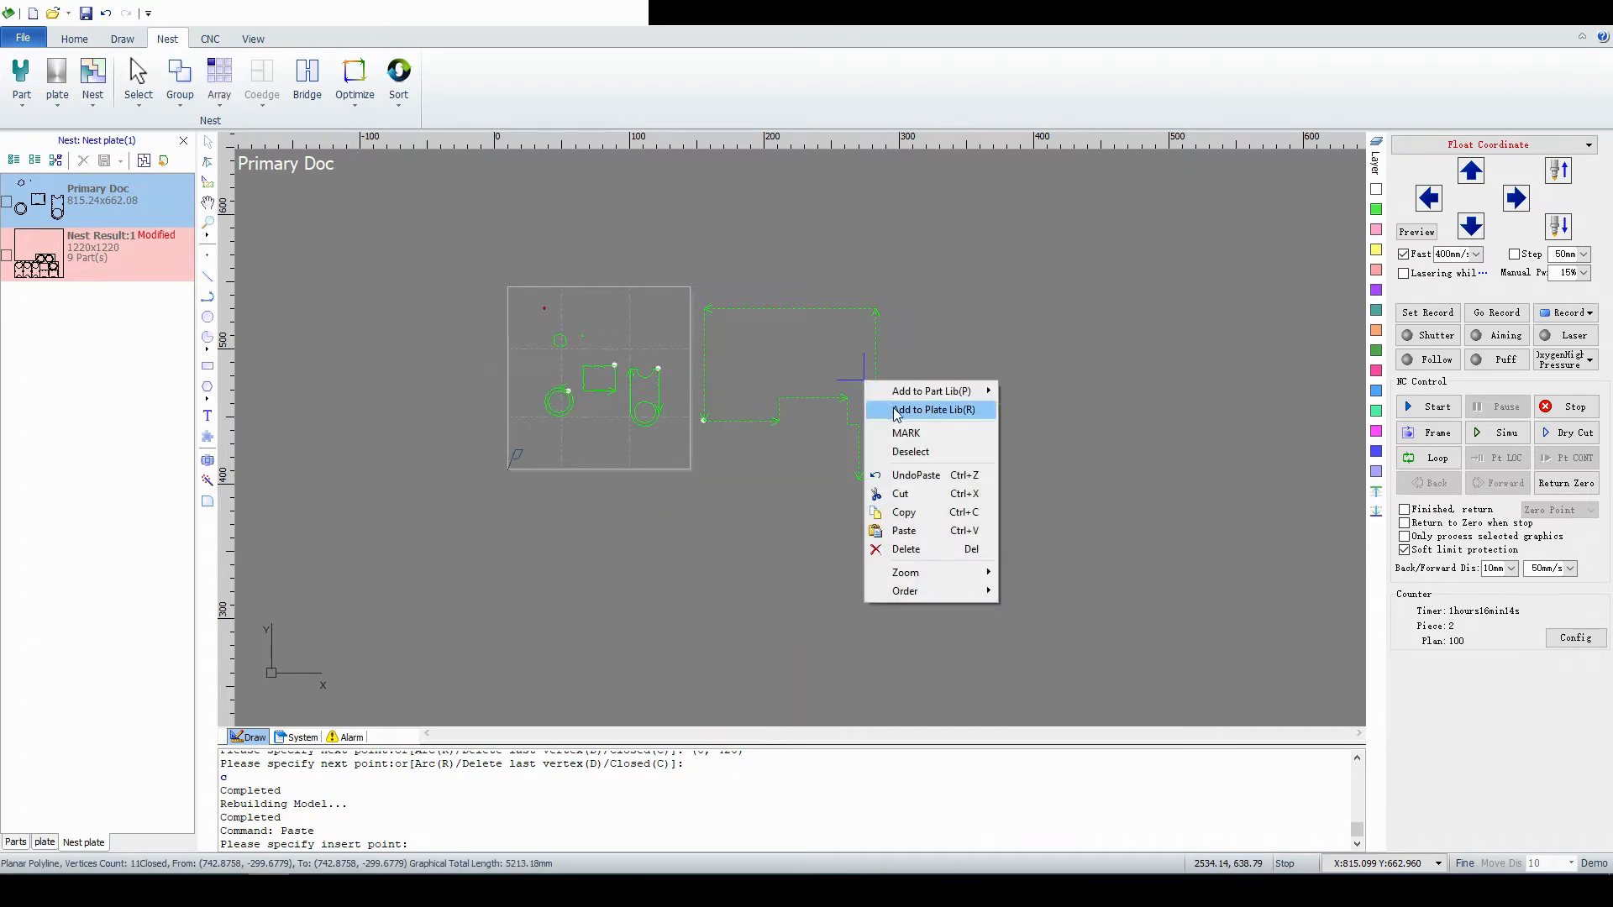
left_click(932, 409)
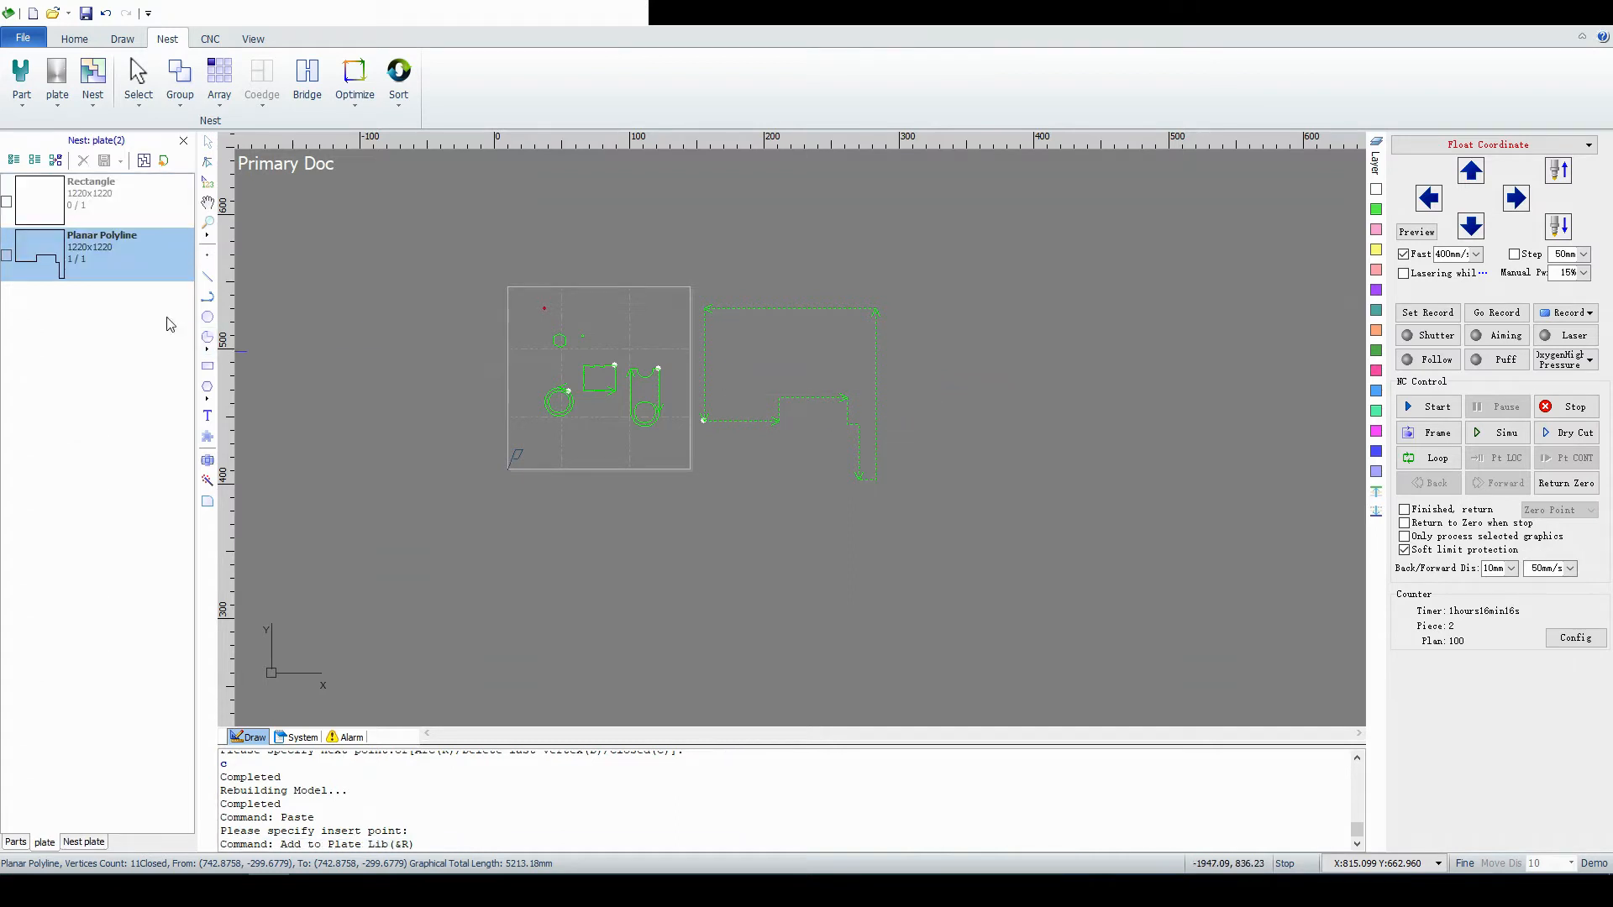
mouse_move(170, 327)
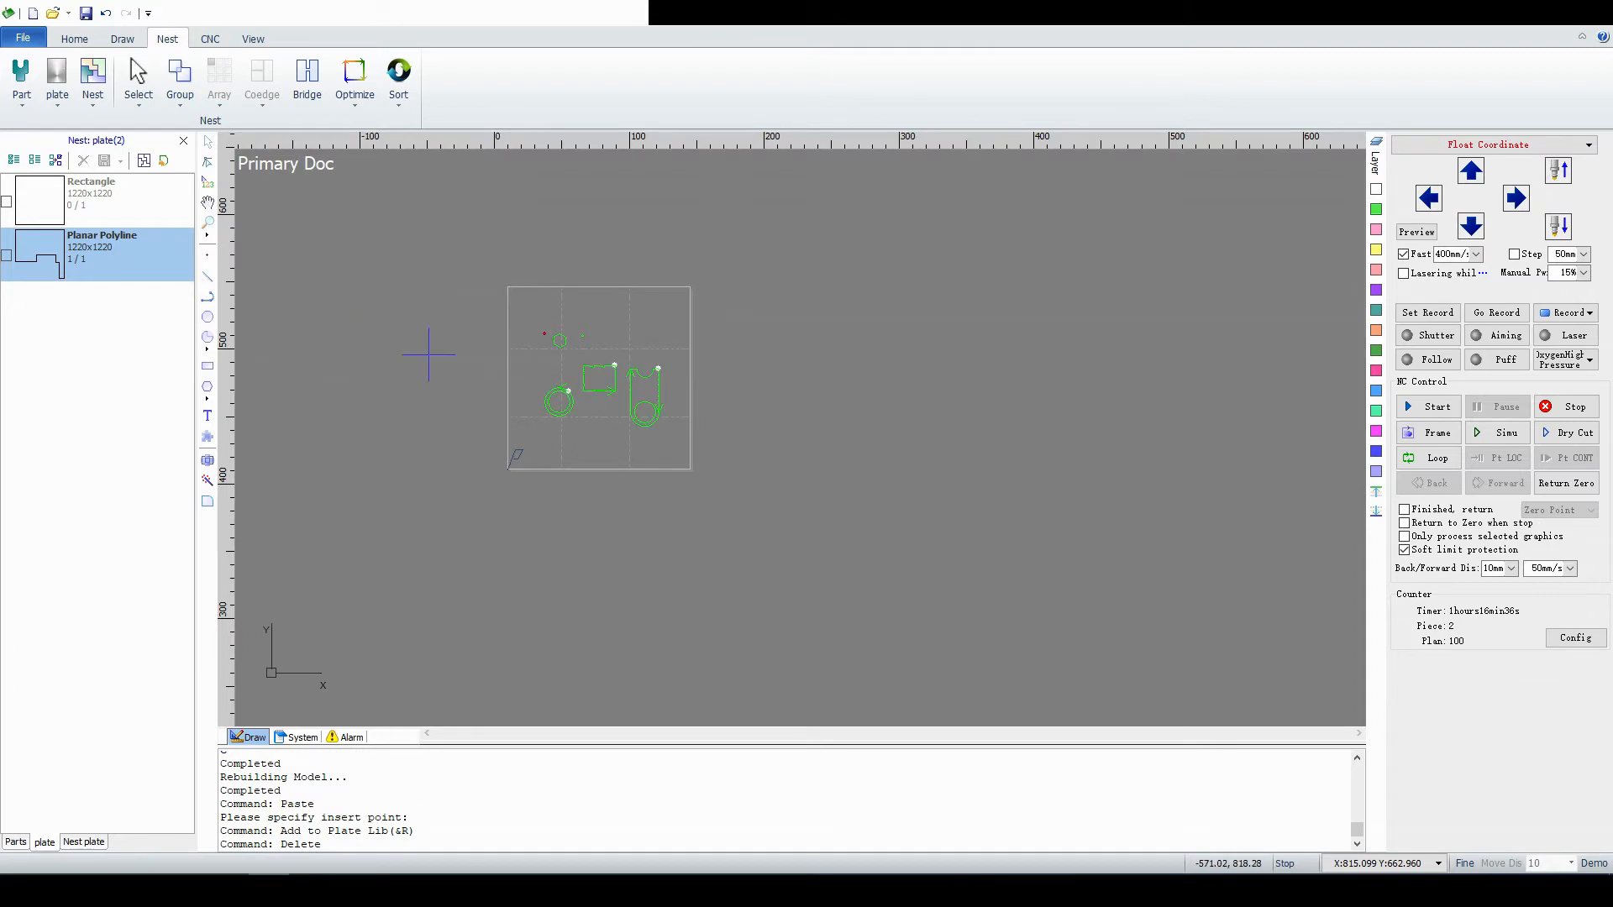
mouse_move(68, 265)
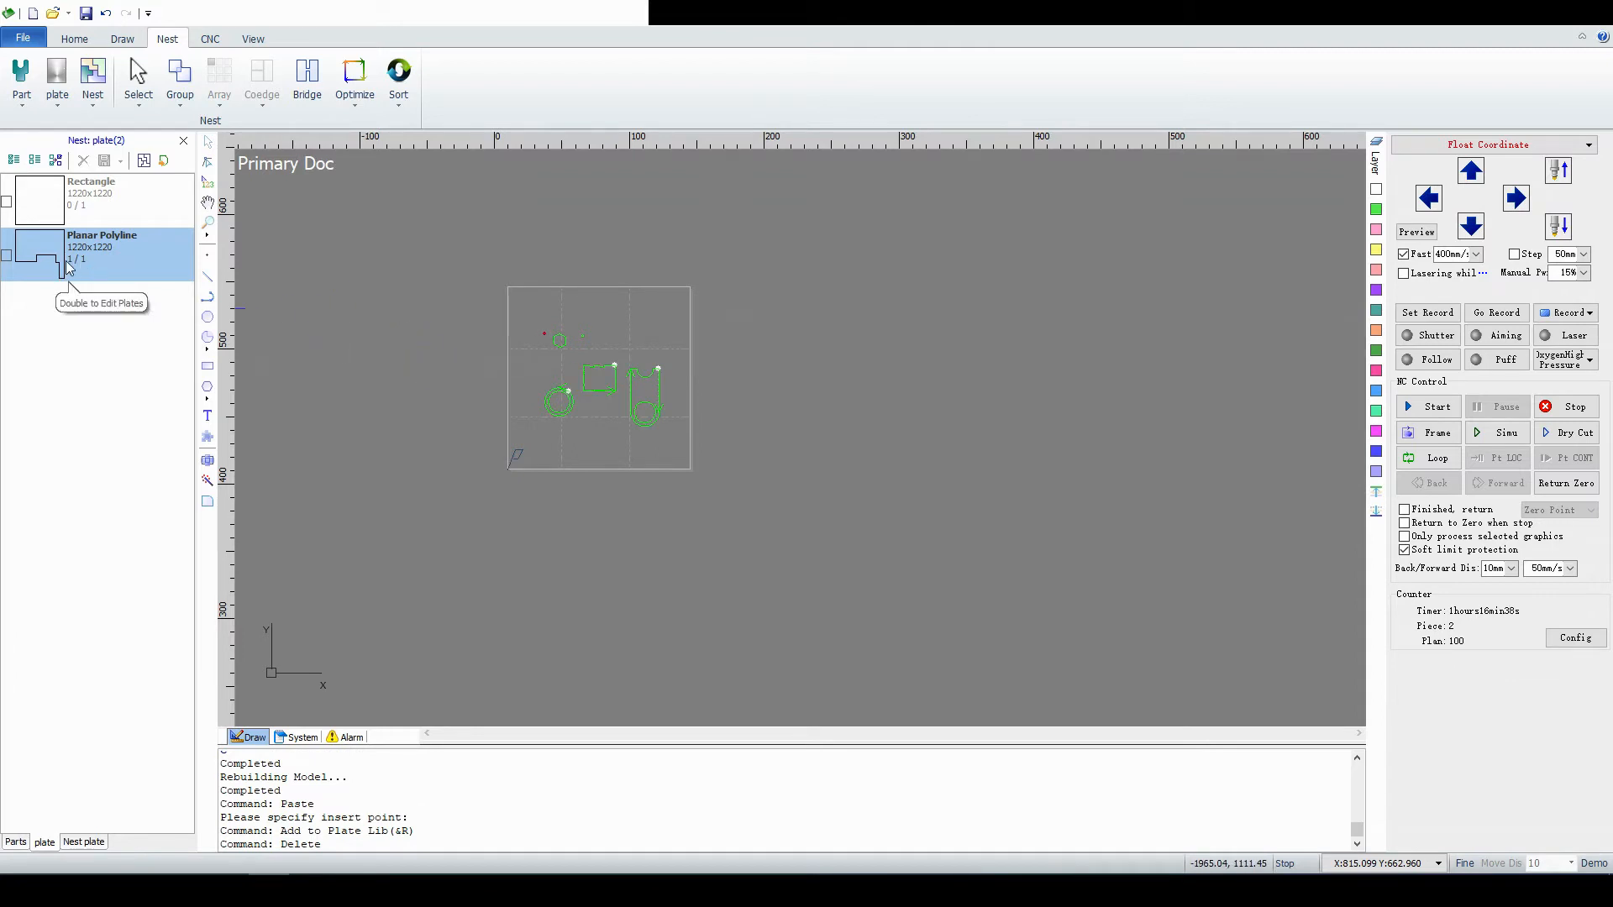
Try Save As on the Planar Polyline plate, then reopen its options to edit quantity.
right_click(101, 256)
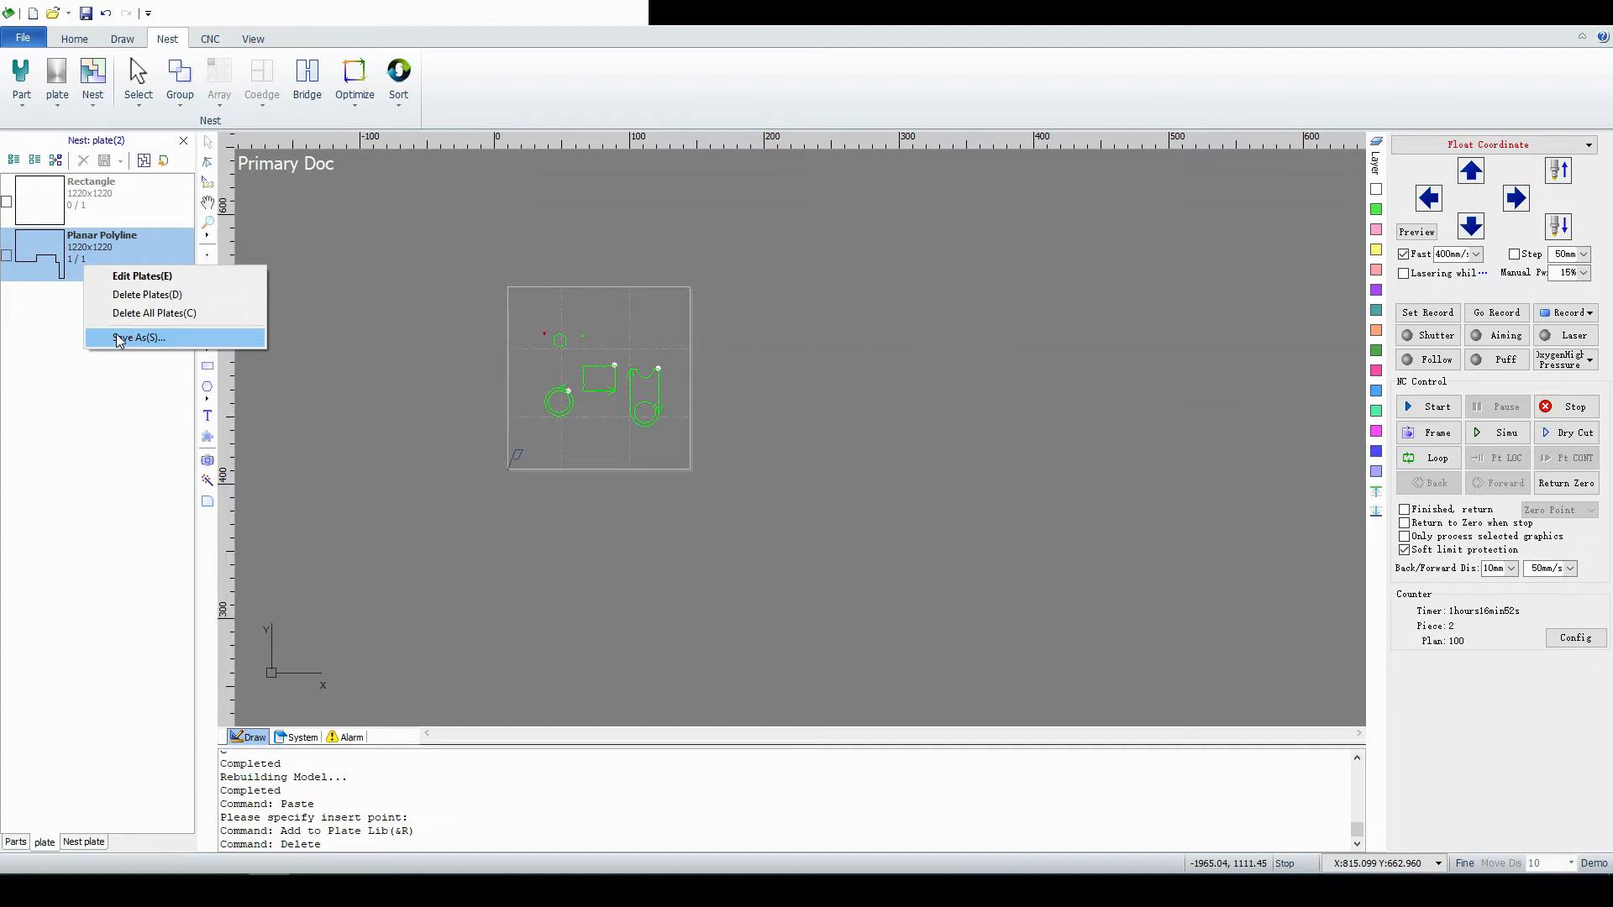
left_click(92, 292)
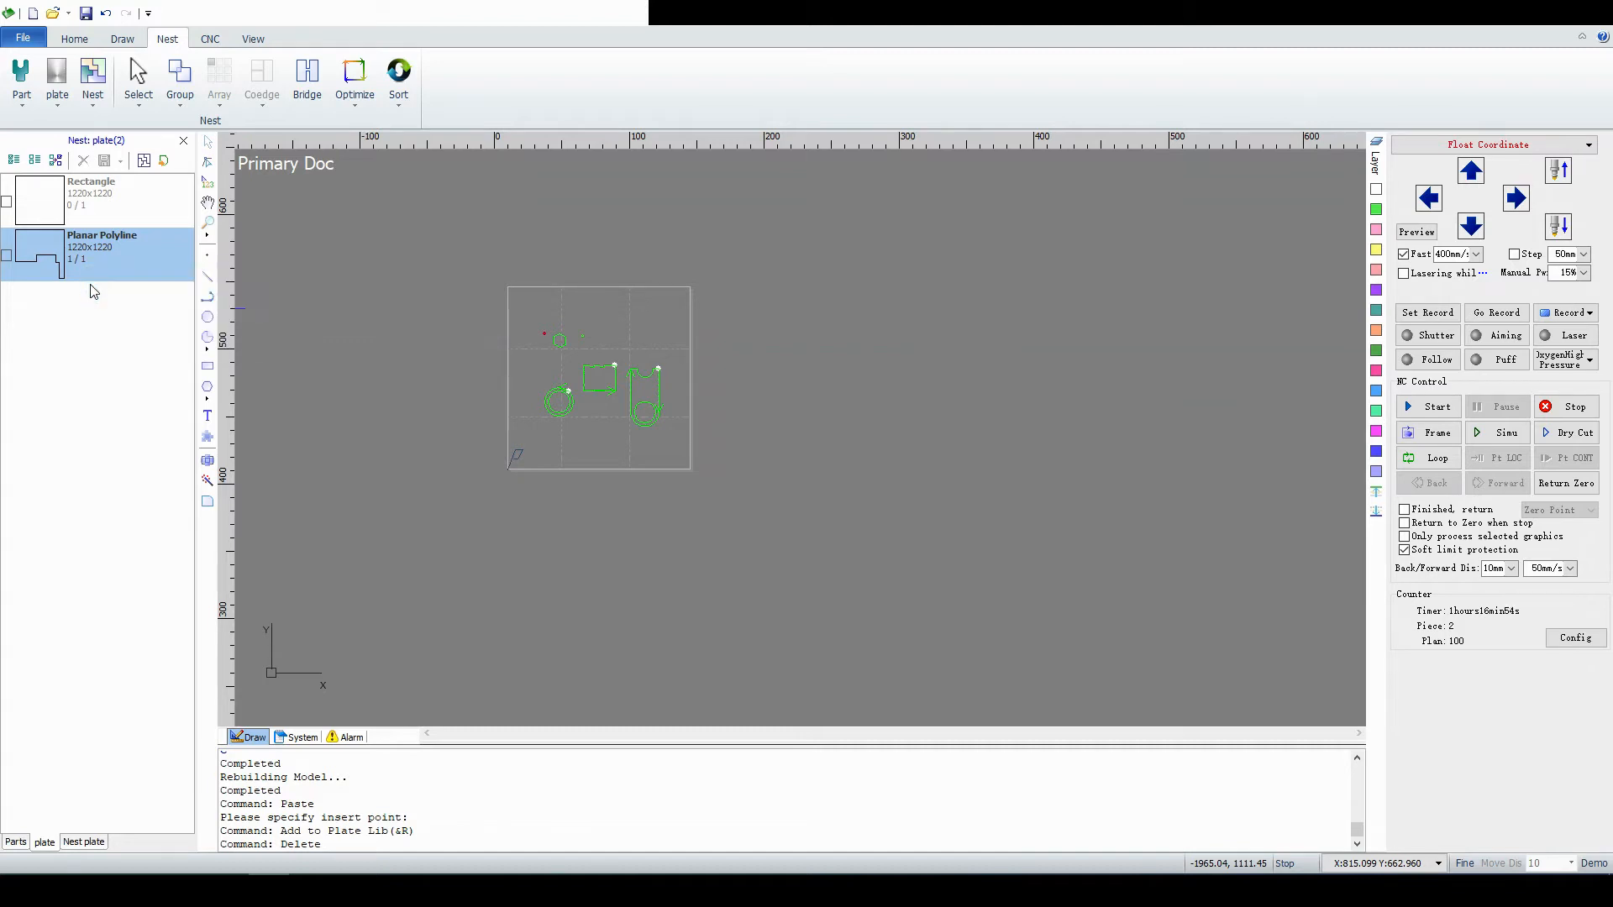
right_click(98, 252)
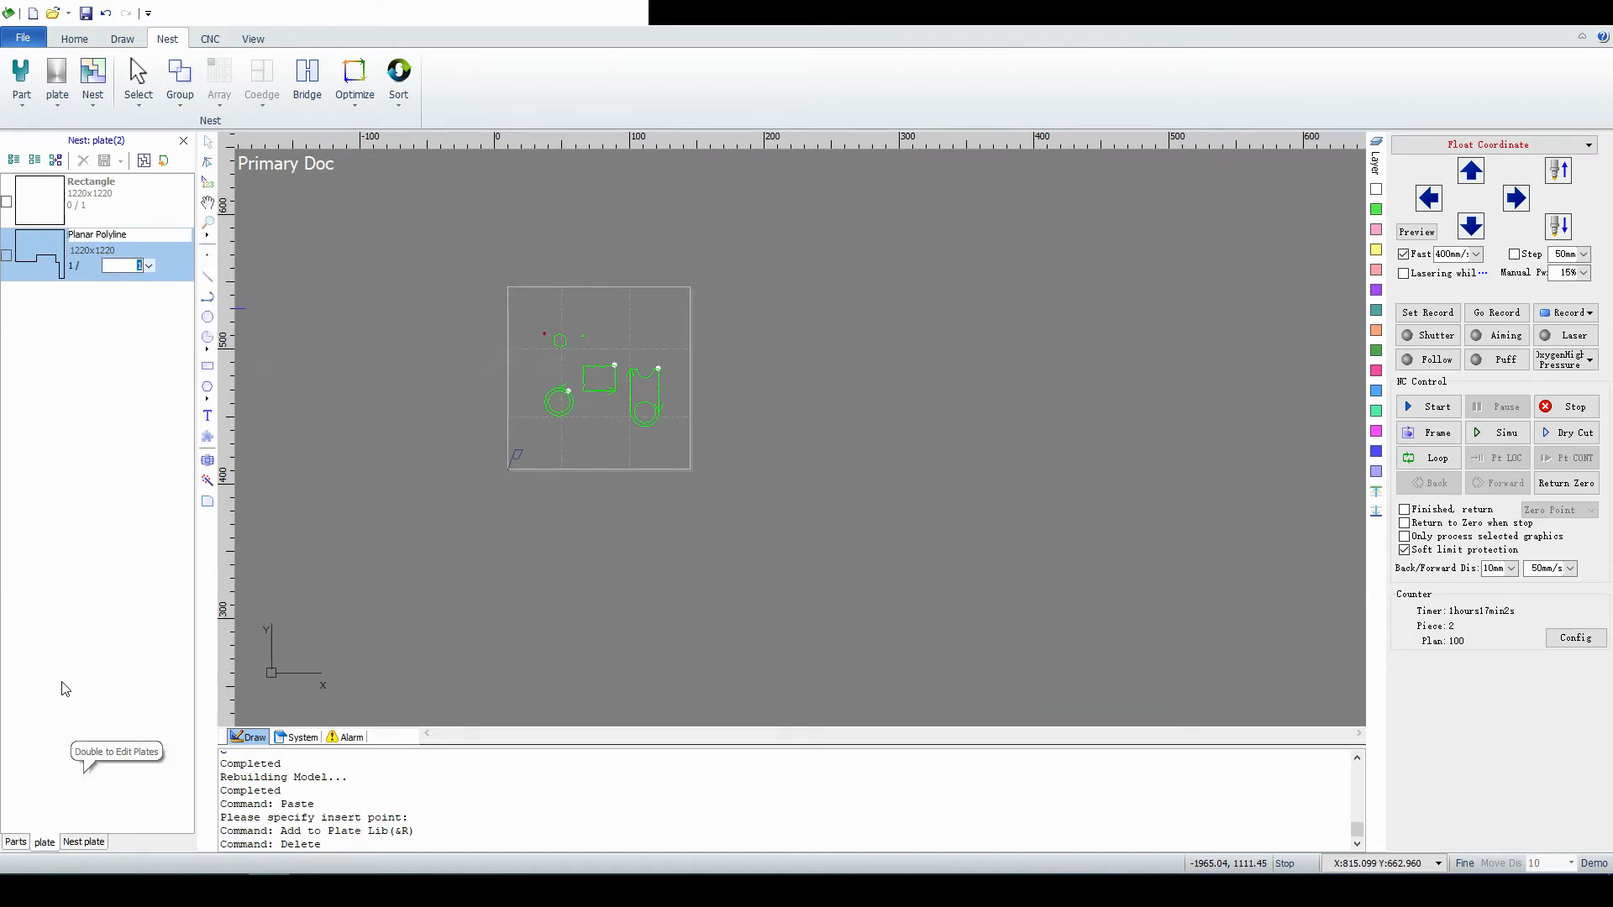
left_click(82, 842)
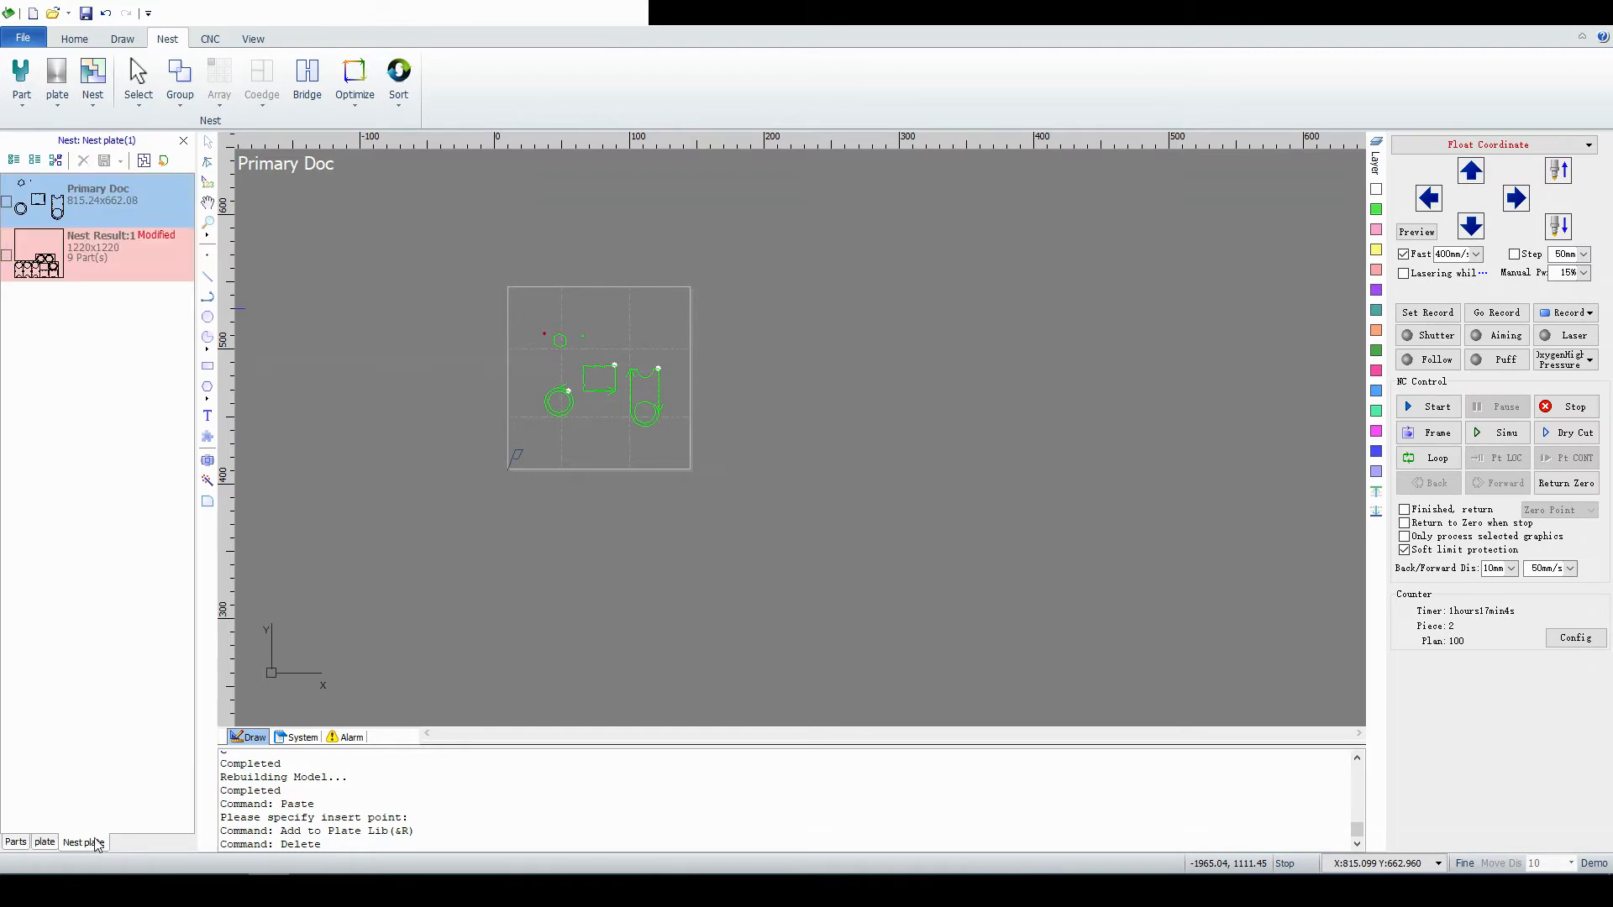
left_click(97, 247)
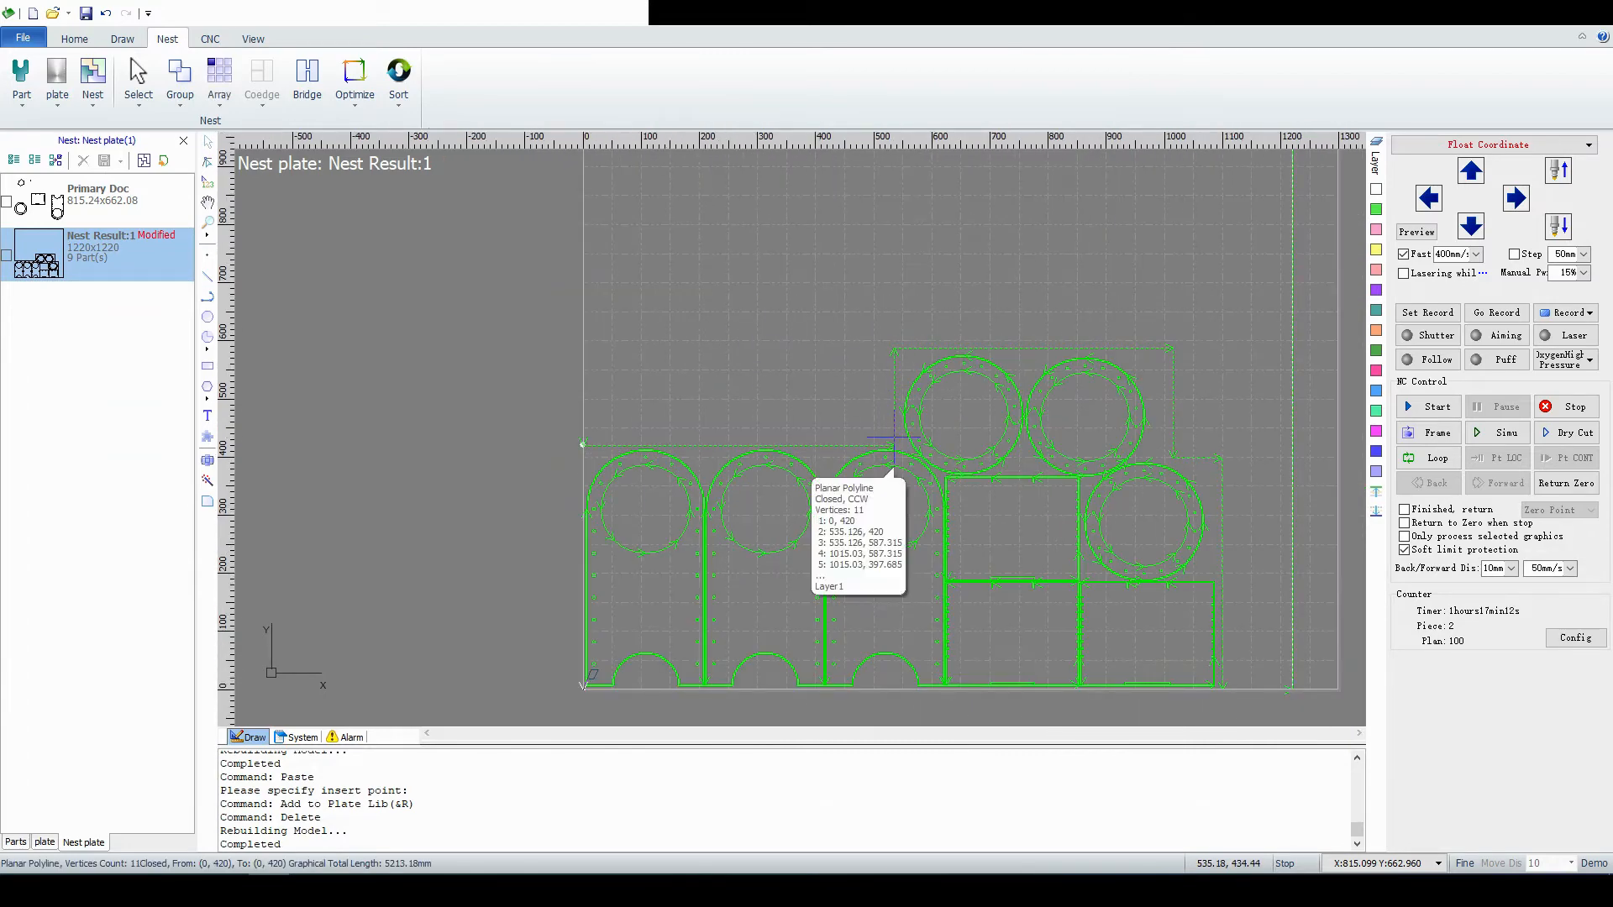
mouse_move(643, 499)
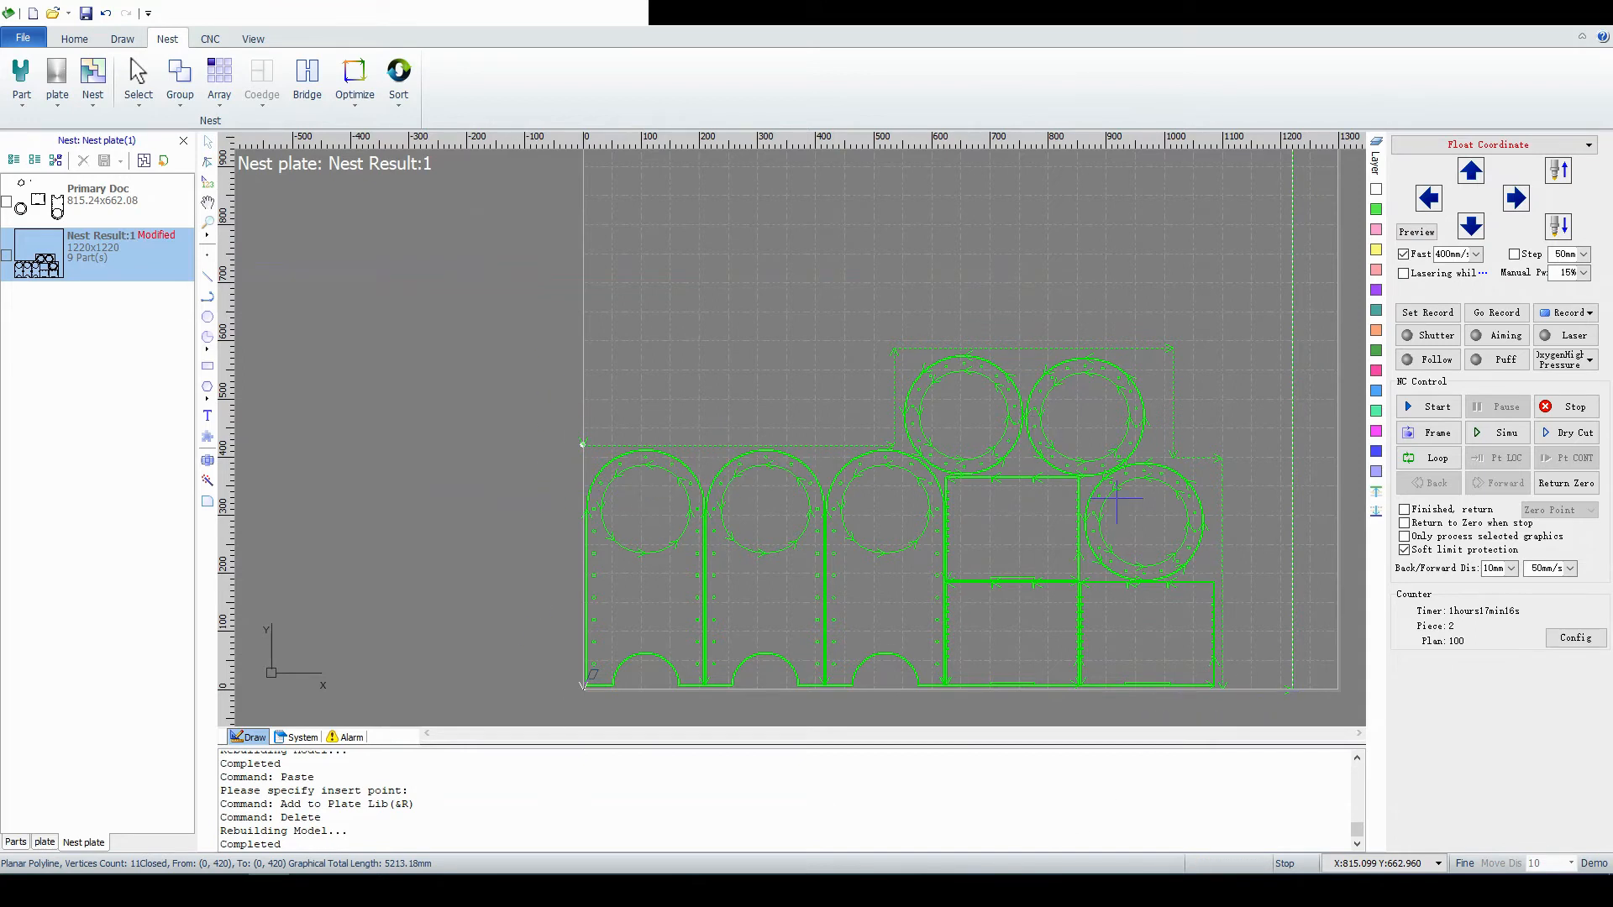
mouse_move(904, 513)
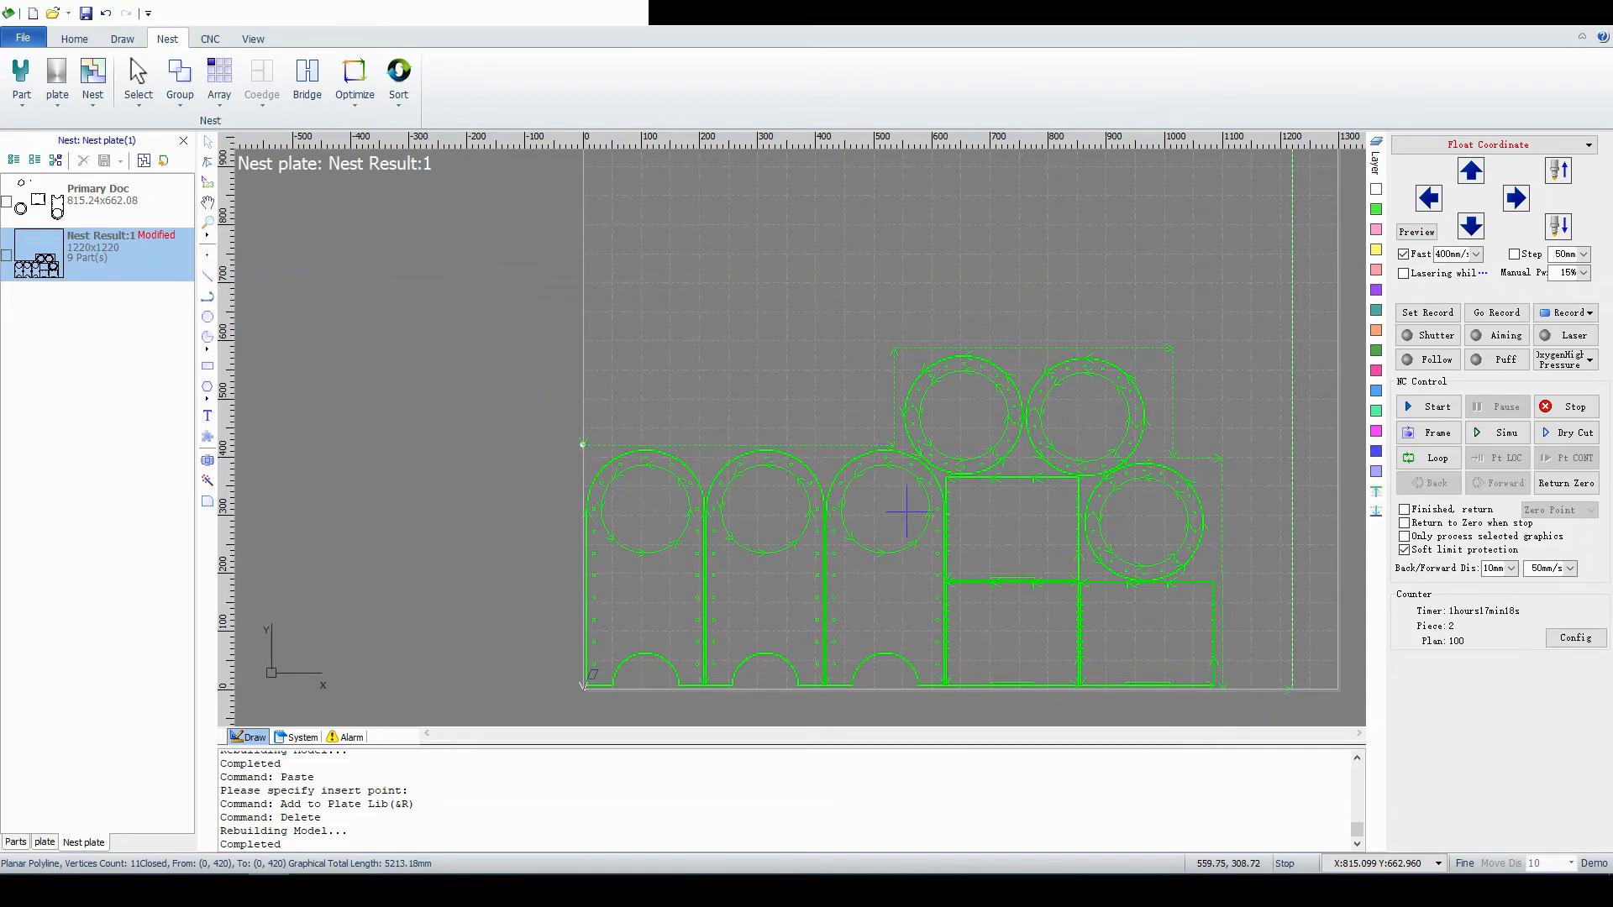
mouse_move(907, 512)
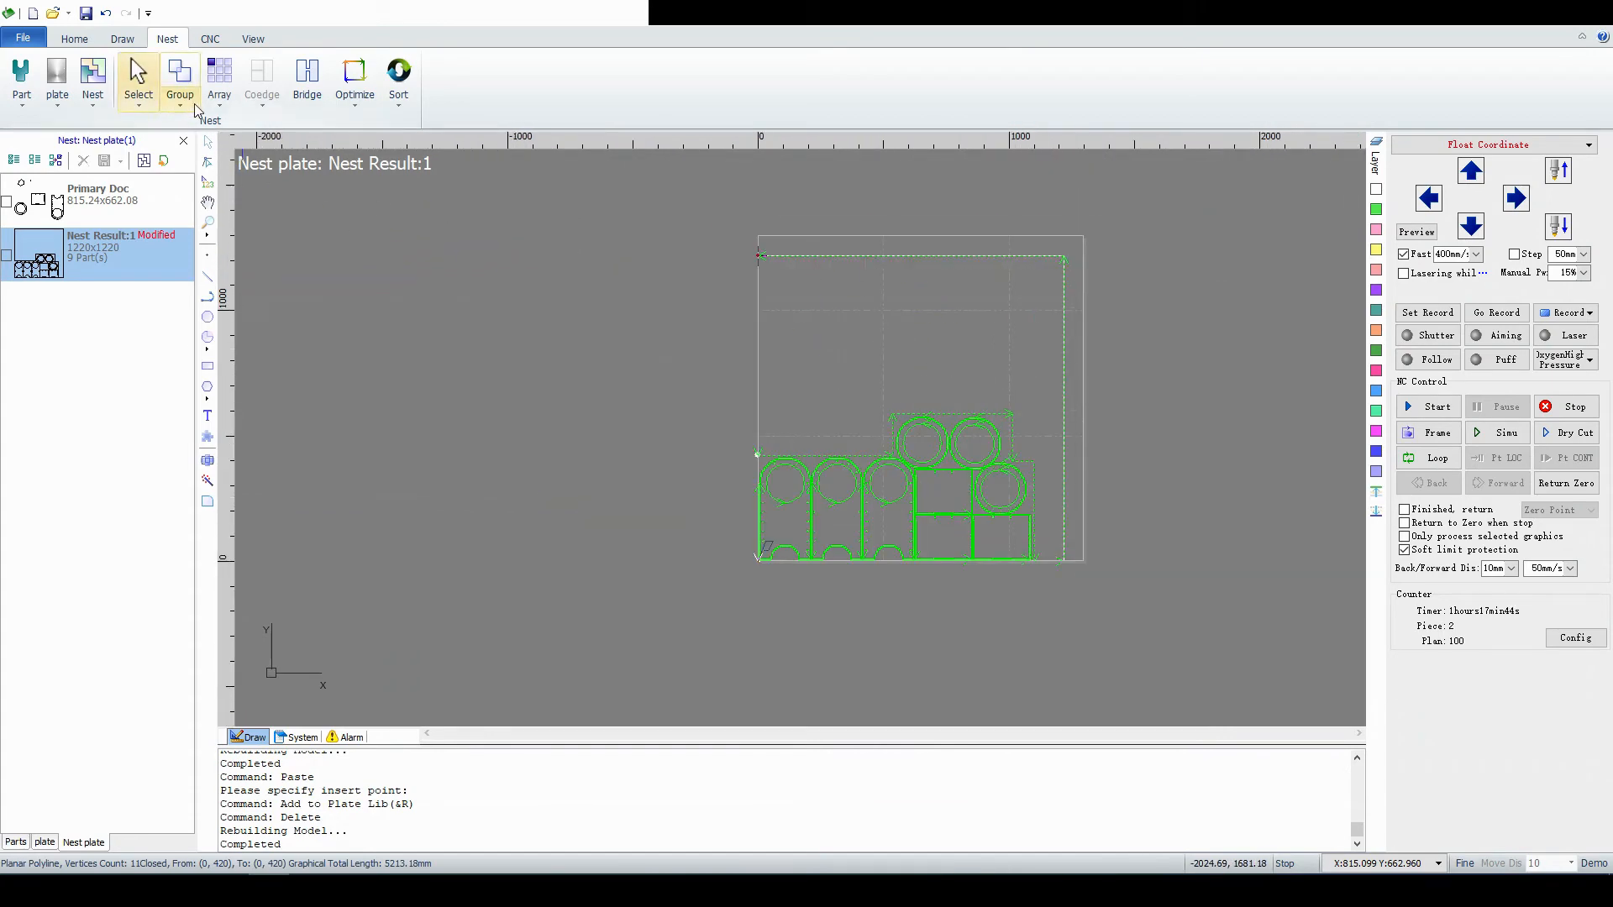
Explode the remnant outline polyline into separate lines using Explode Graphics.
left_click(179, 81)
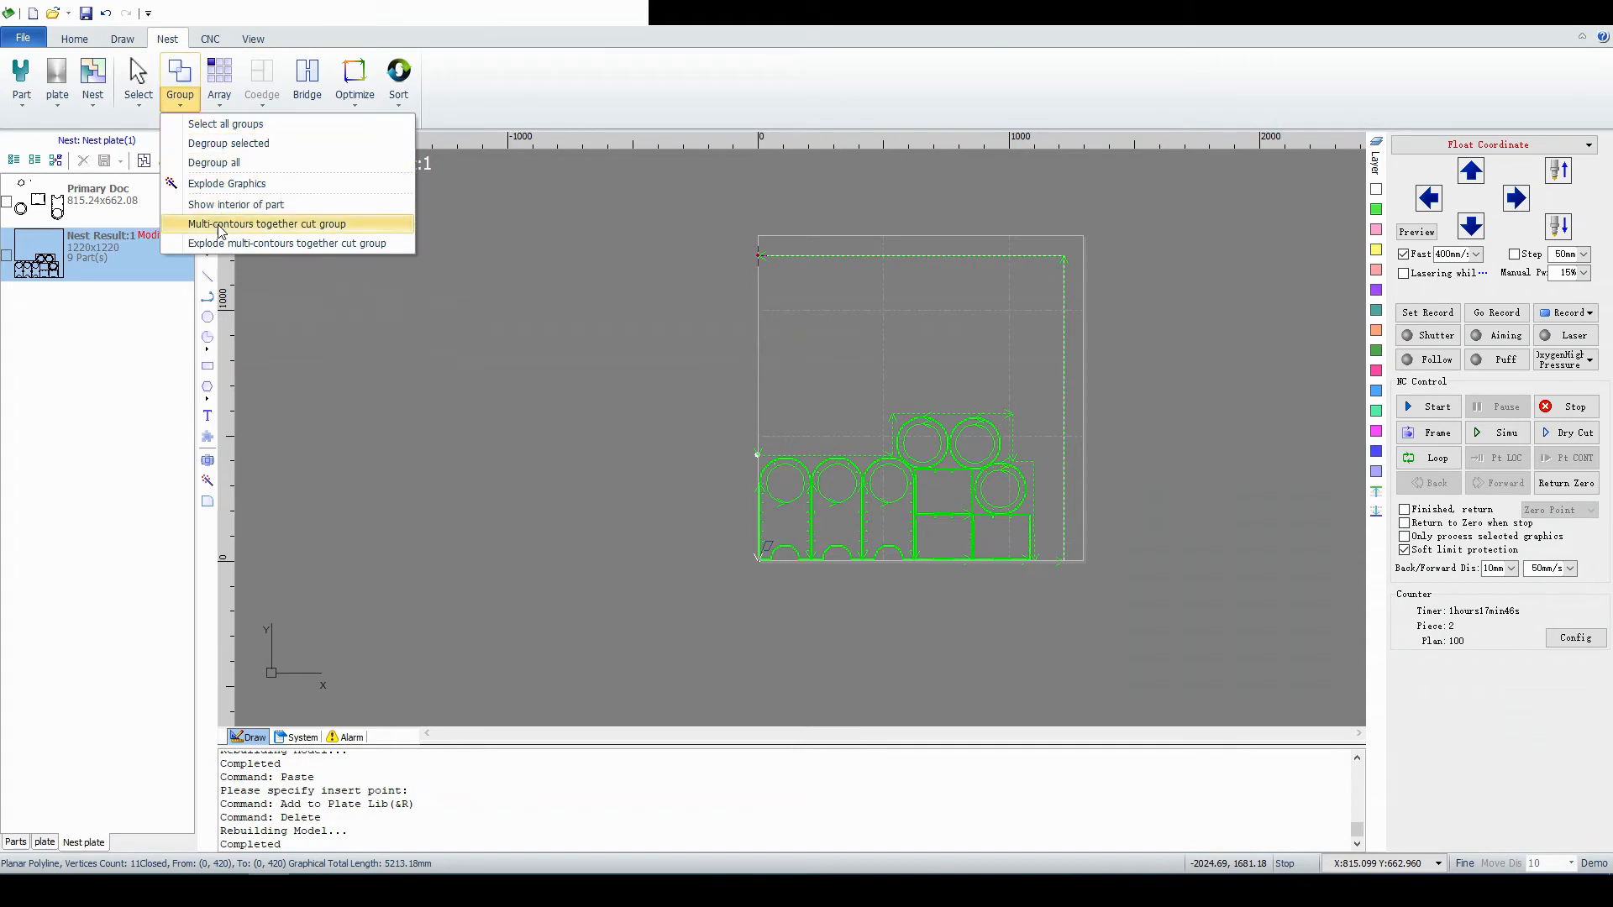
mouse_move(226, 184)
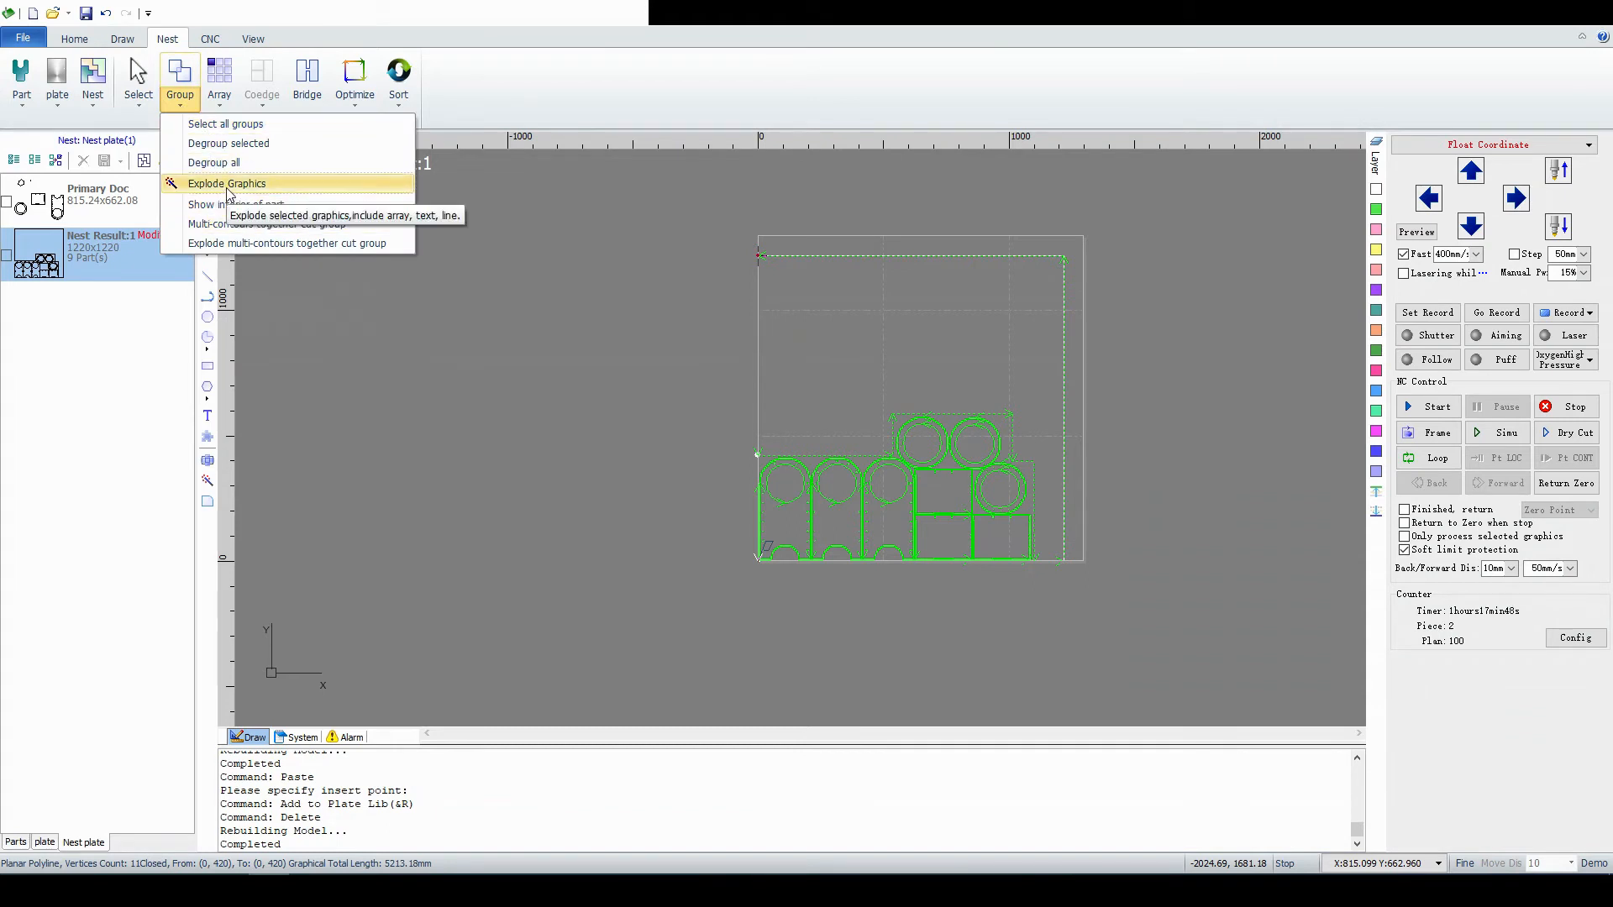
left_click(228, 183)
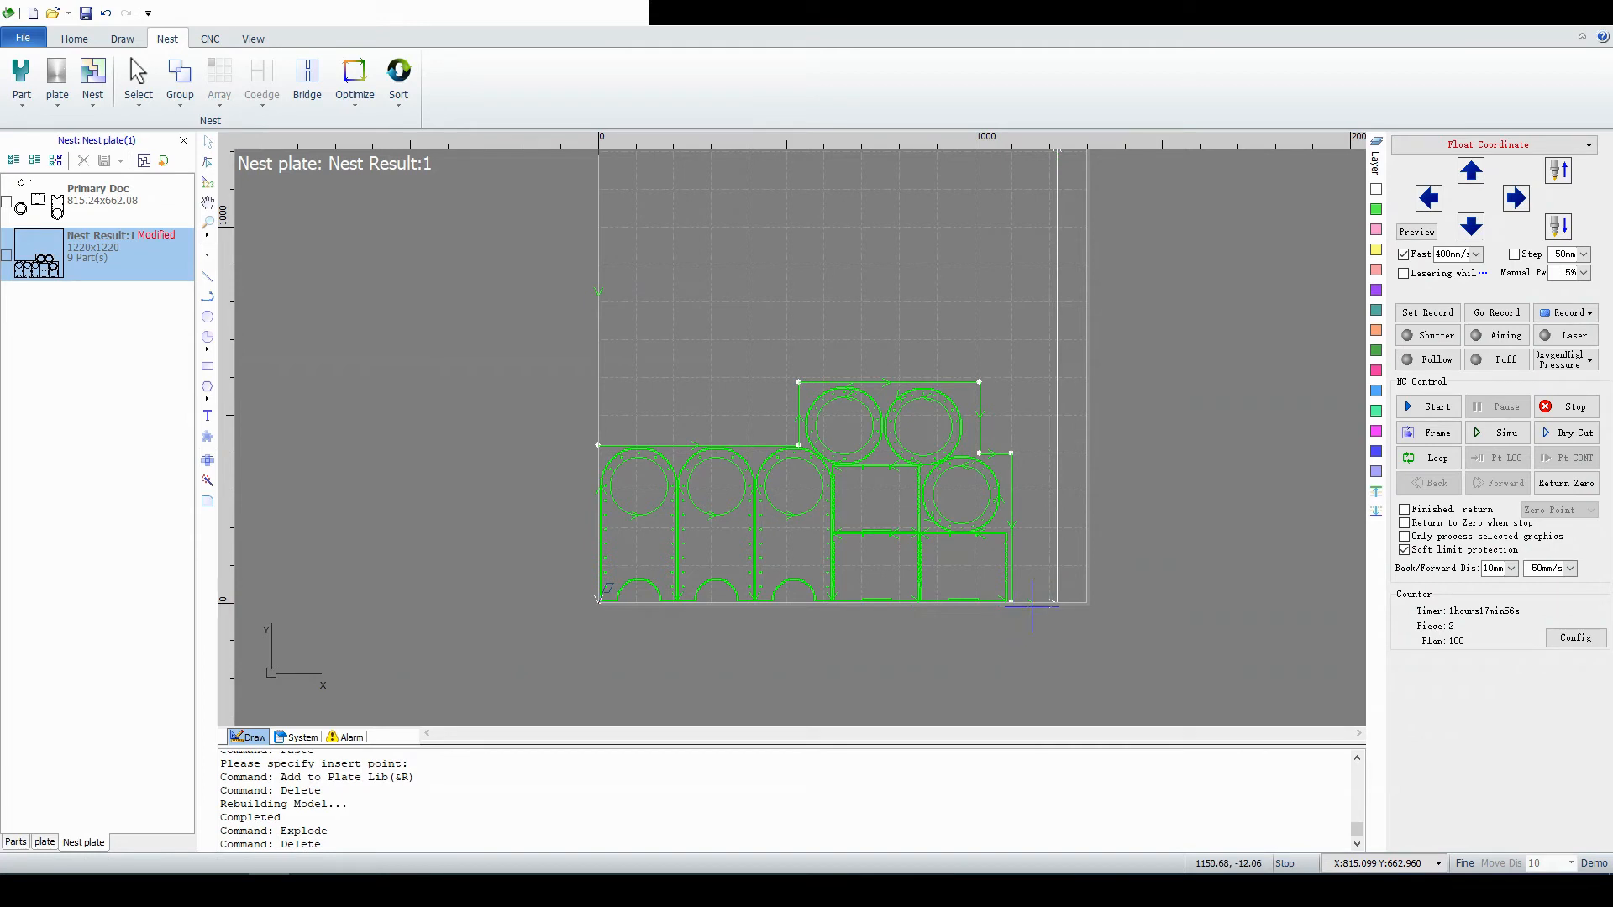
mouse_move(962, 311)
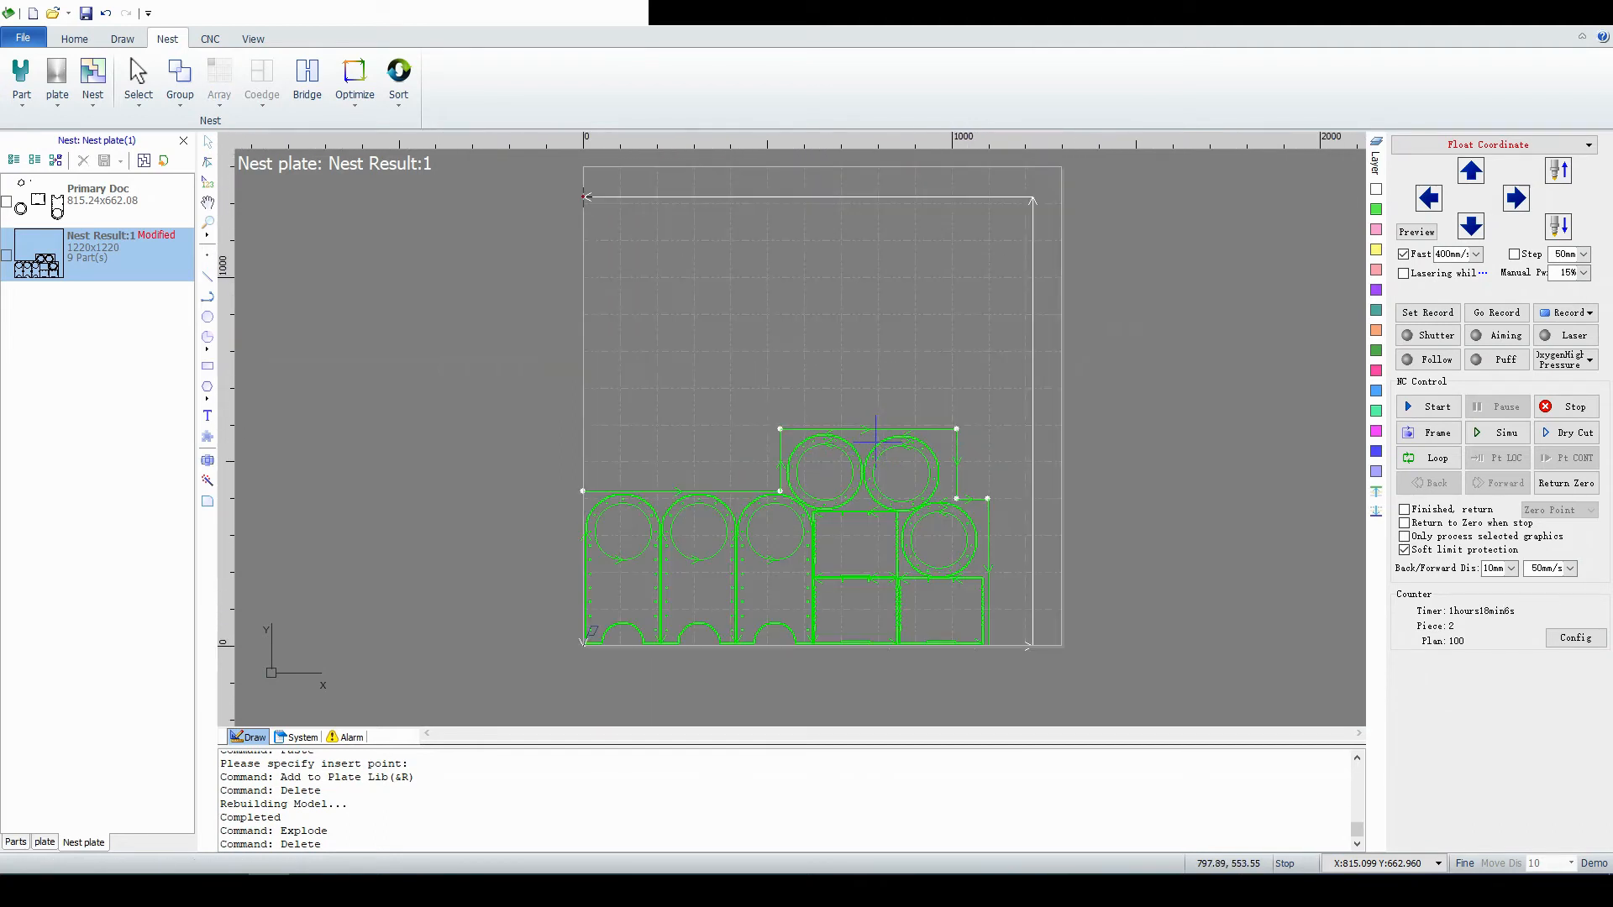
mouse_move(727, 494)
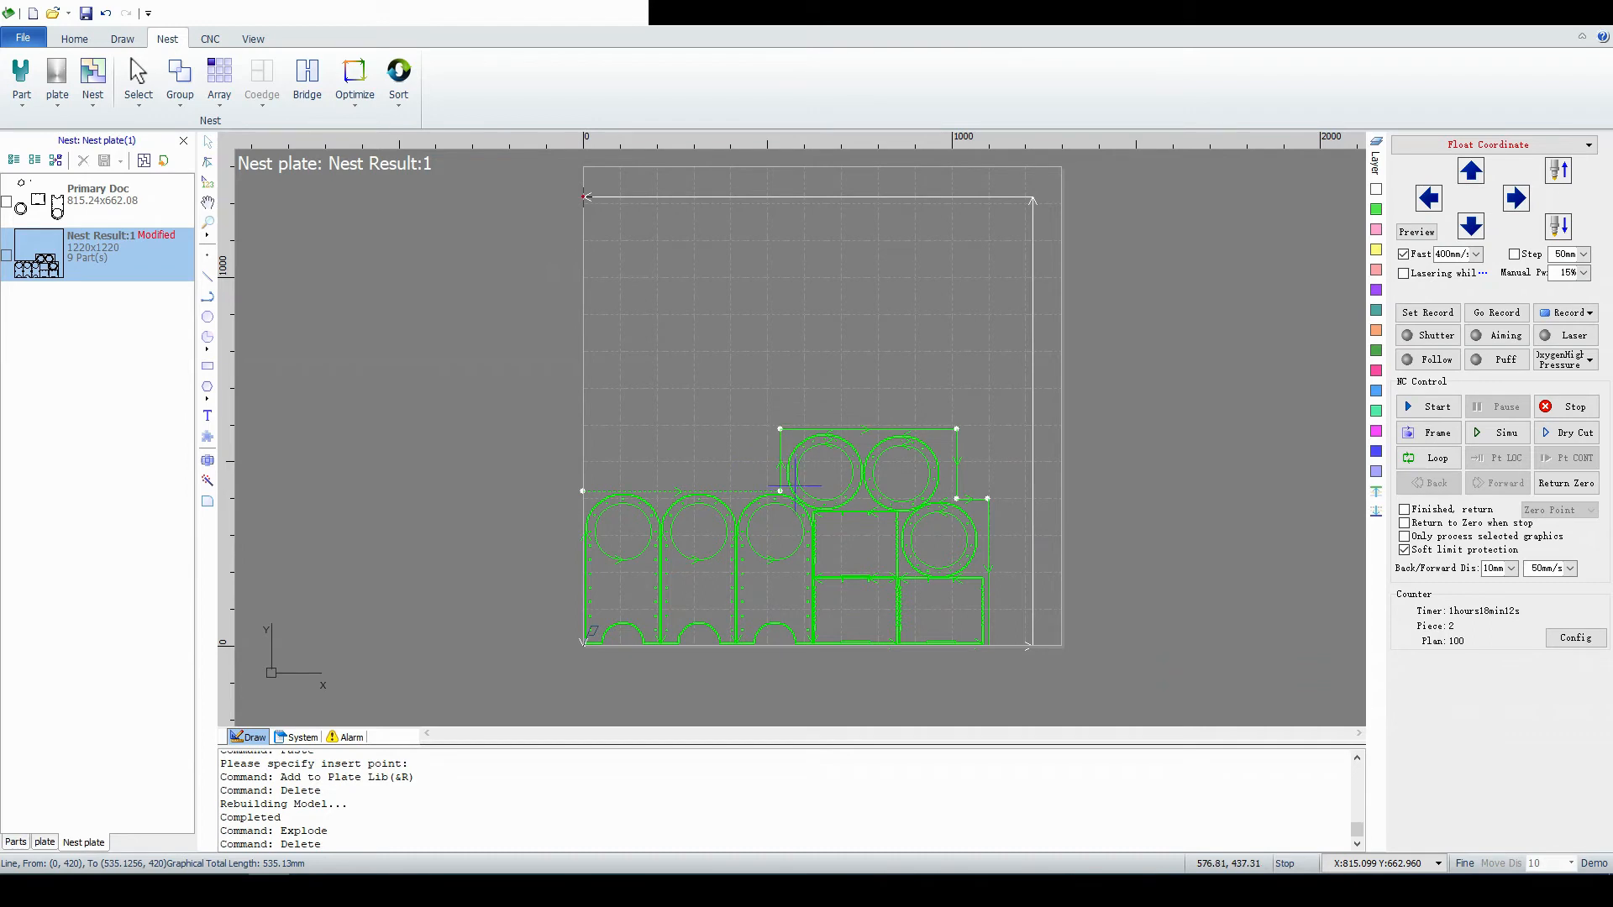
mouse_move(767, 458)
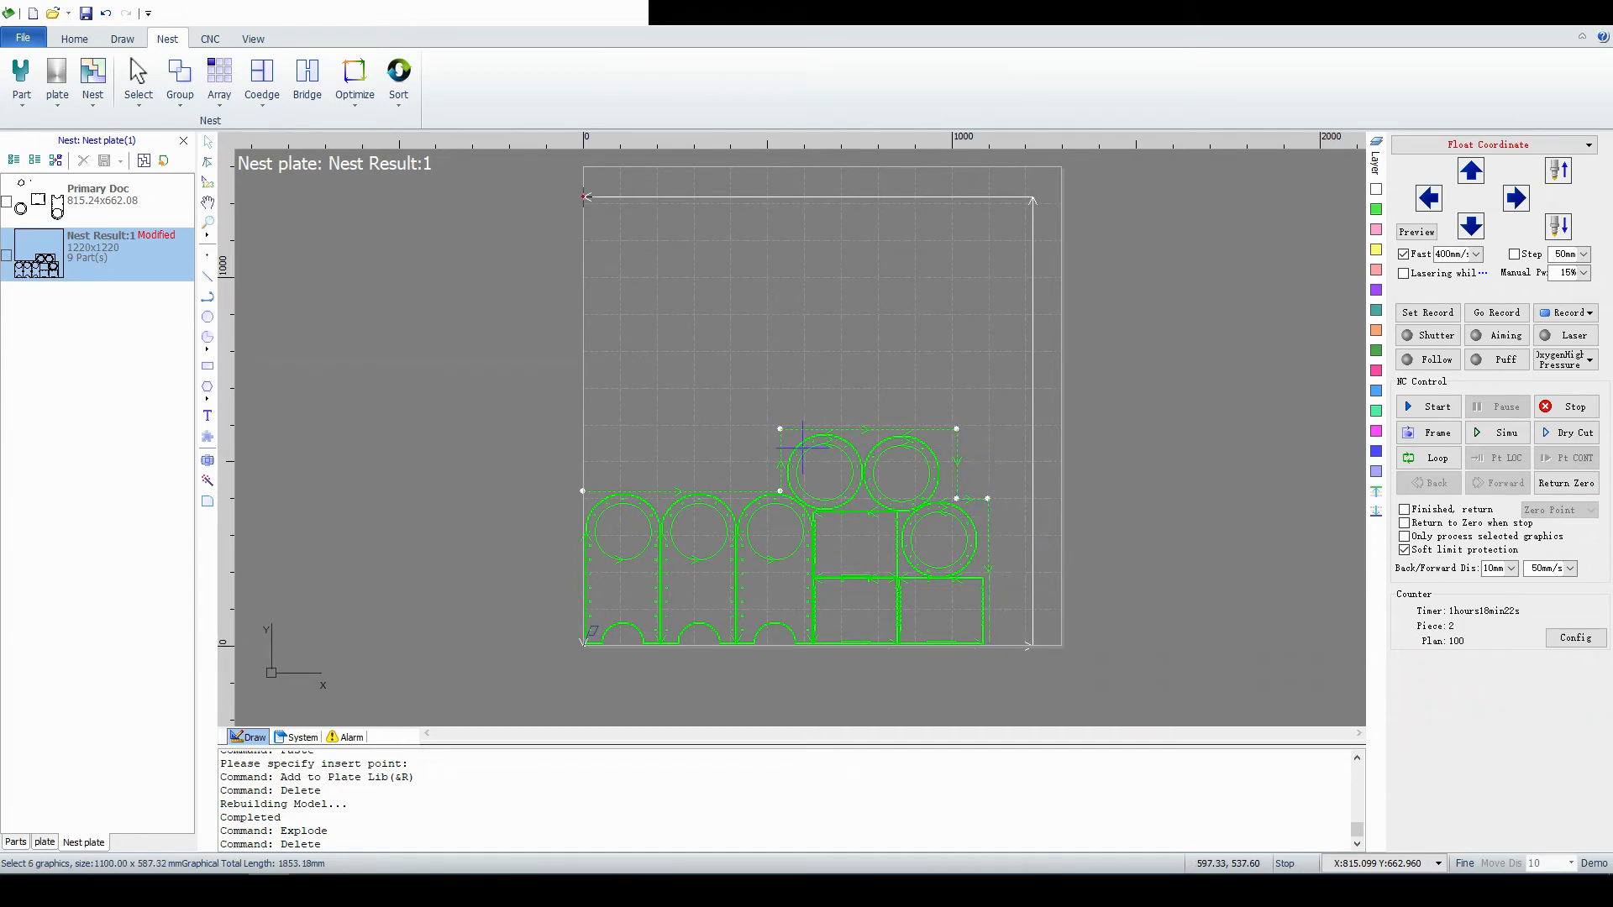
mouse_move(1009, 530)
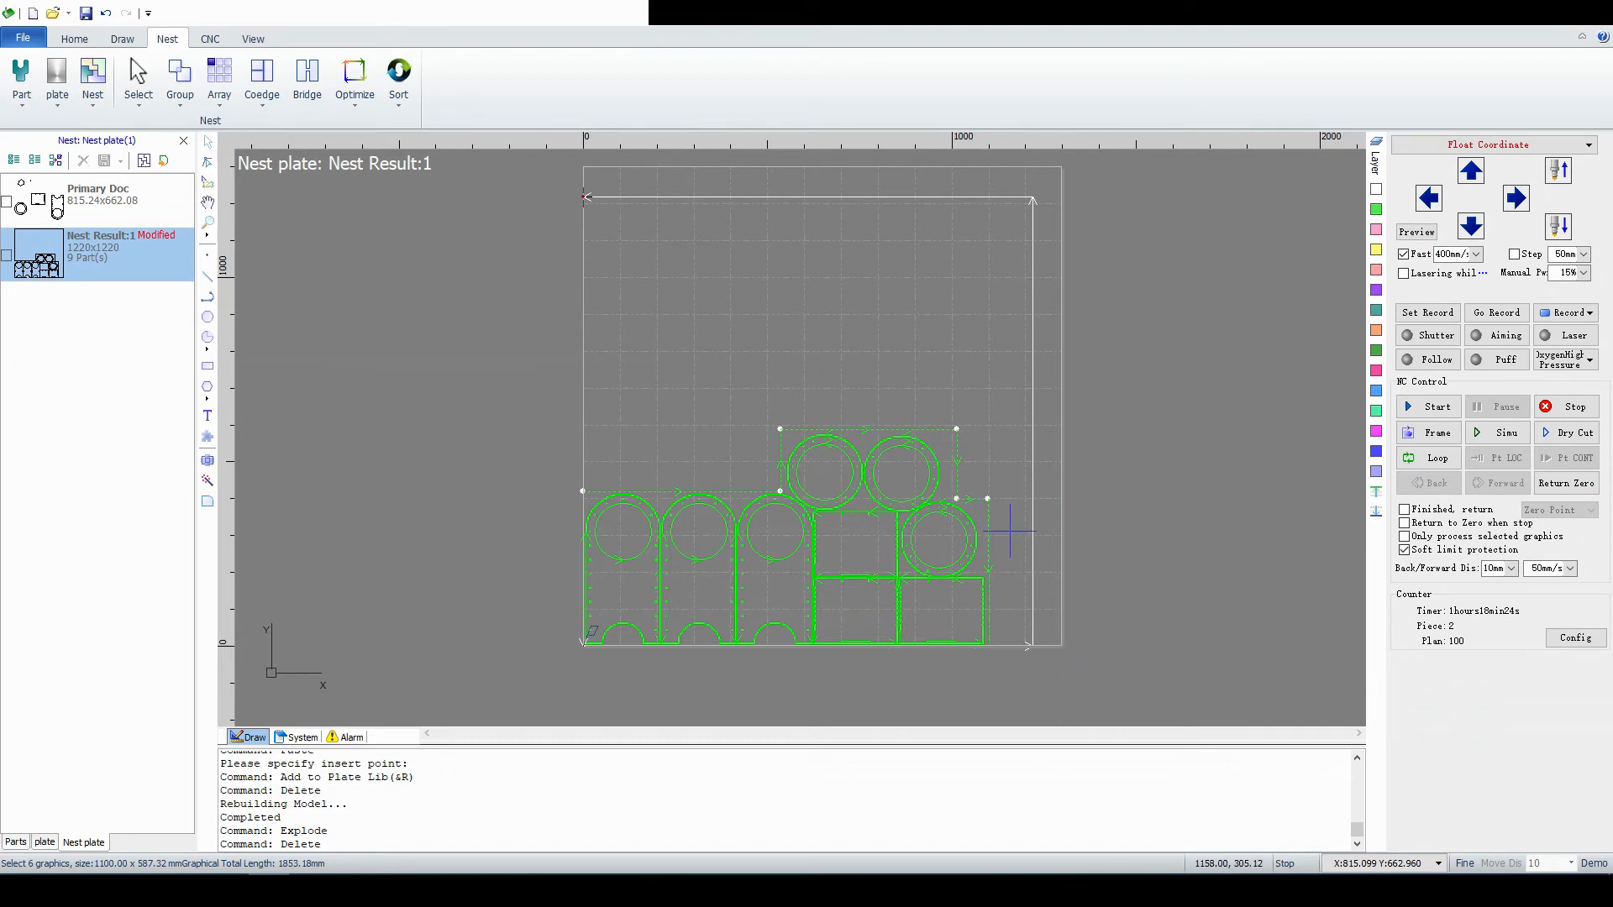
mouse_move(1014, 530)
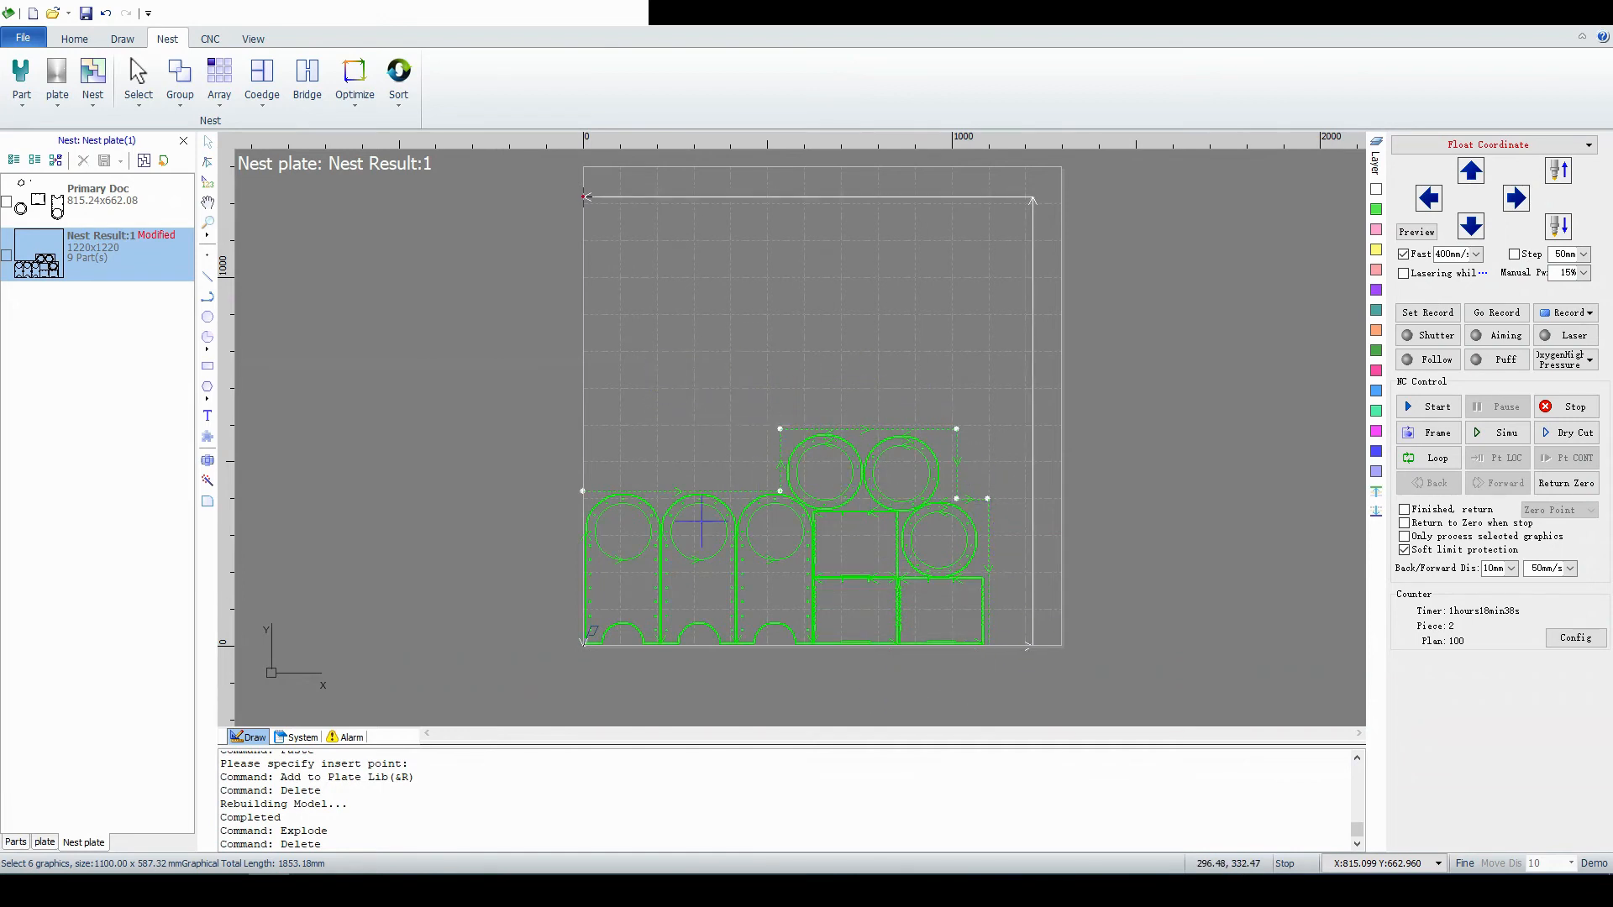
mouse_move(1347, 504)
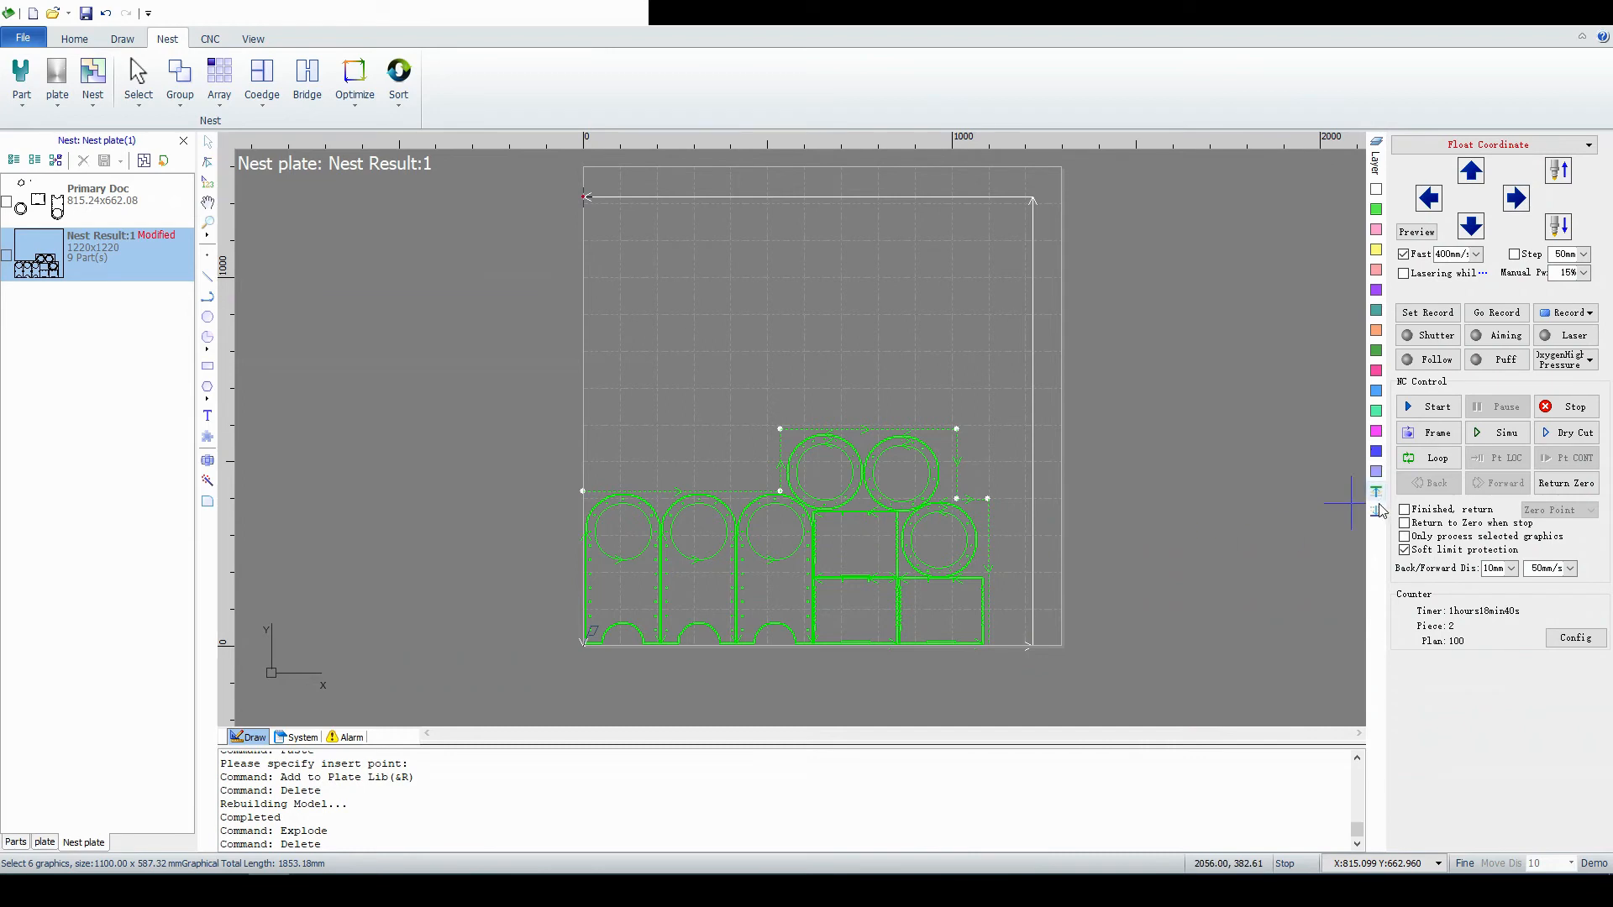
mouse_move(1378, 514)
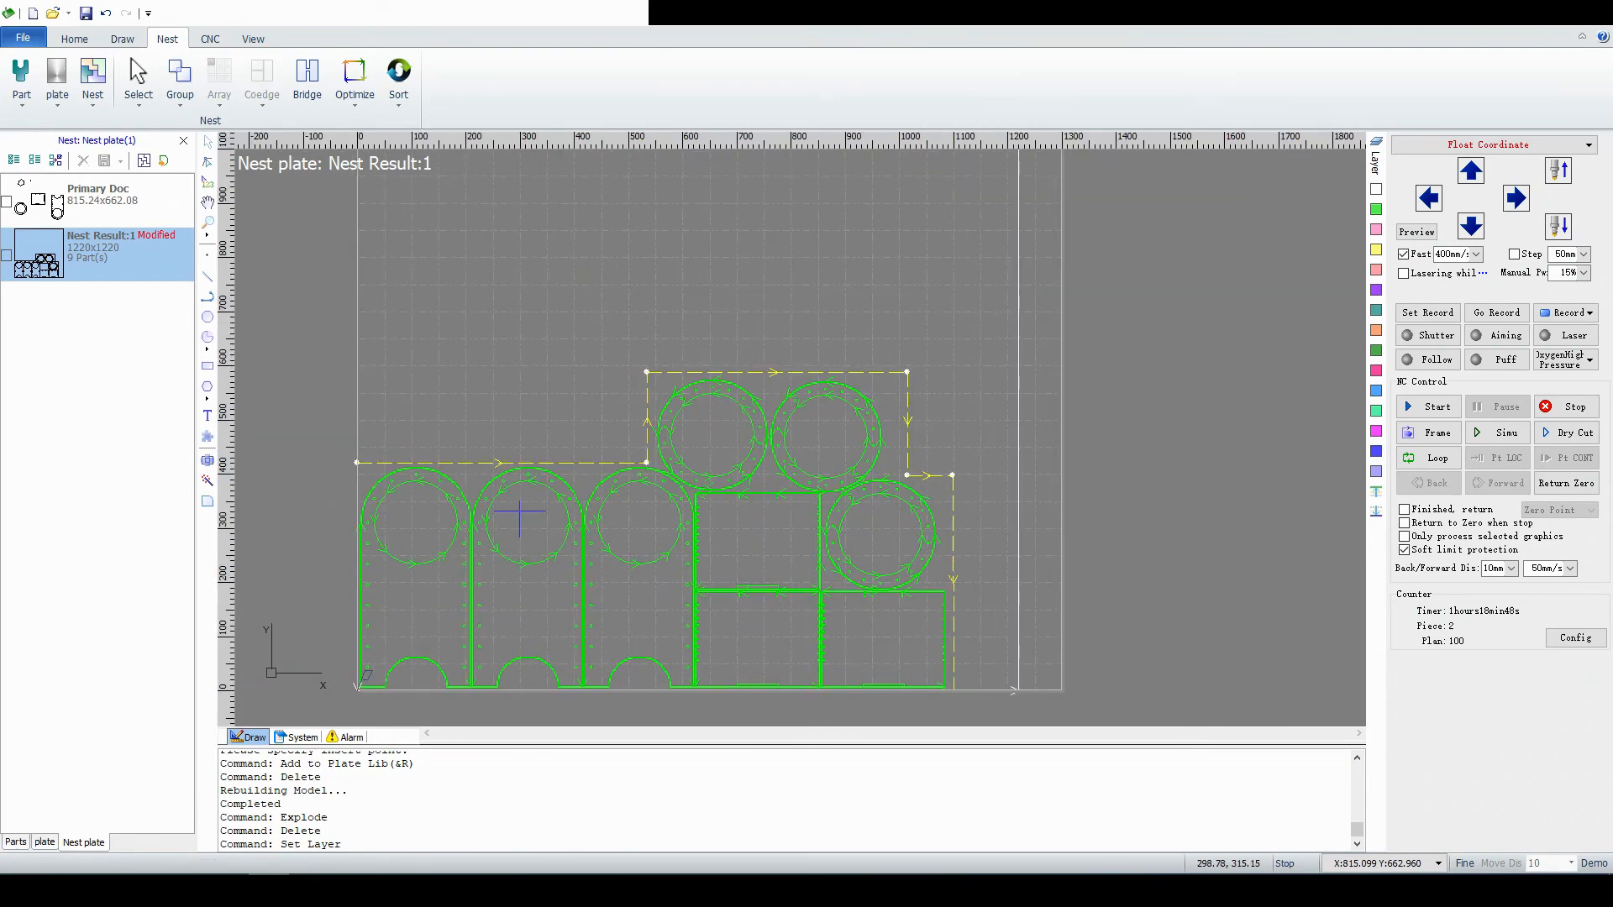
mouse_move(666, 468)
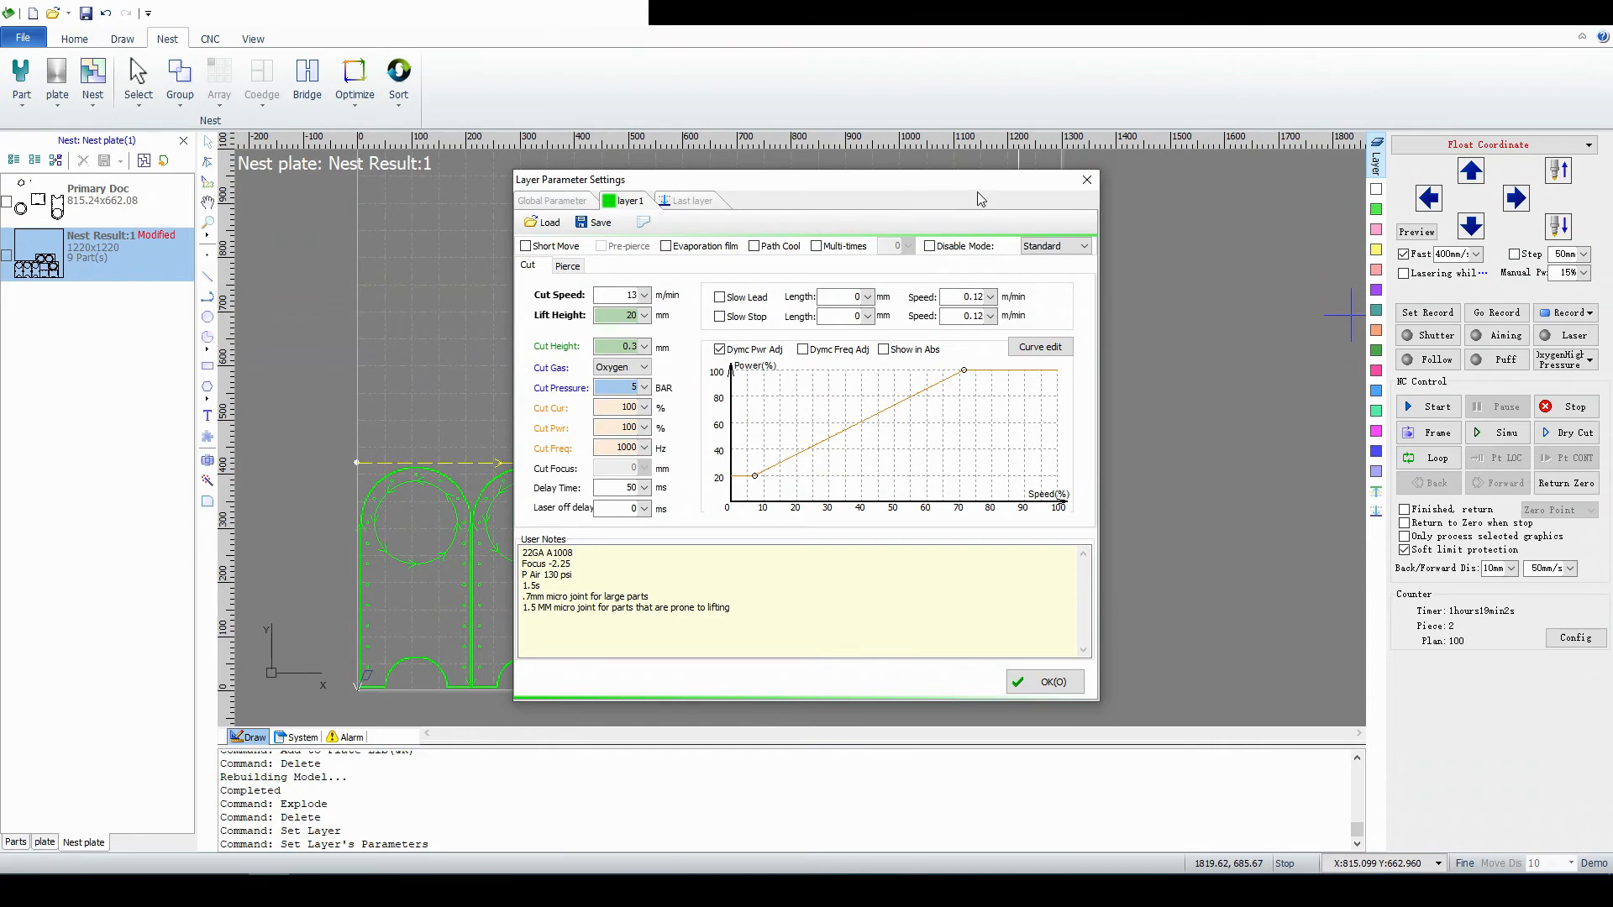
mouse_move(1087, 181)
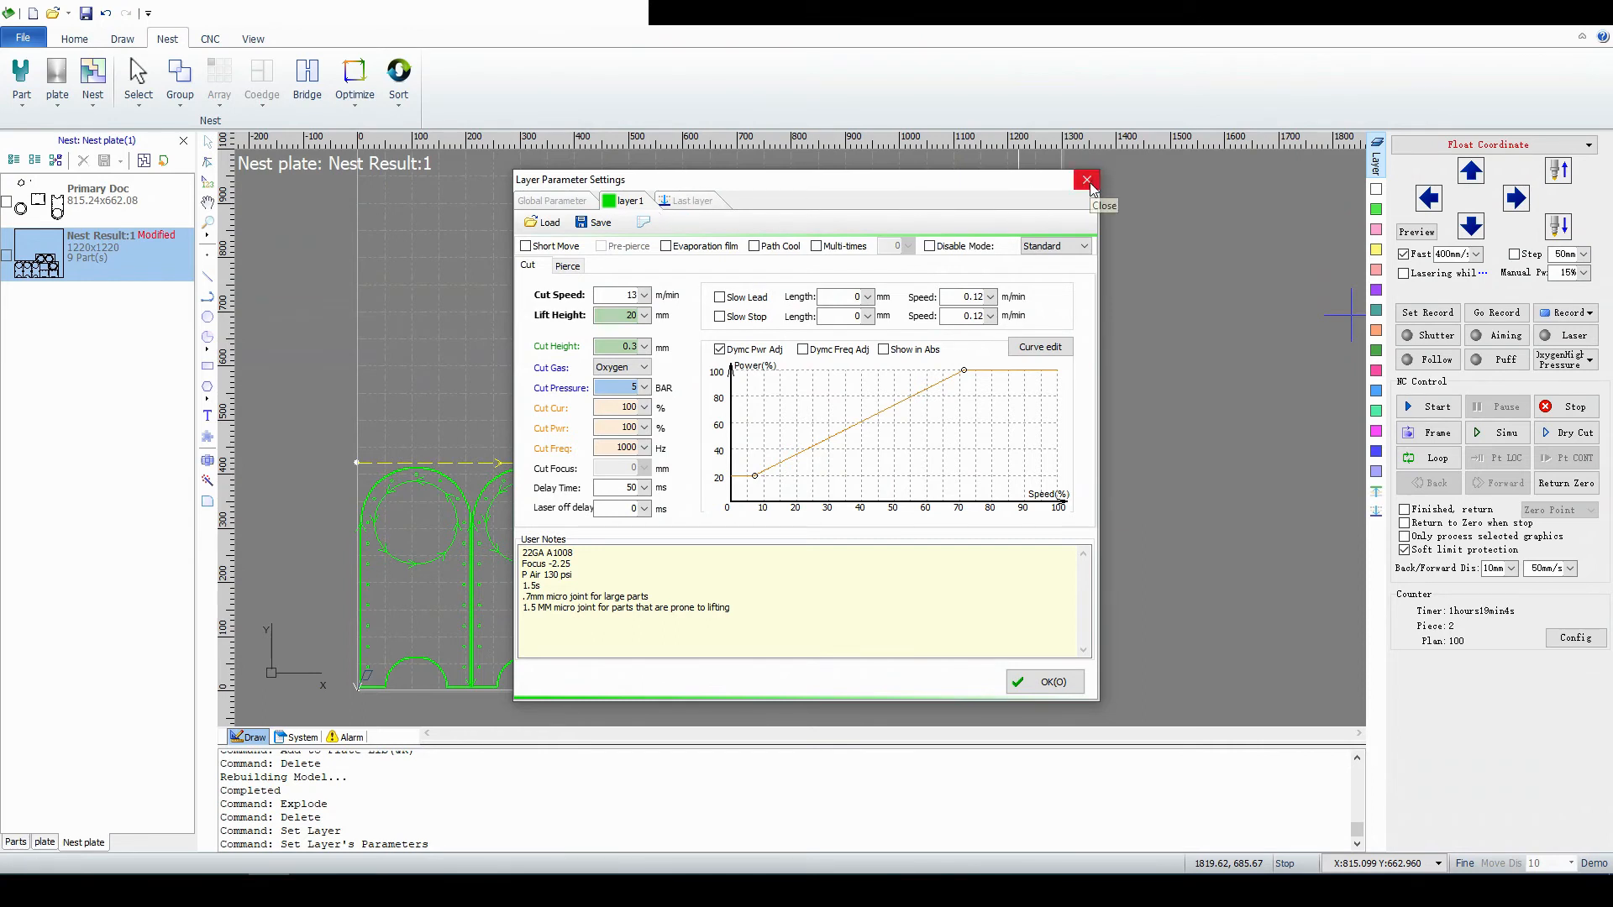
Close the Layer Parameter Settings dialog with the cut-off lines on the last layer.
left_click(1087, 179)
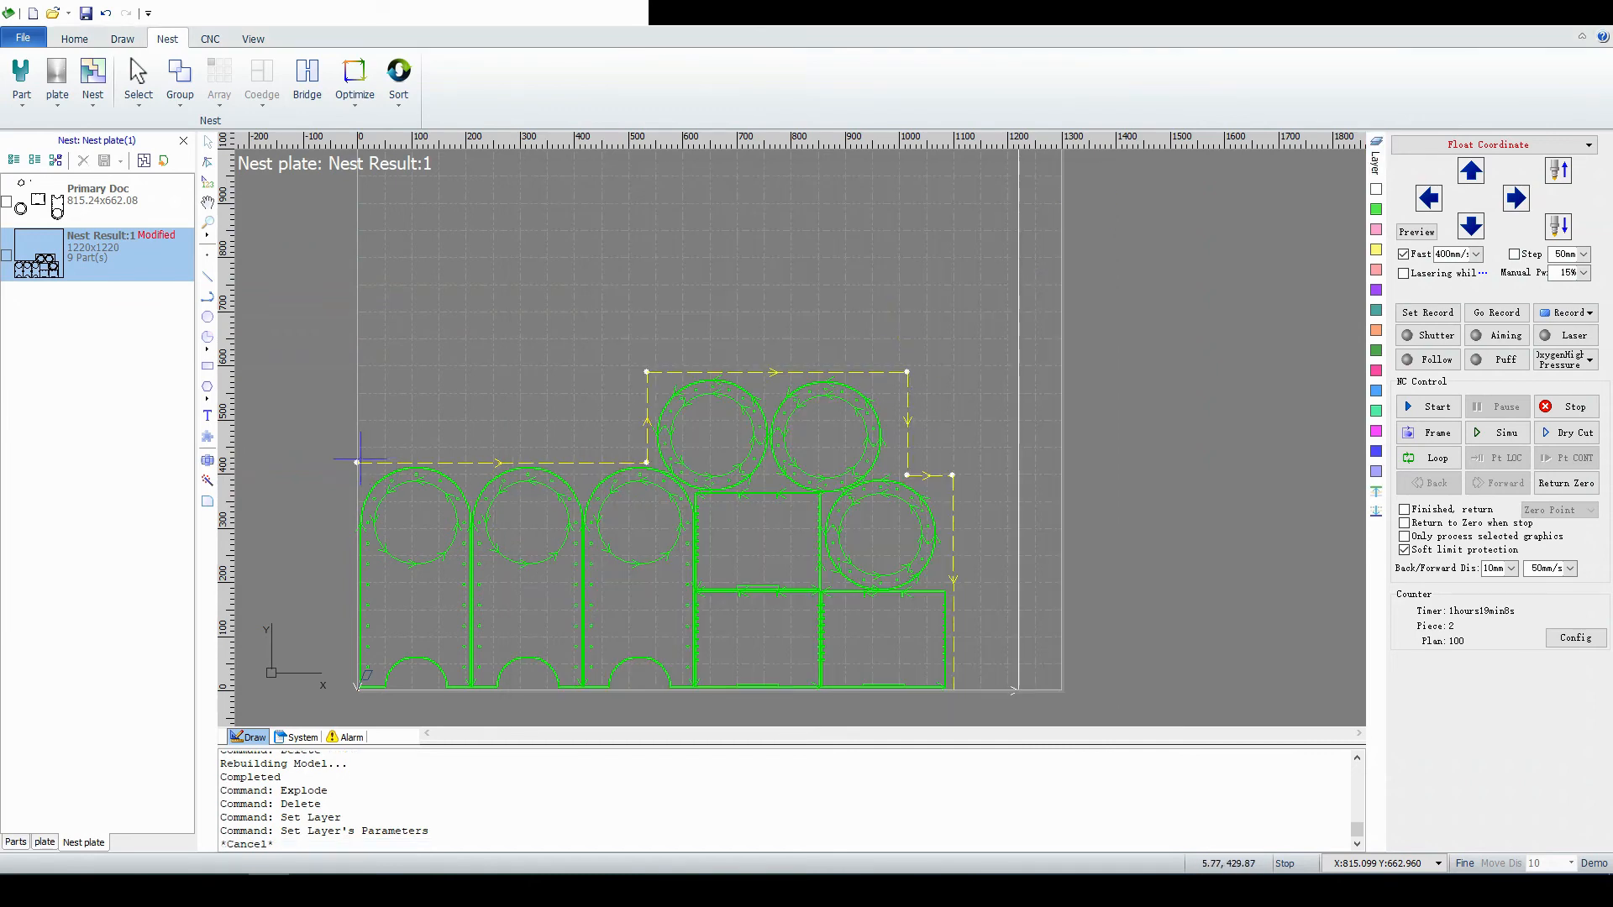
mouse_move(886, 379)
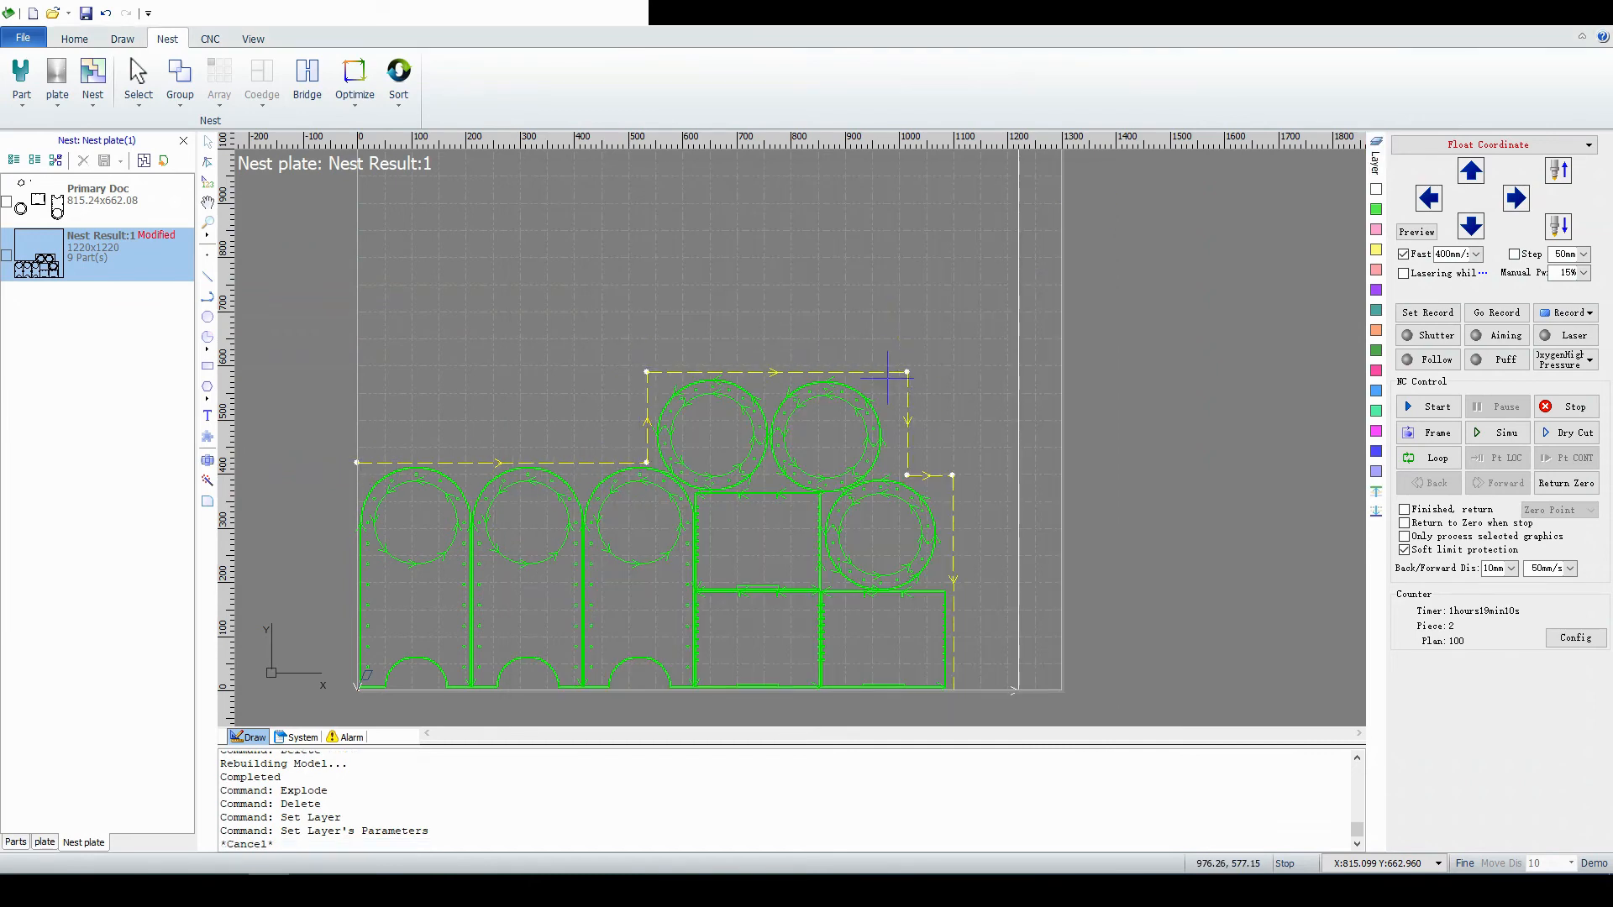
mouse_move(967, 698)
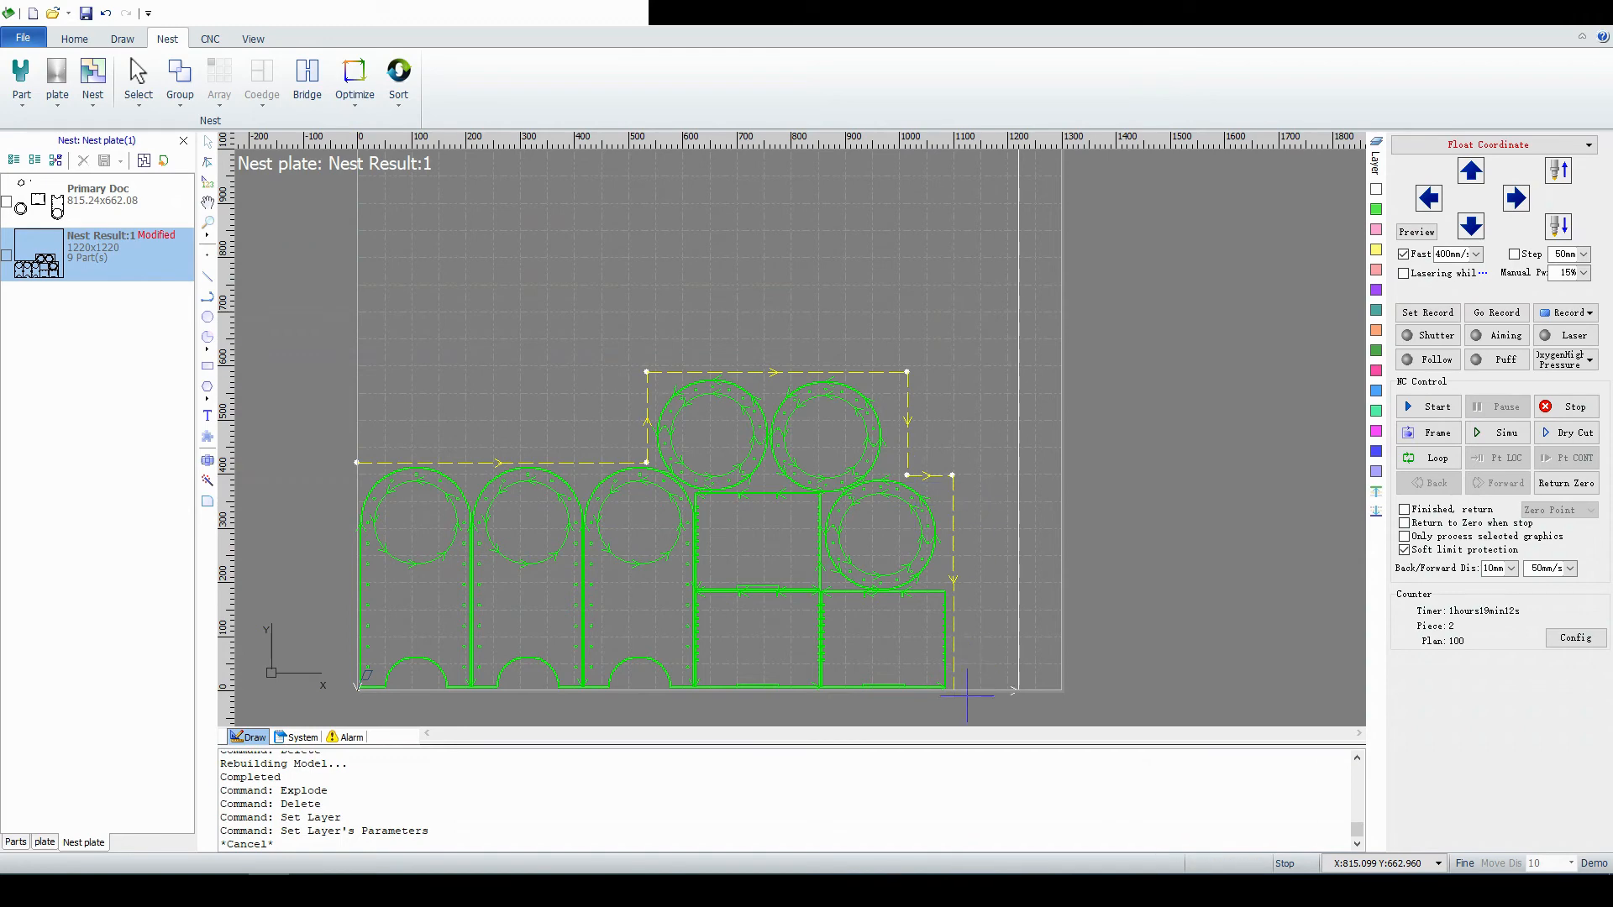
mouse_move(967, 697)
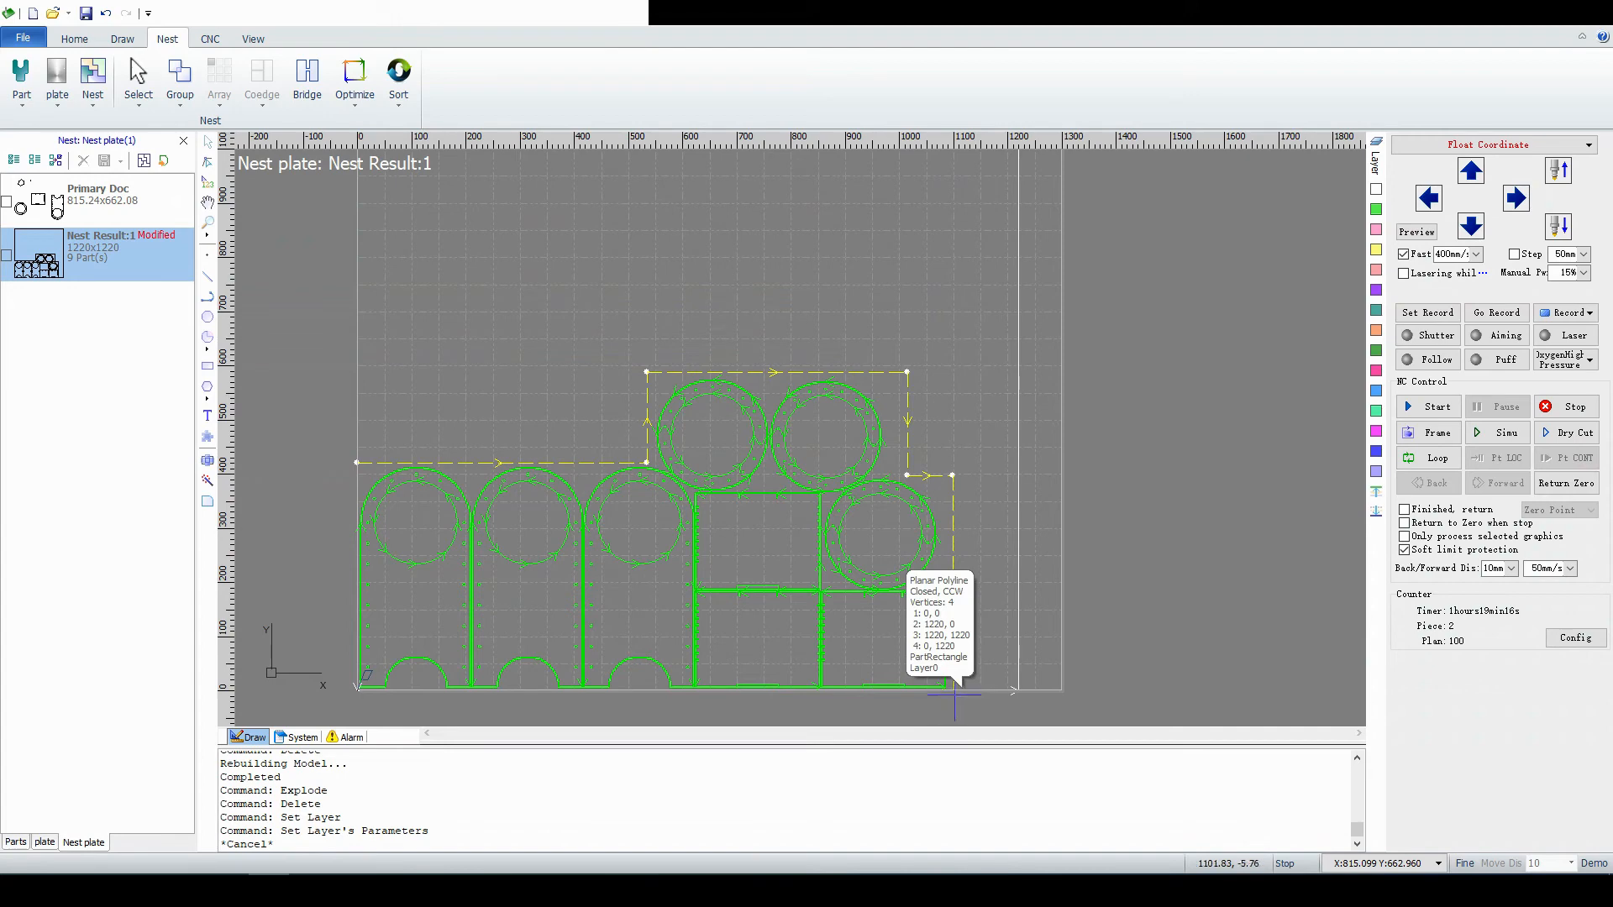
mouse_move(298, 437)
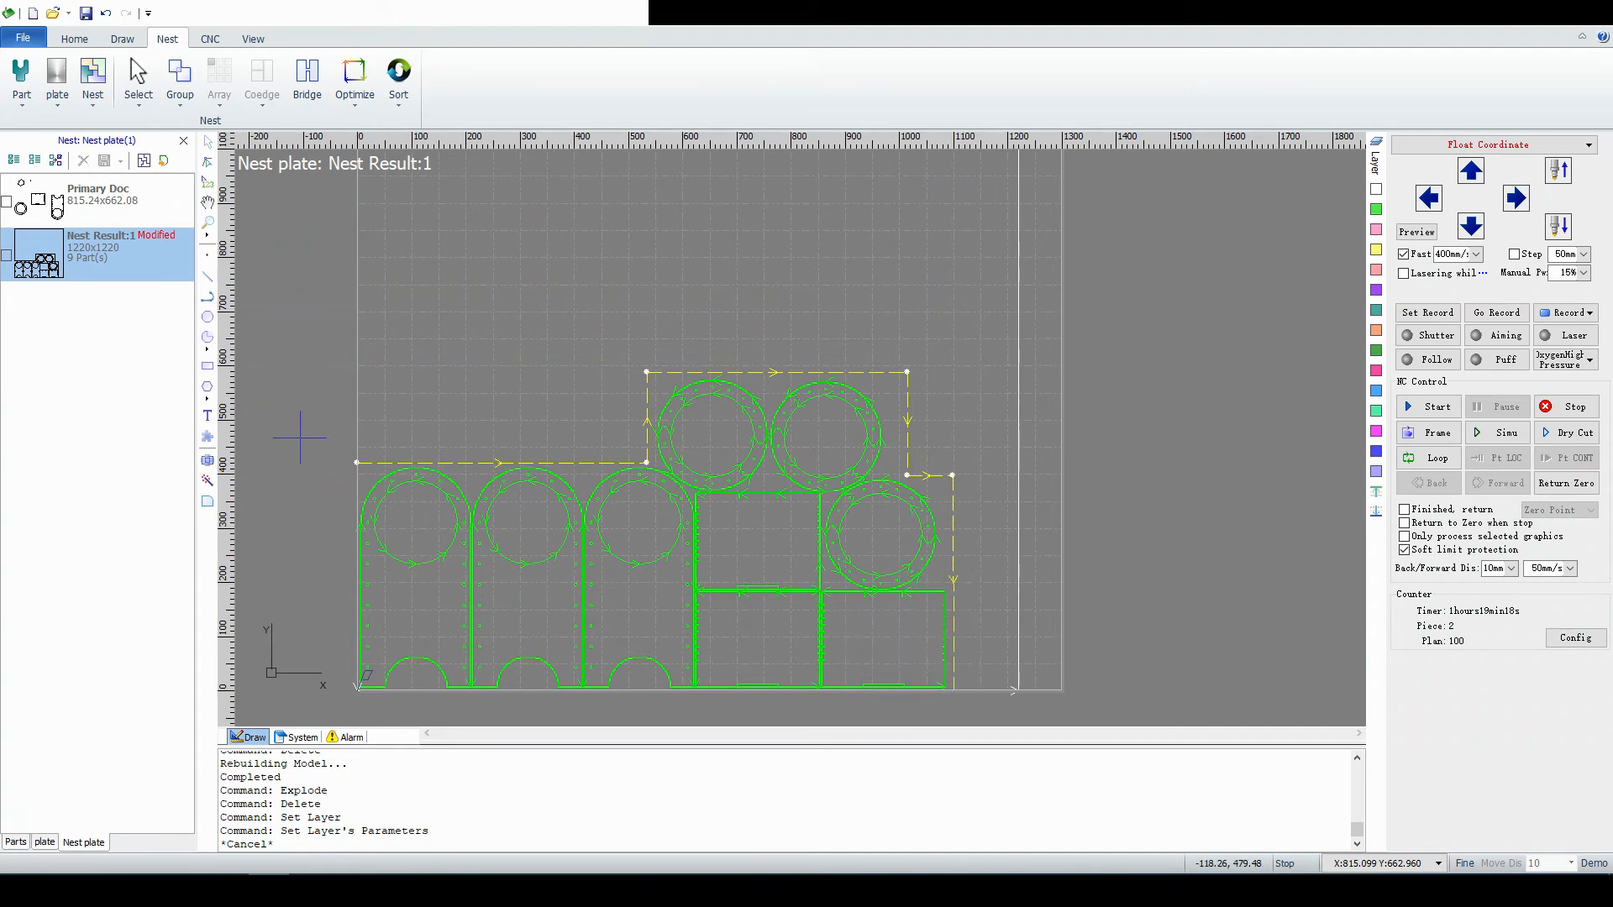
mouse_move(613, 311)
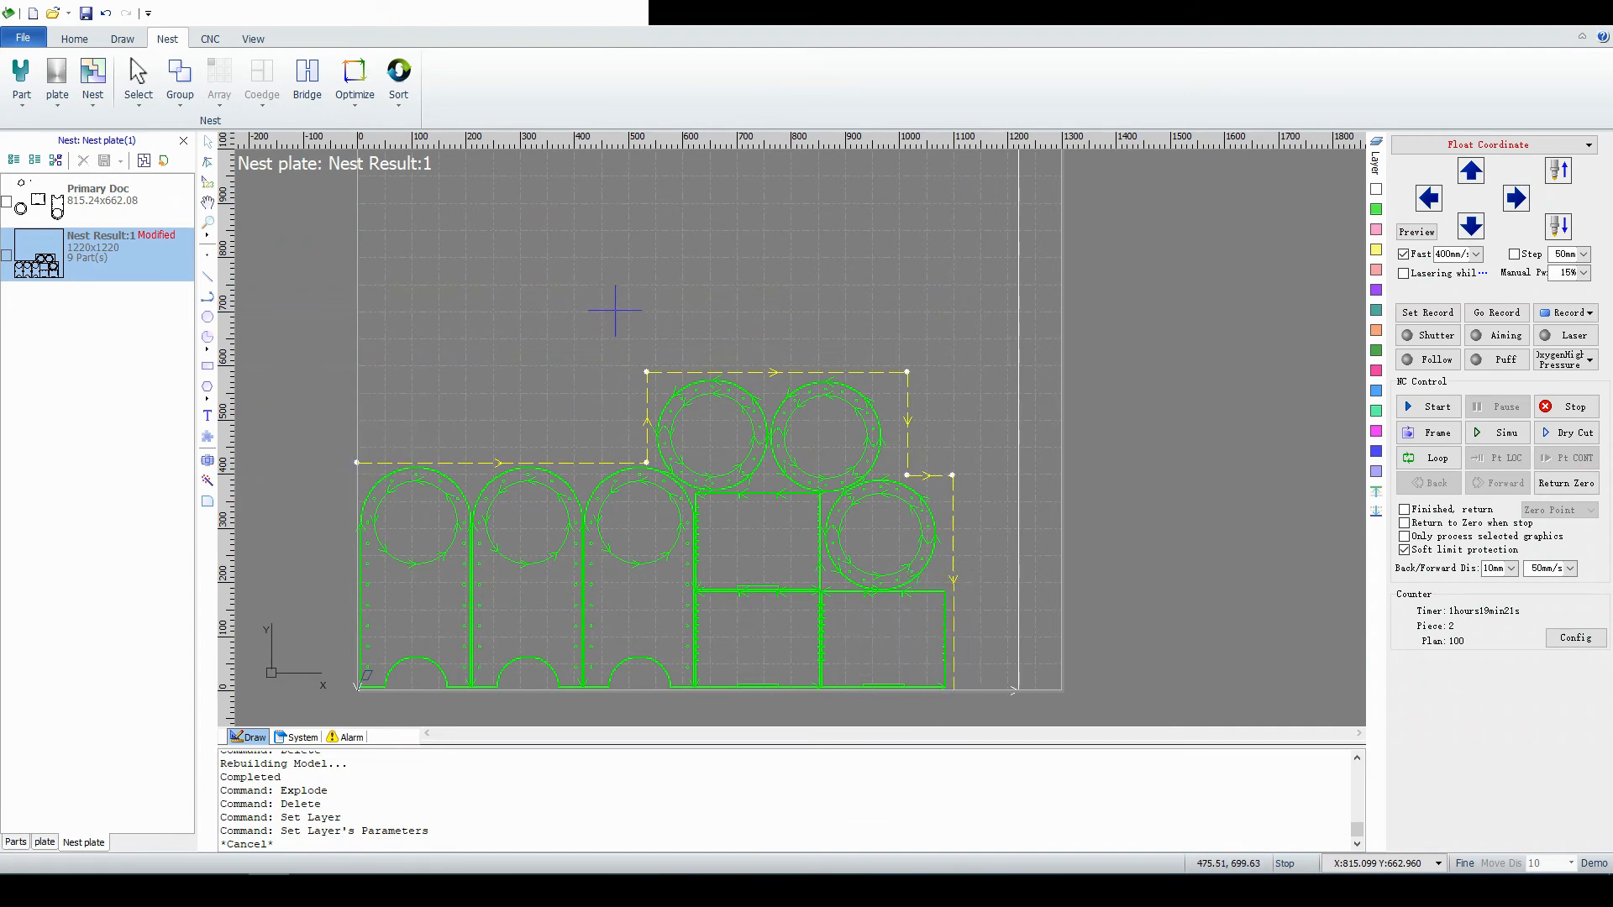
mouse_move(546, 332)
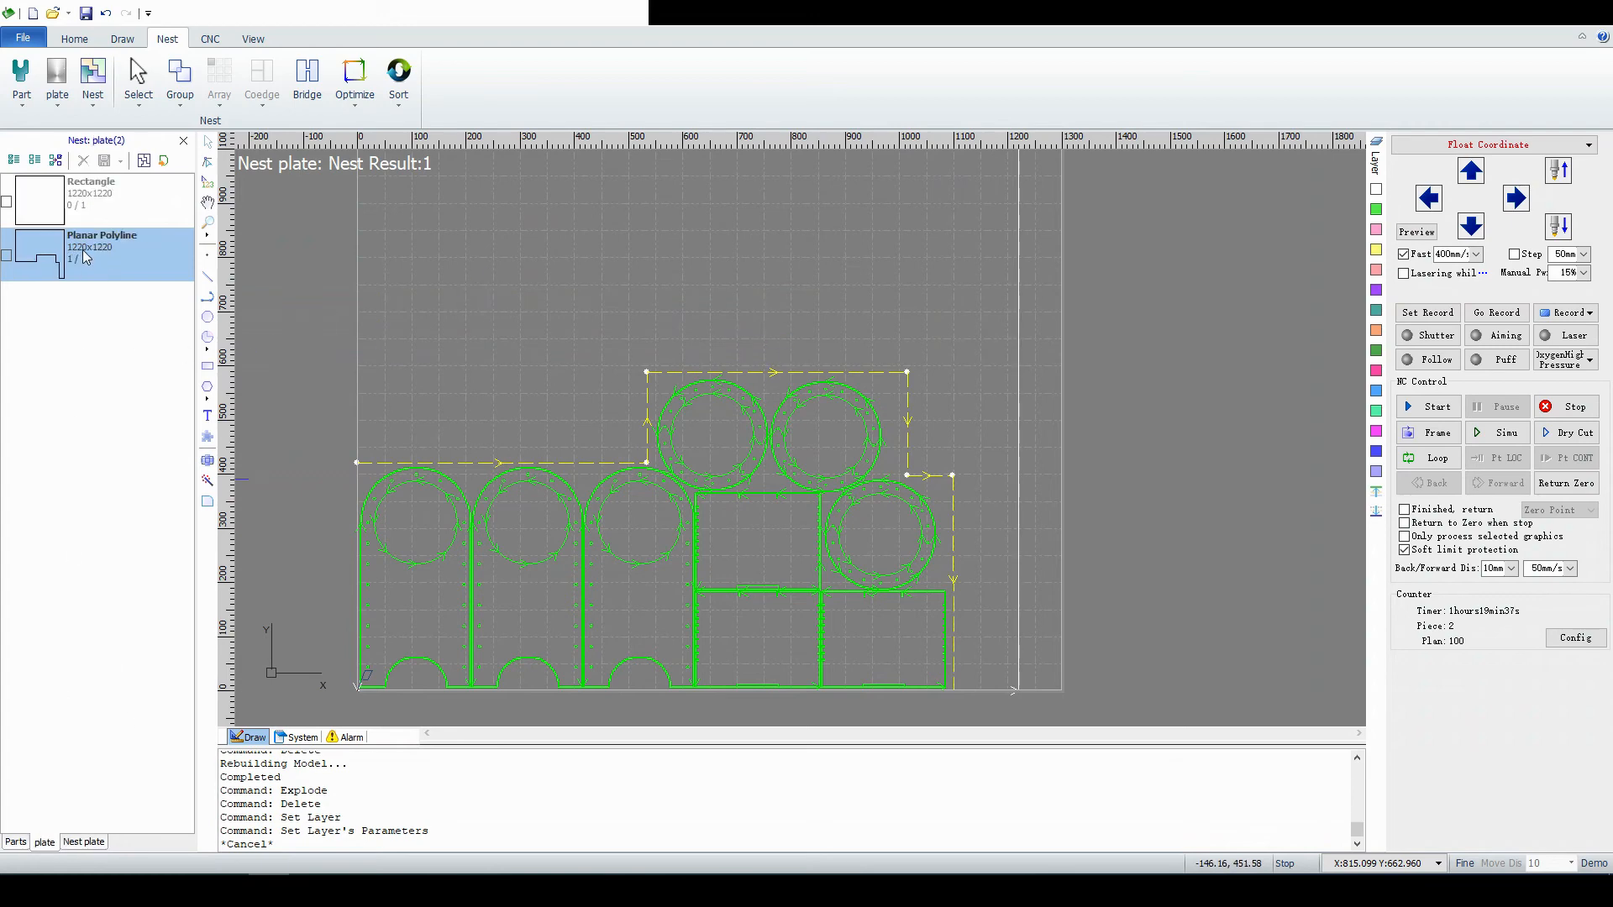
Tick the Planar Polyline remnant plate for nesting and show the parts list.
left_click(7, 255)
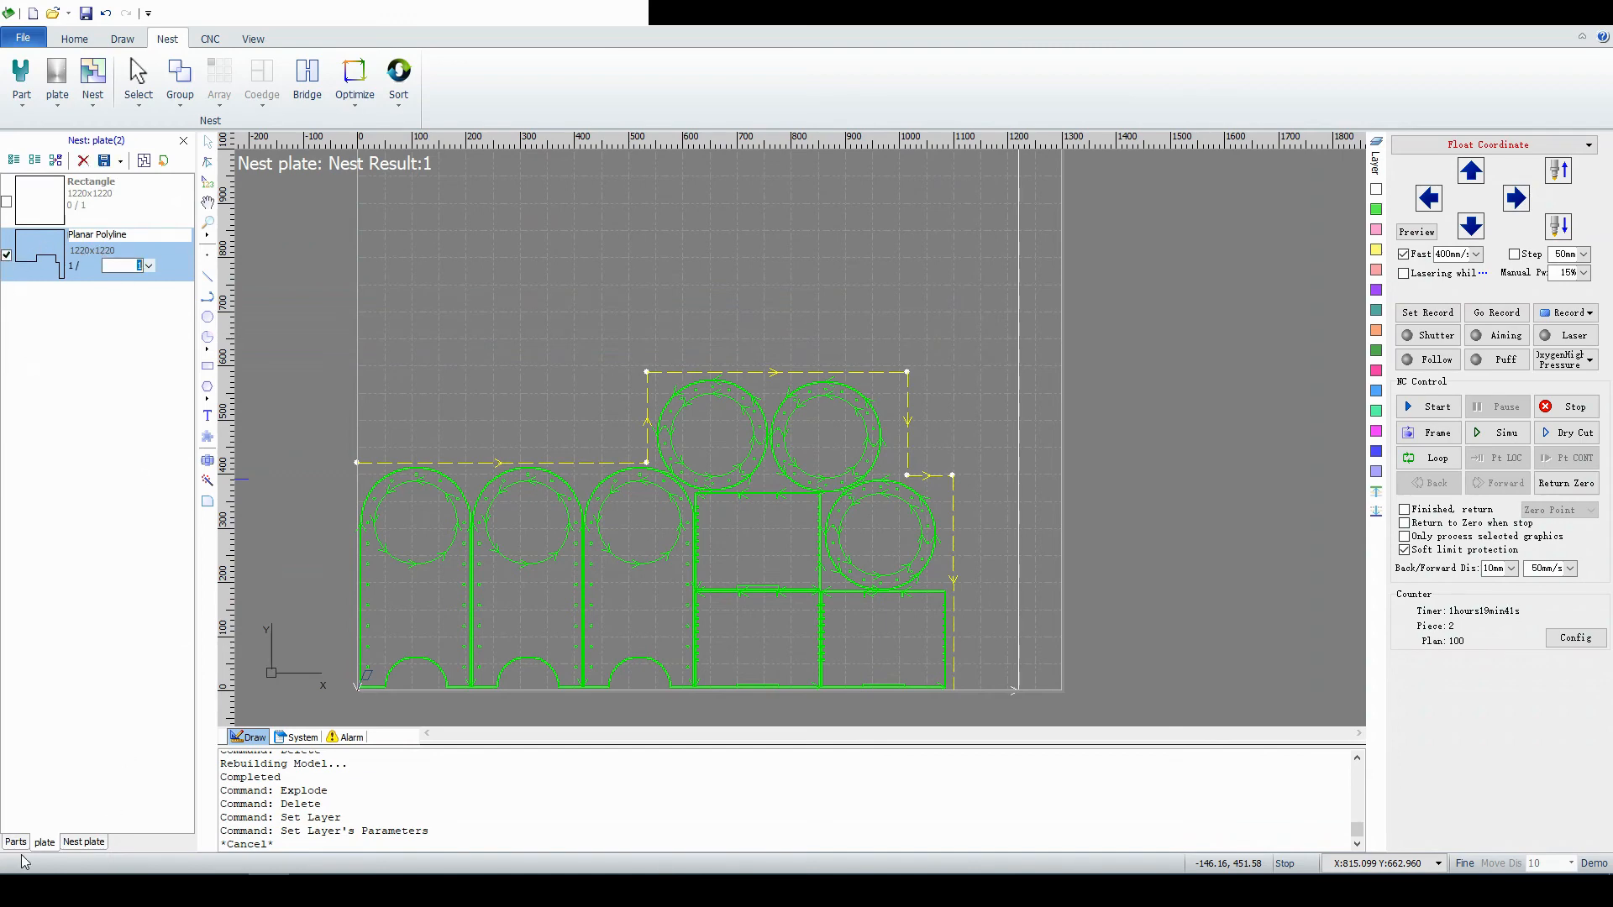
left_click(14, 842)
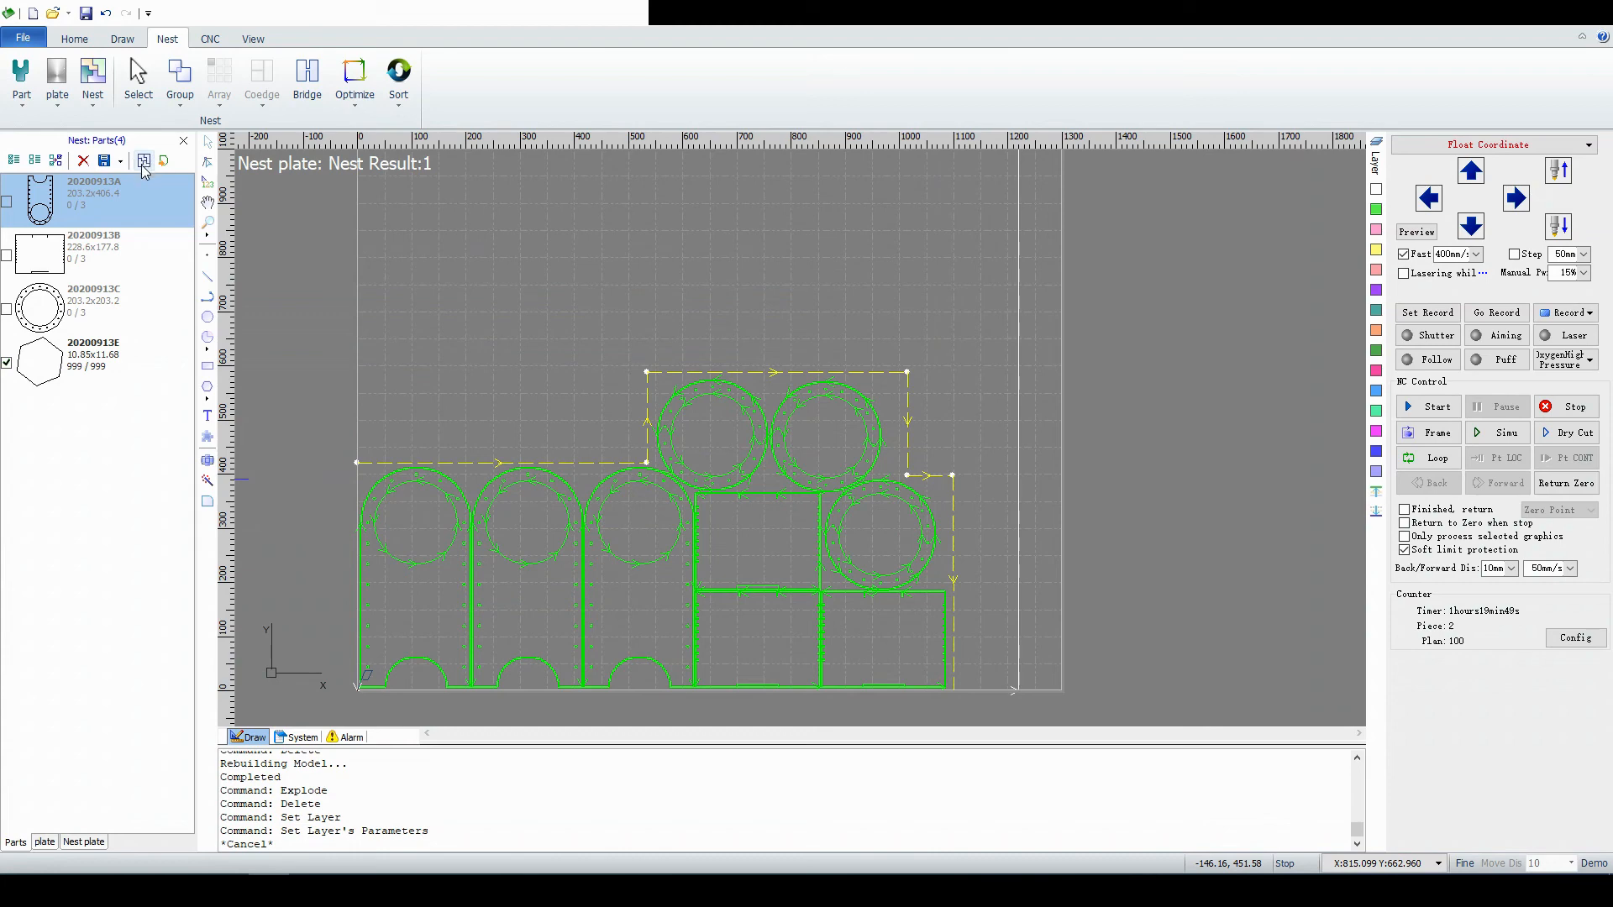
Auto-nest selected parts onto only the selected remnant plate, creating Nest Result:2.
left_click(142, 162)
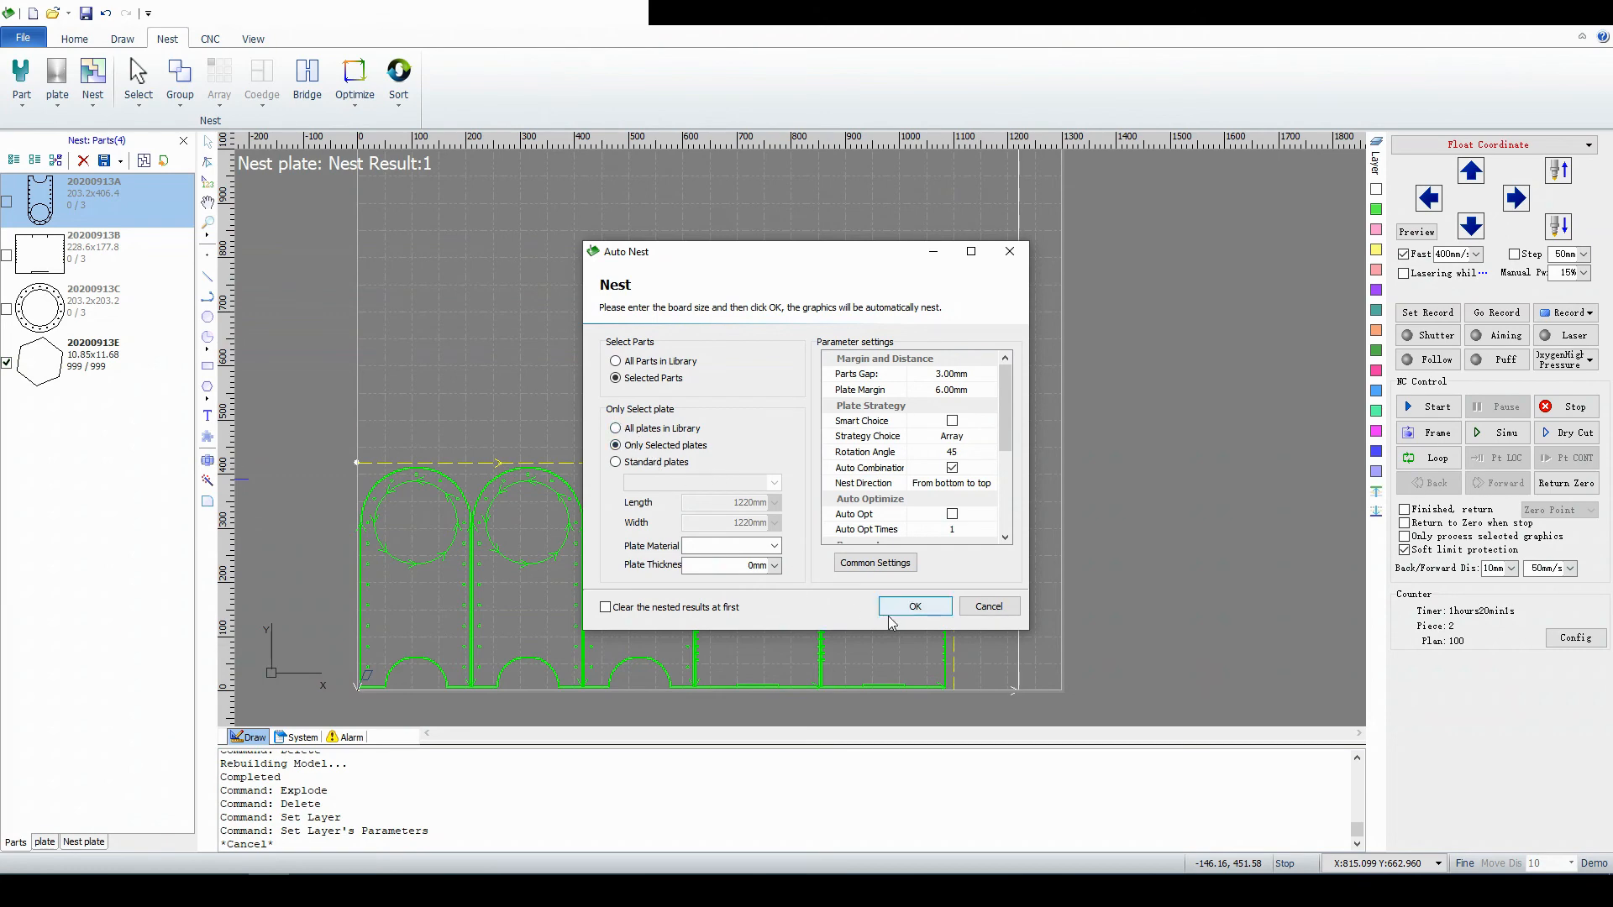
left_click(914, 606)
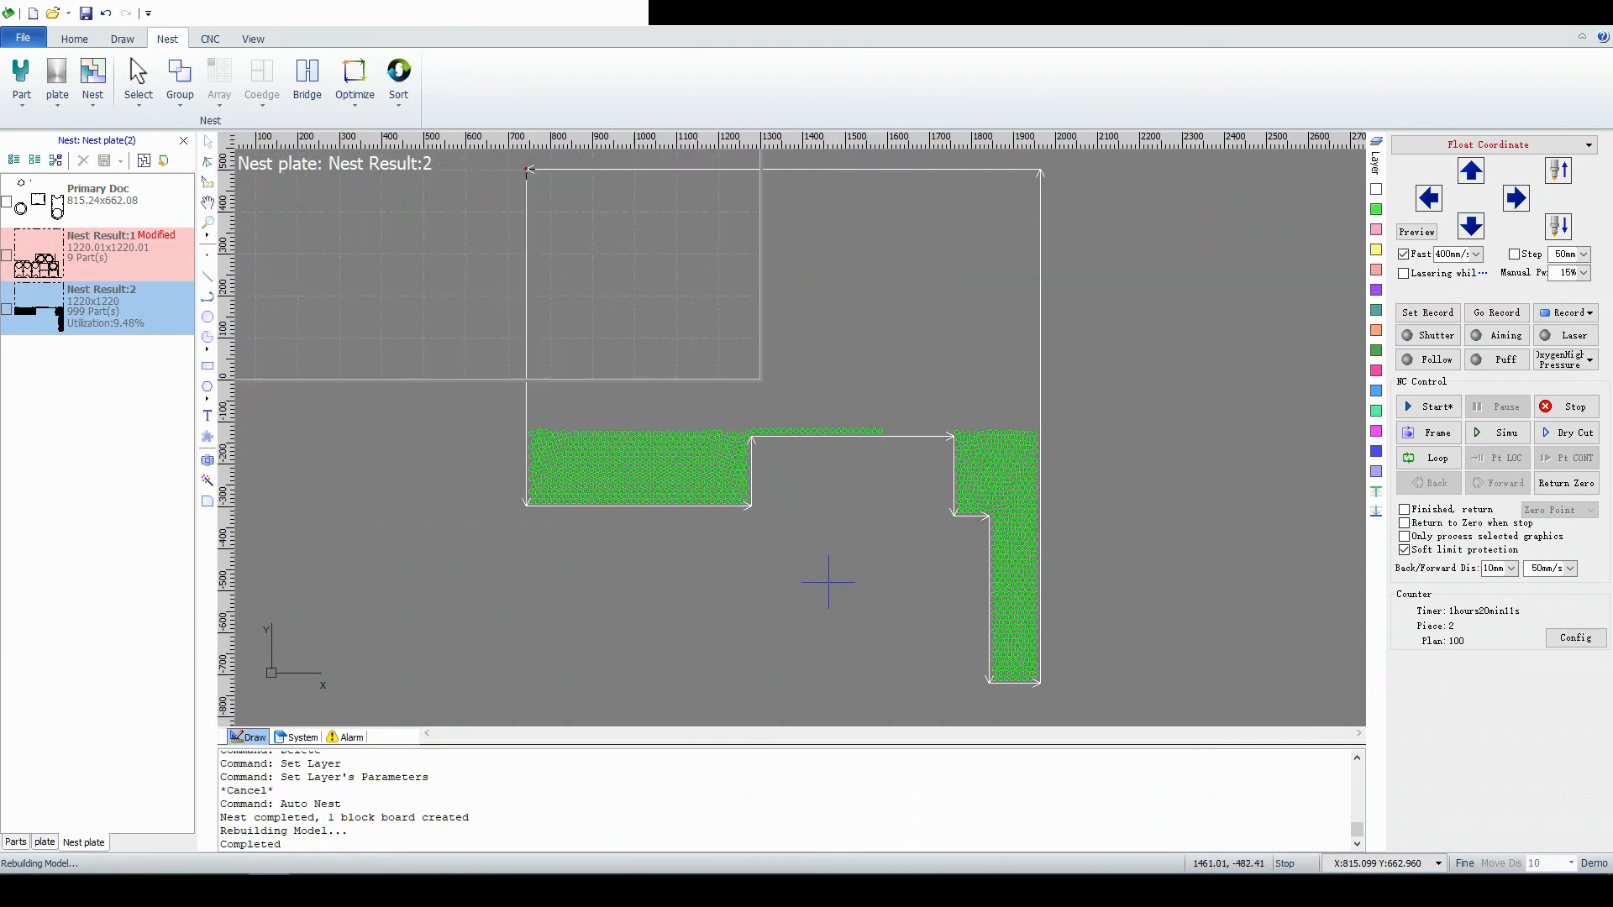
mouse_move(738, 432)
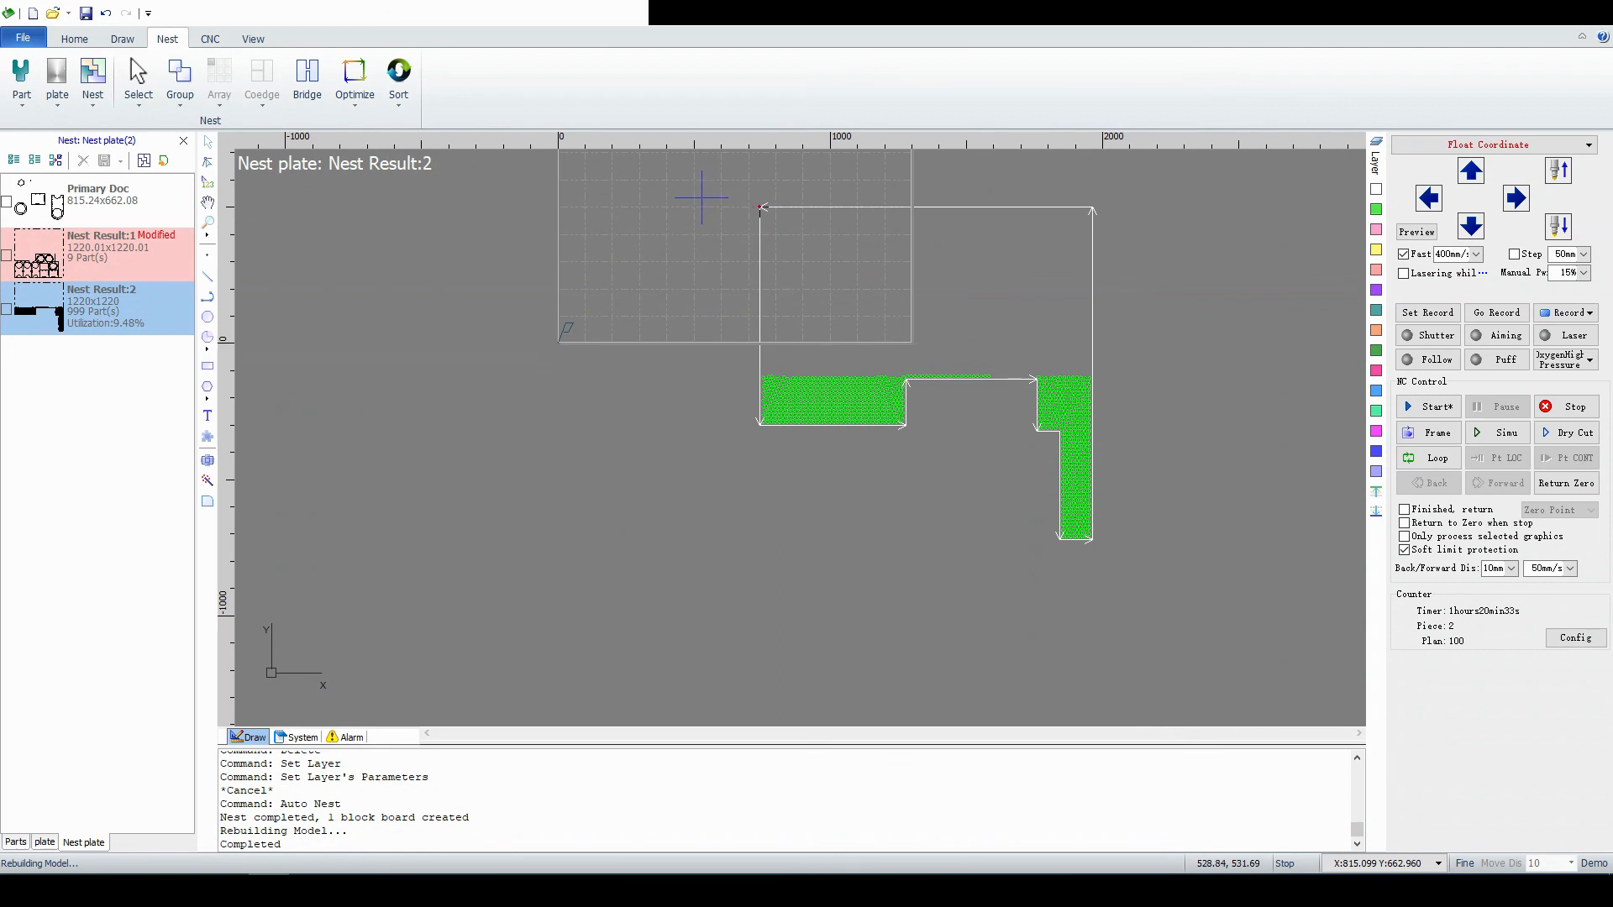
mouse_move(720, 261)
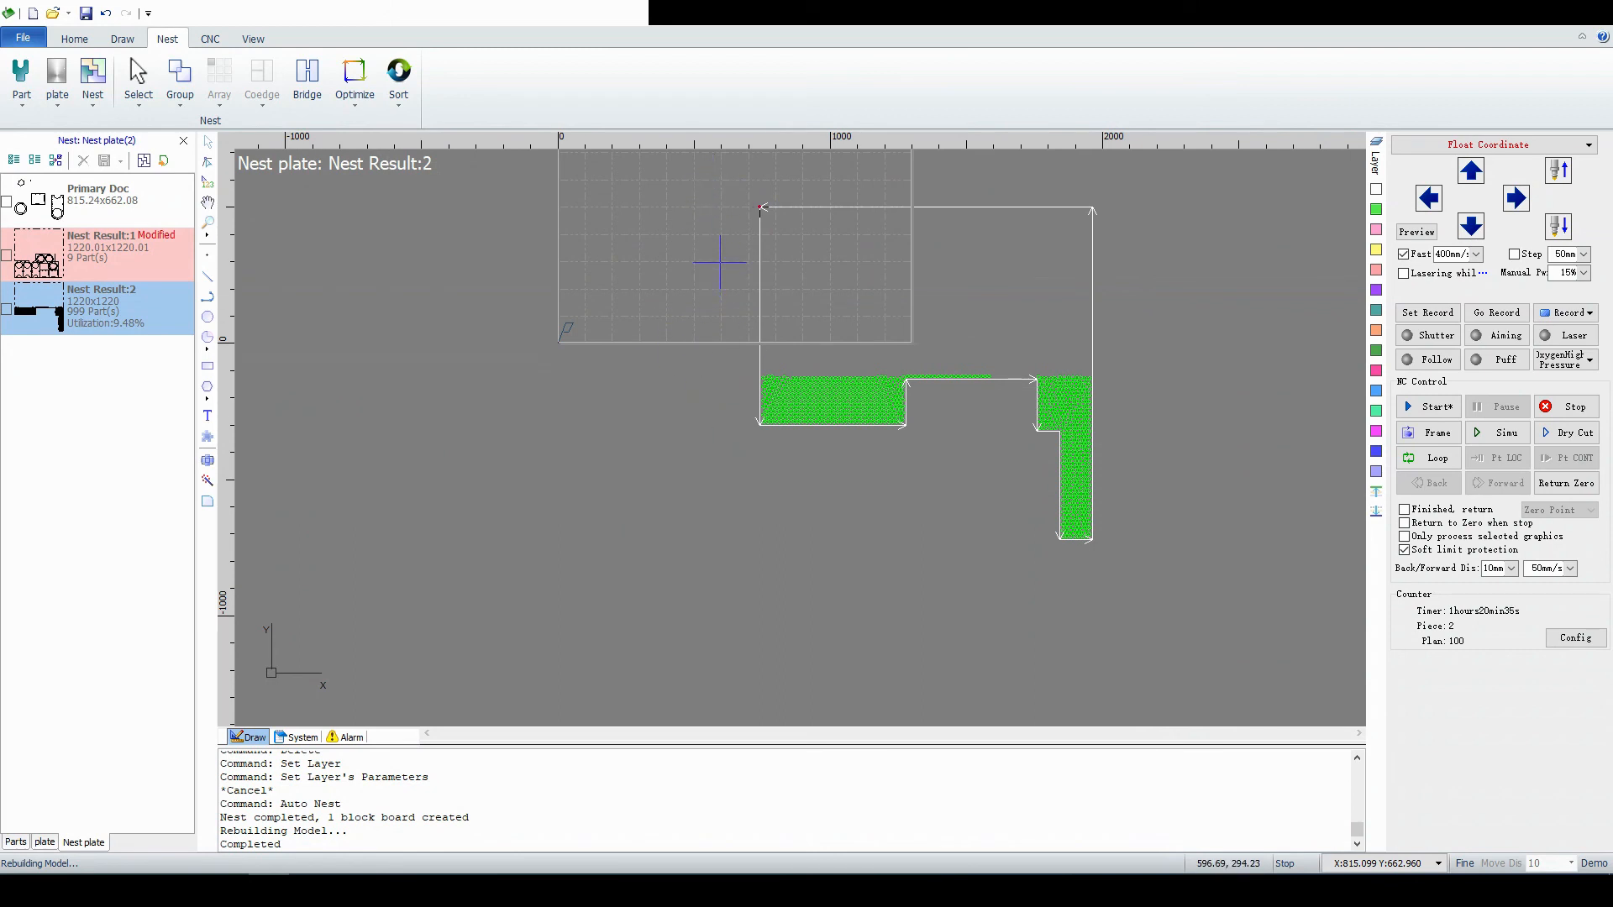